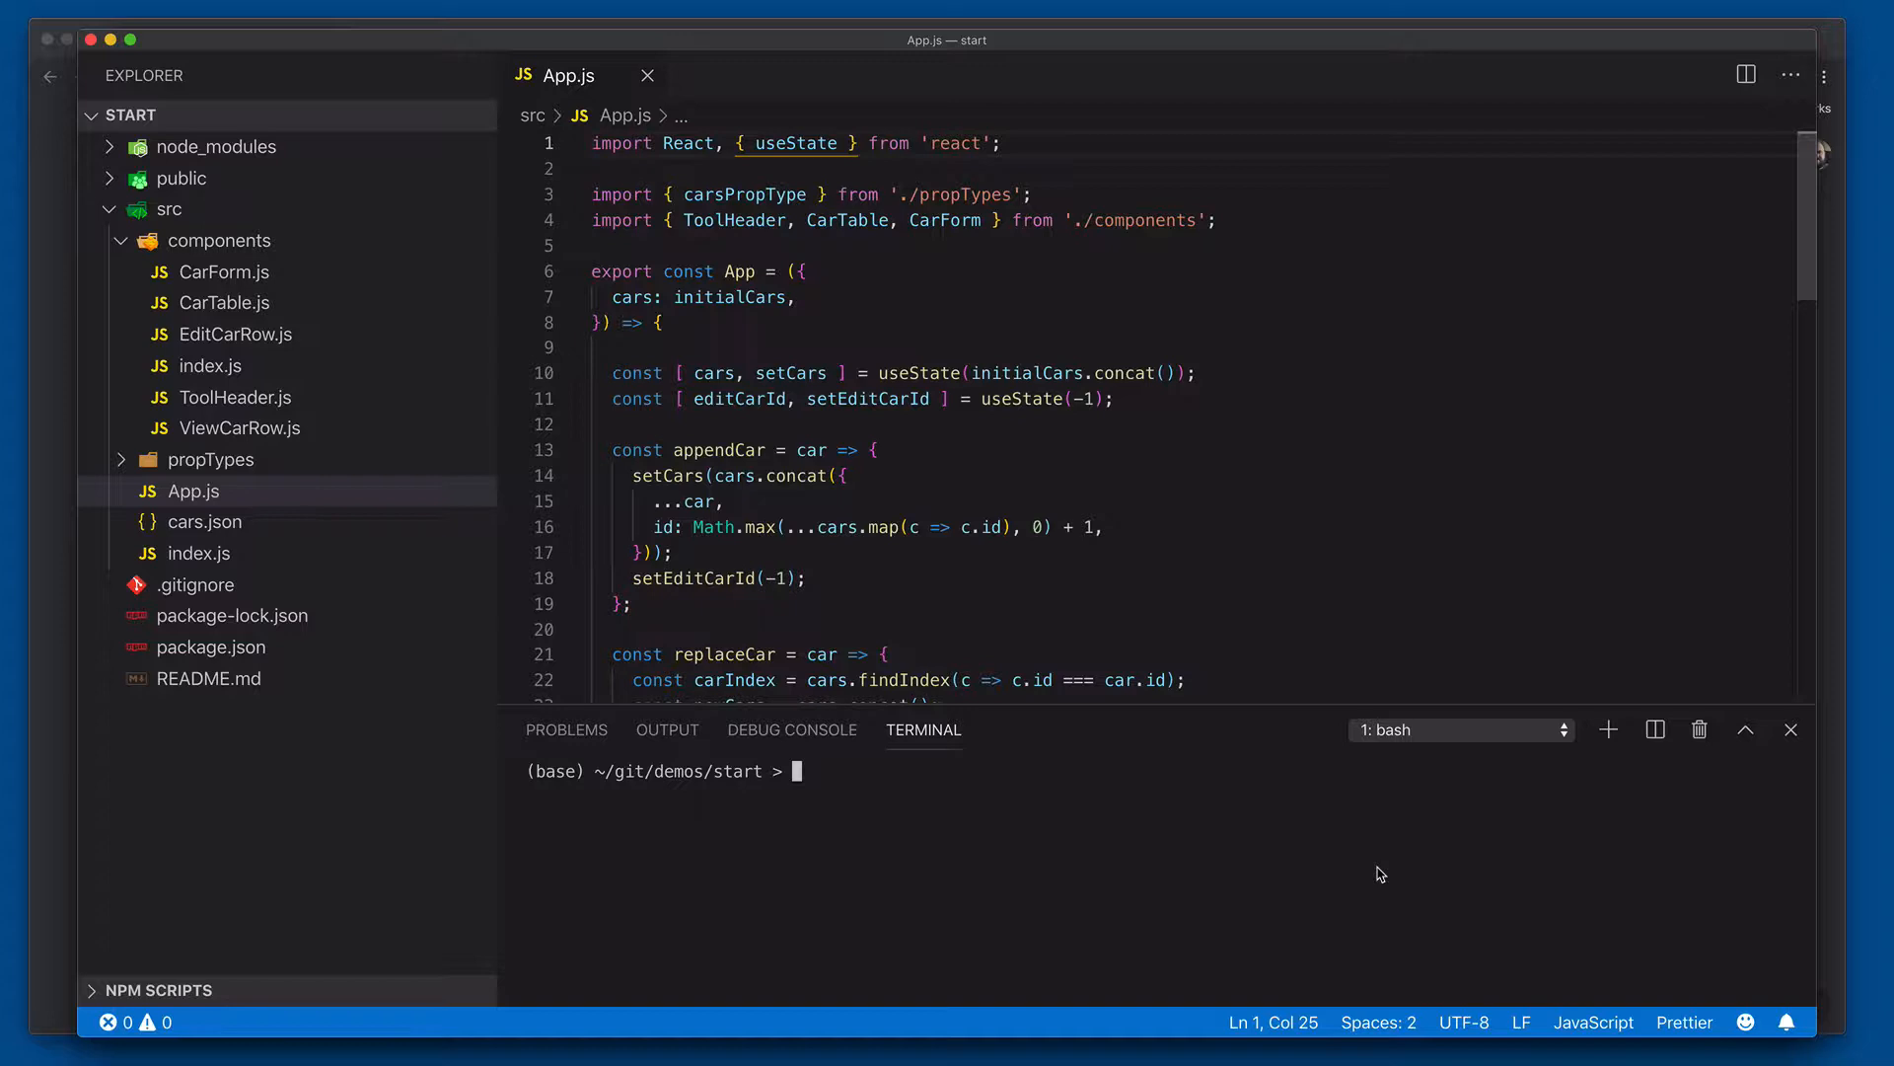
mouse_move(1227, 855)
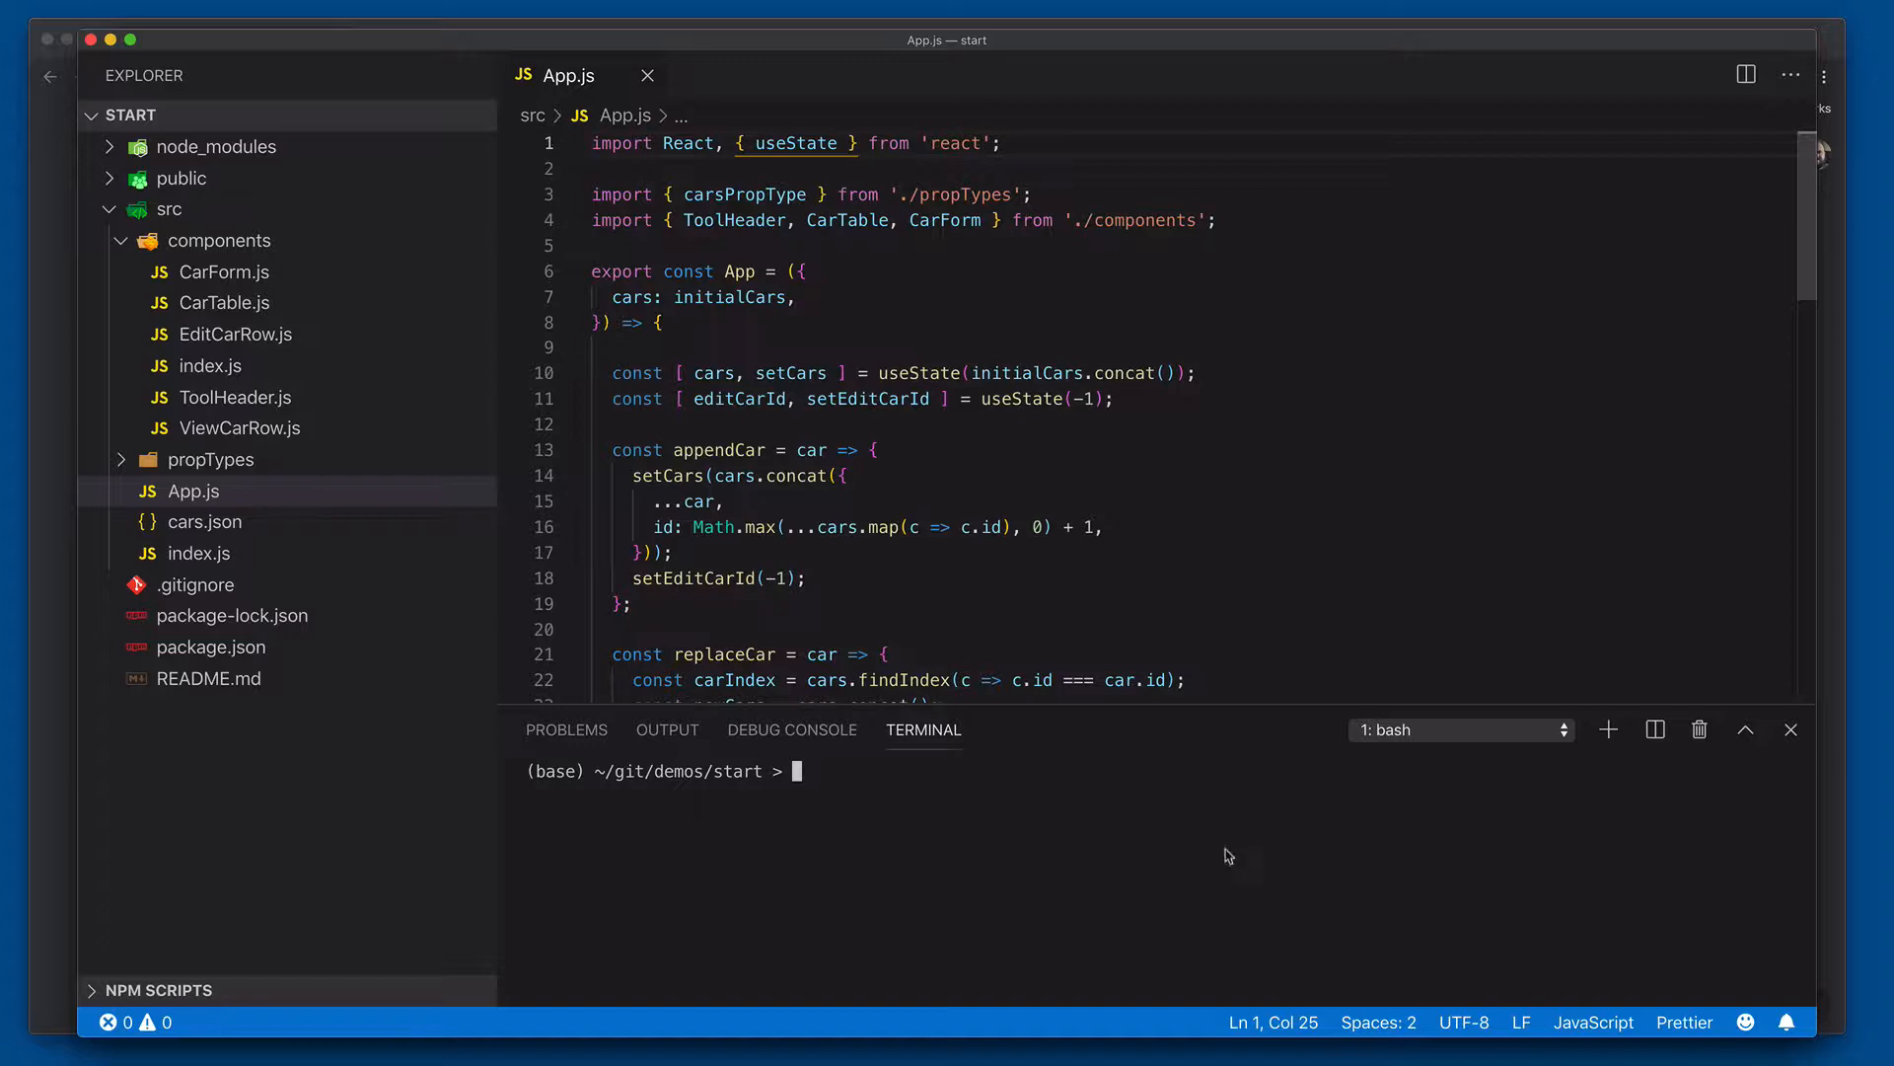
Step: Run npm start in the integrated terminal to launch the Car Tool development server
type("npm")
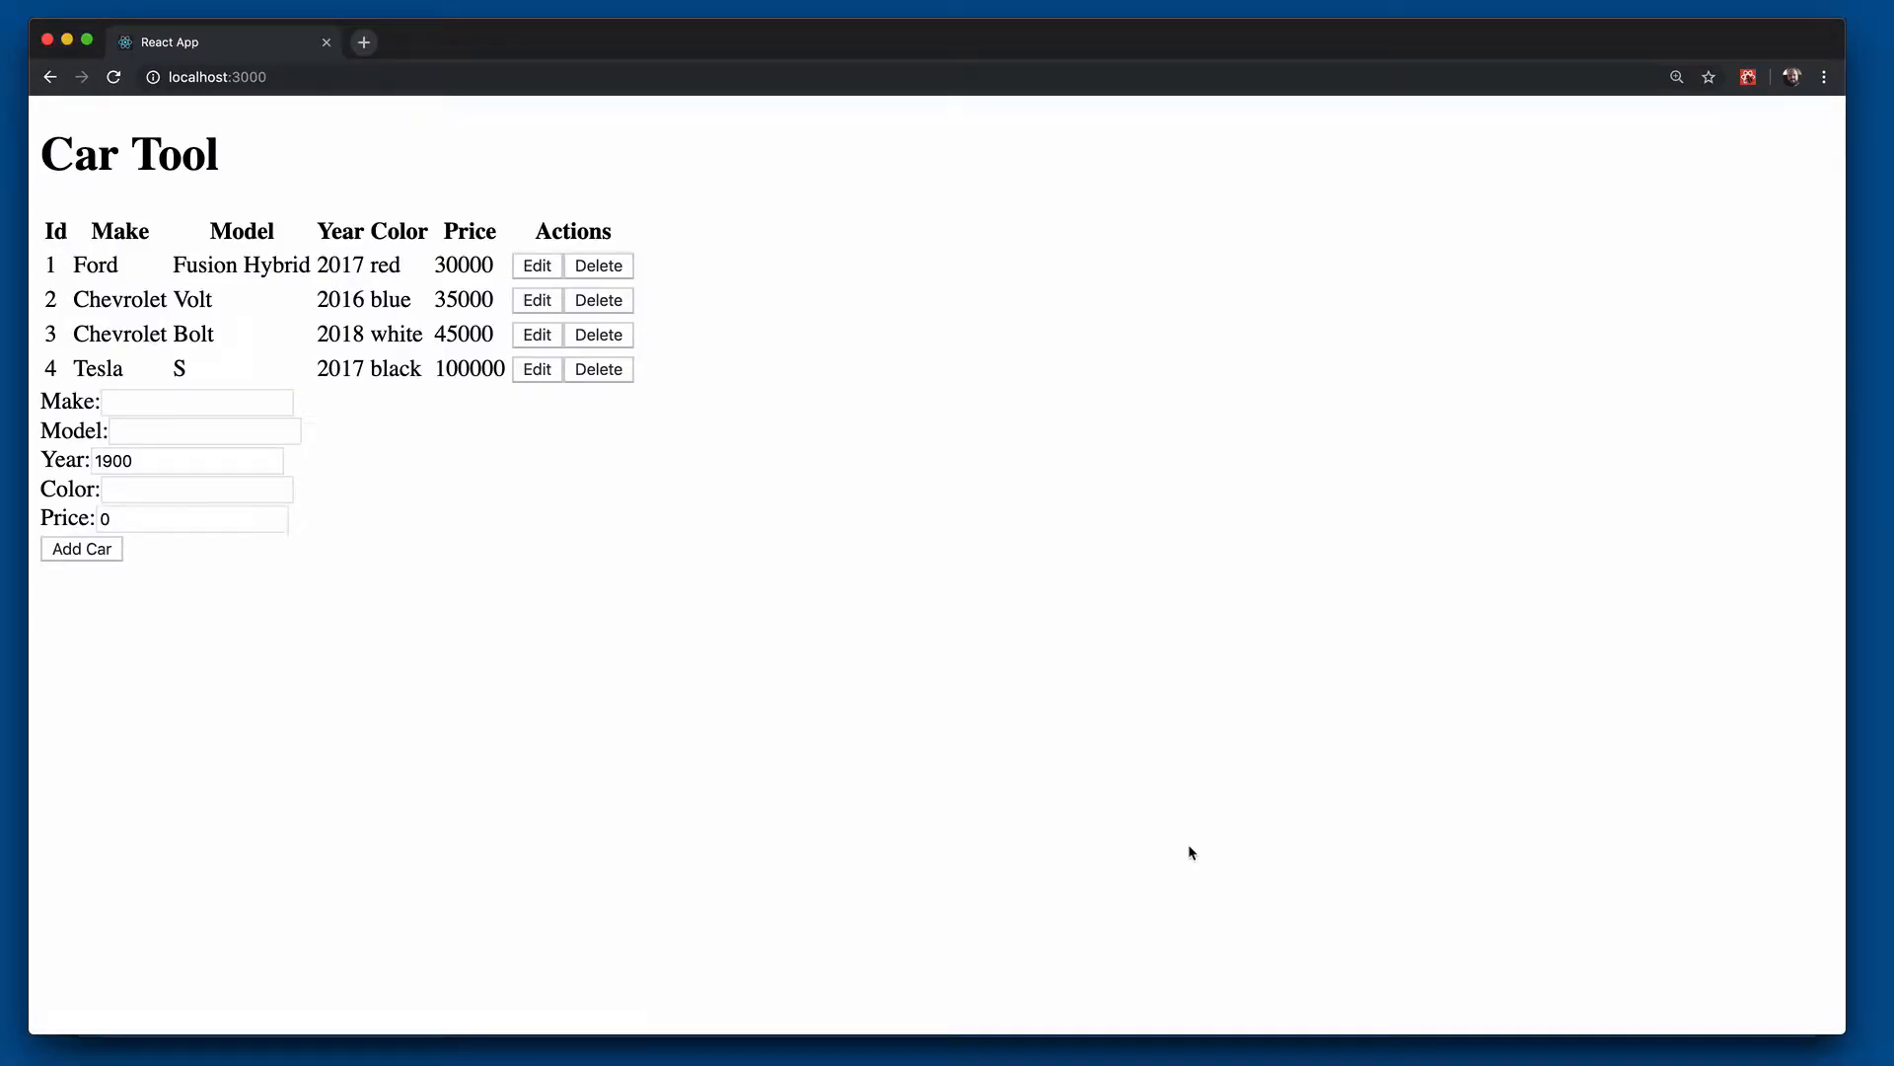
mouse_move(1286, 848)
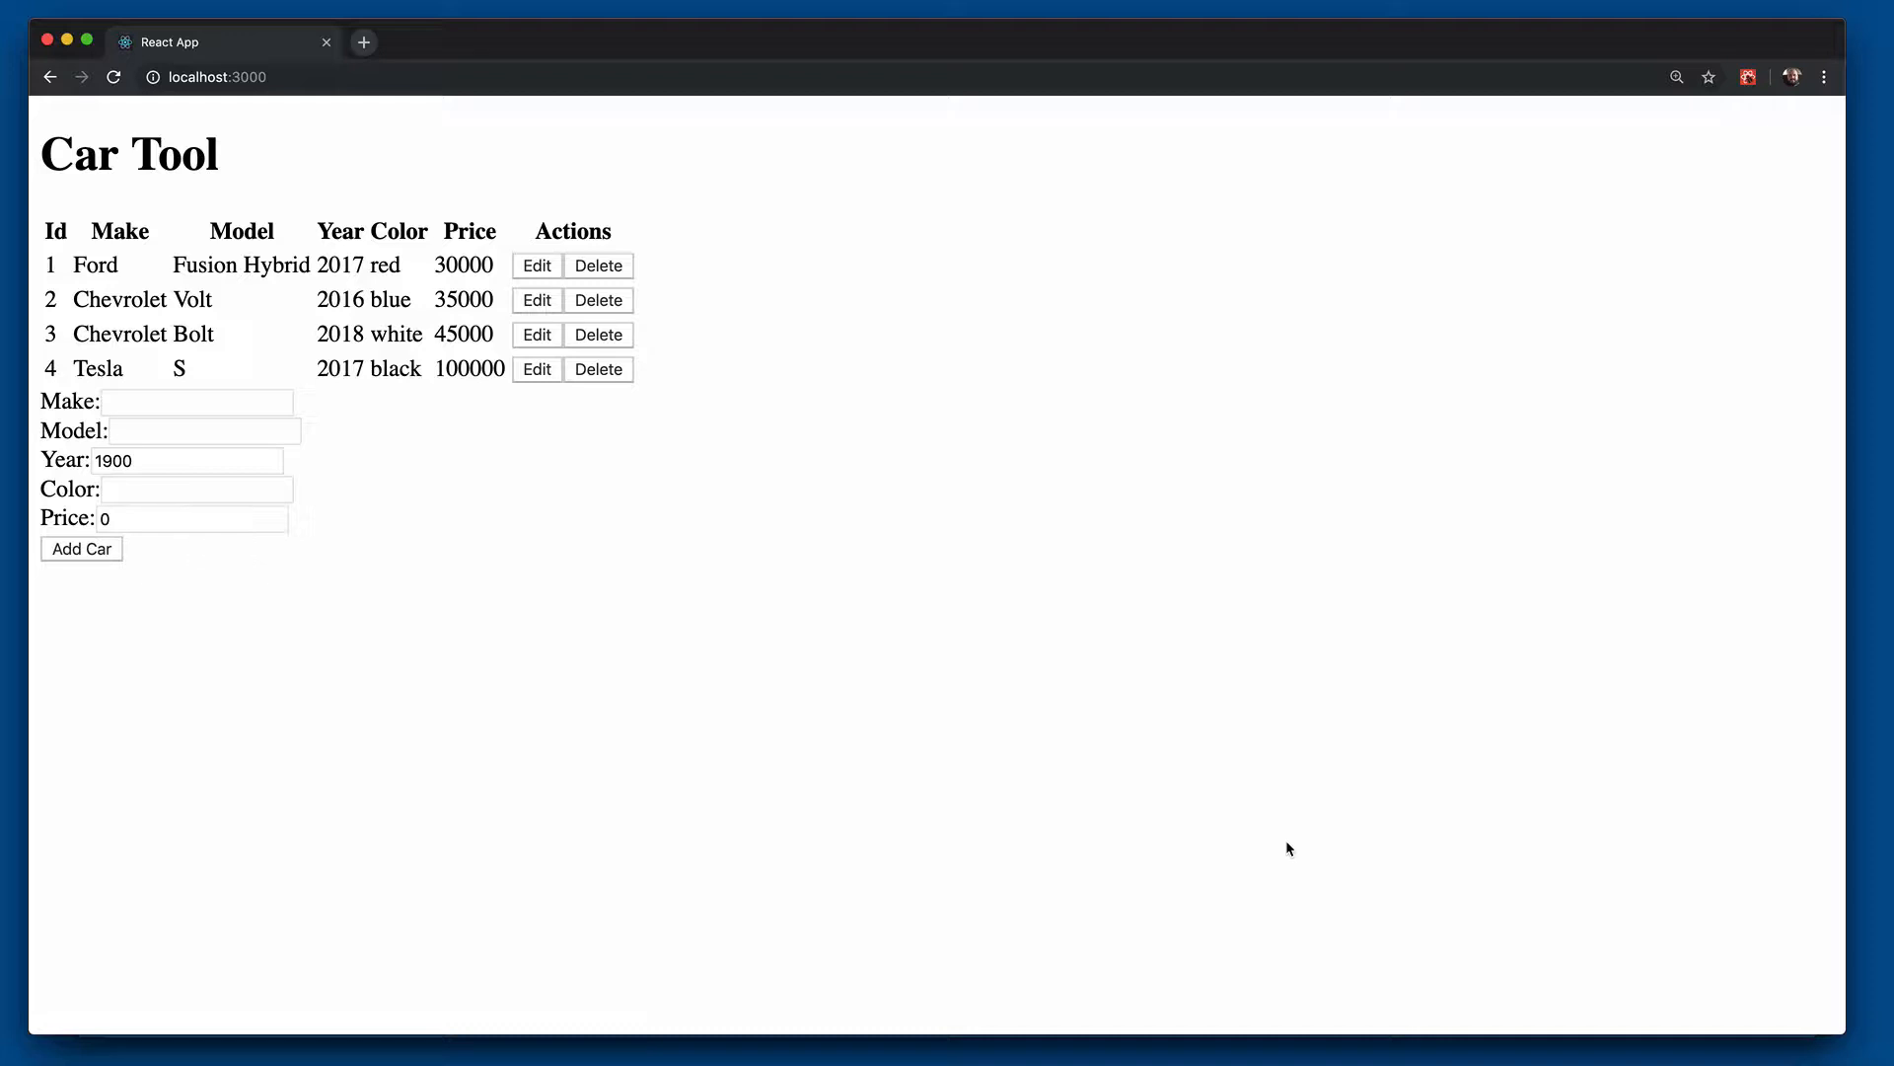
mouse_move(520, 378)
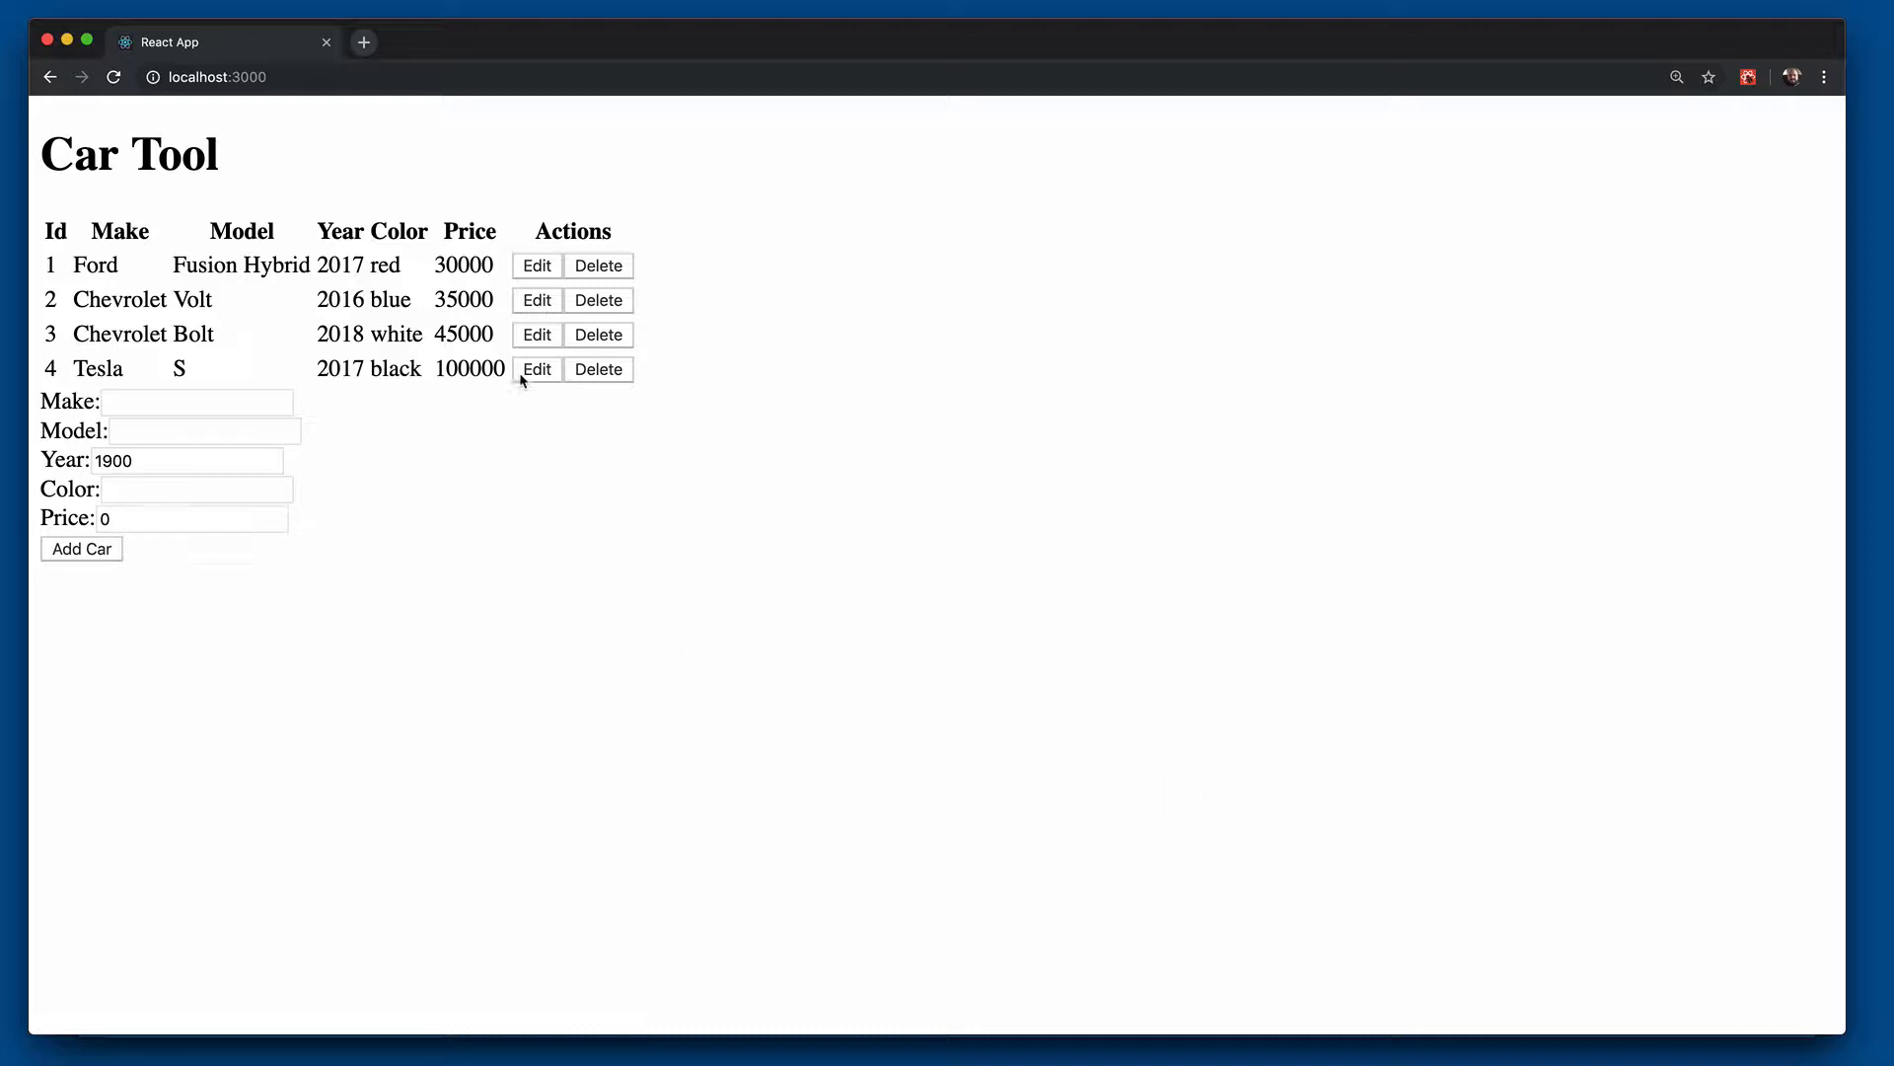
Step: Change the Tesla's price to 100003 and save, then edit the row again and cancel
left_click(537, 368)
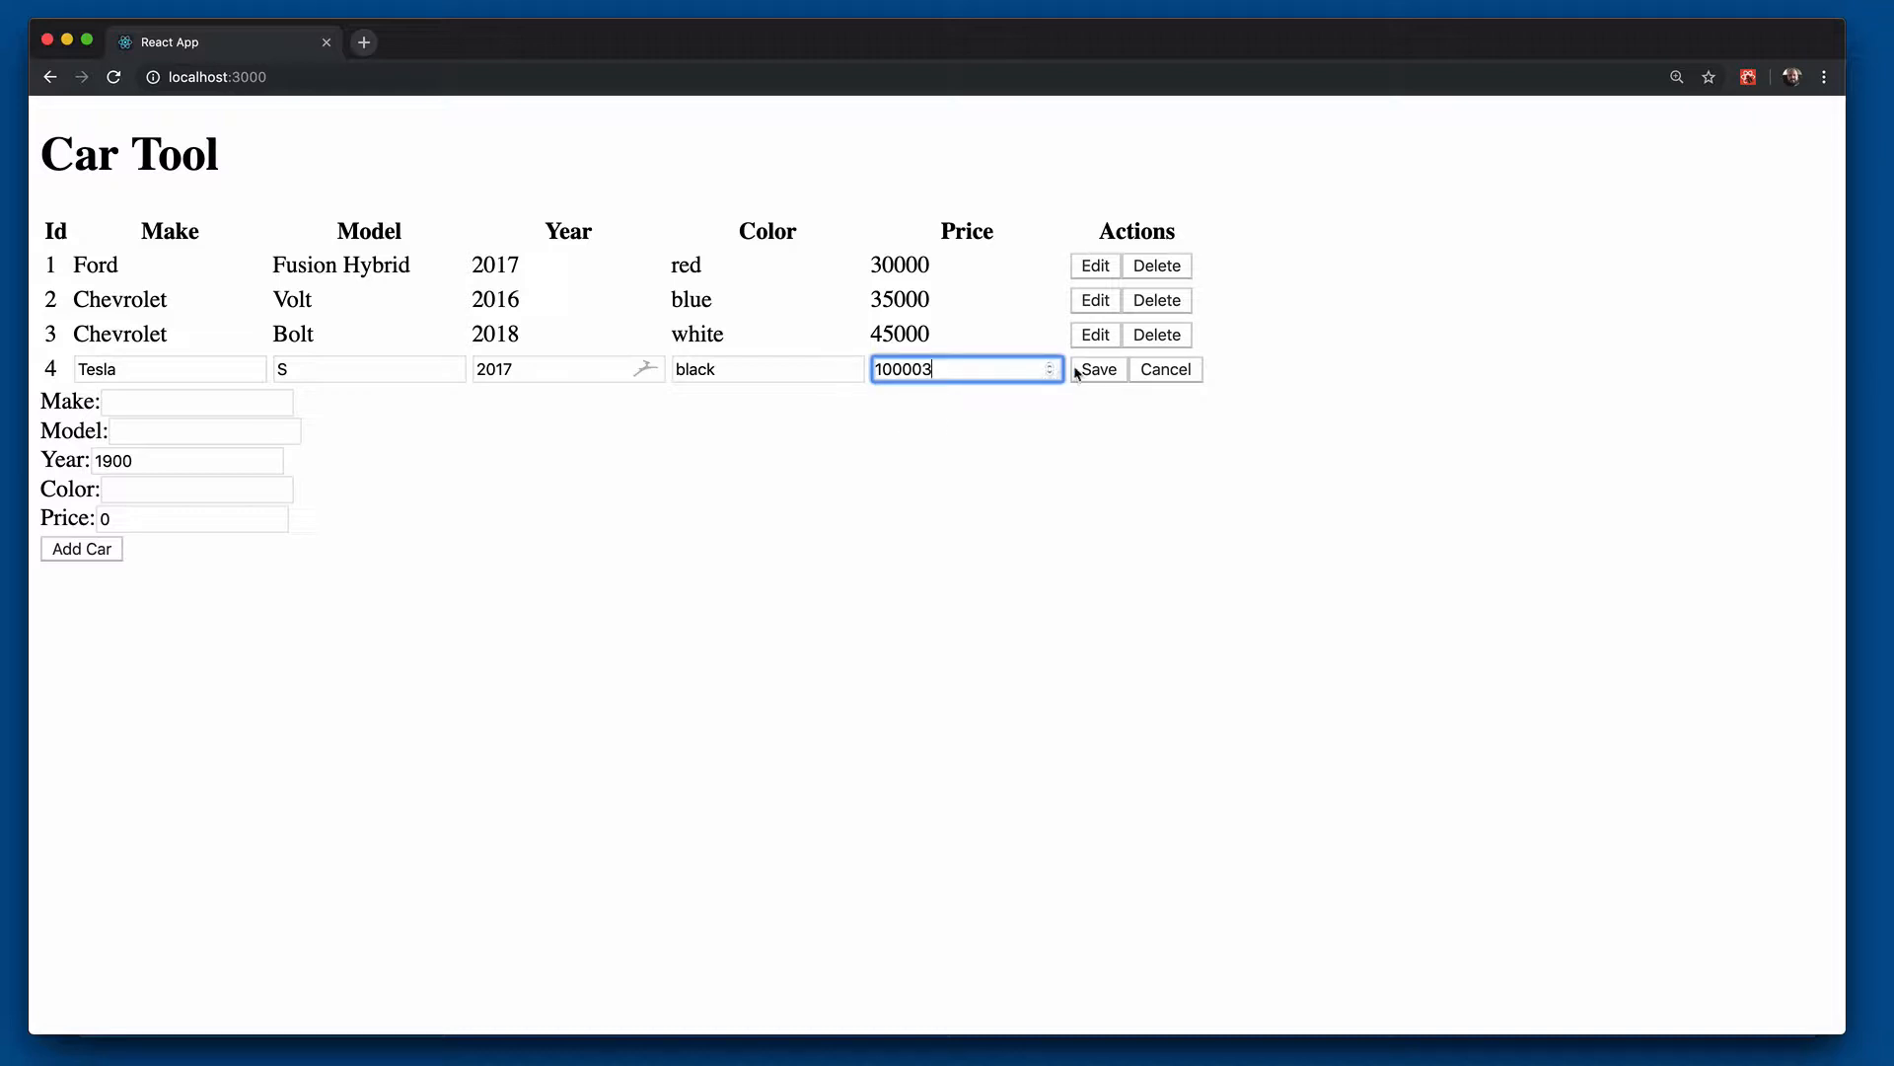
left_click(1097, 370)
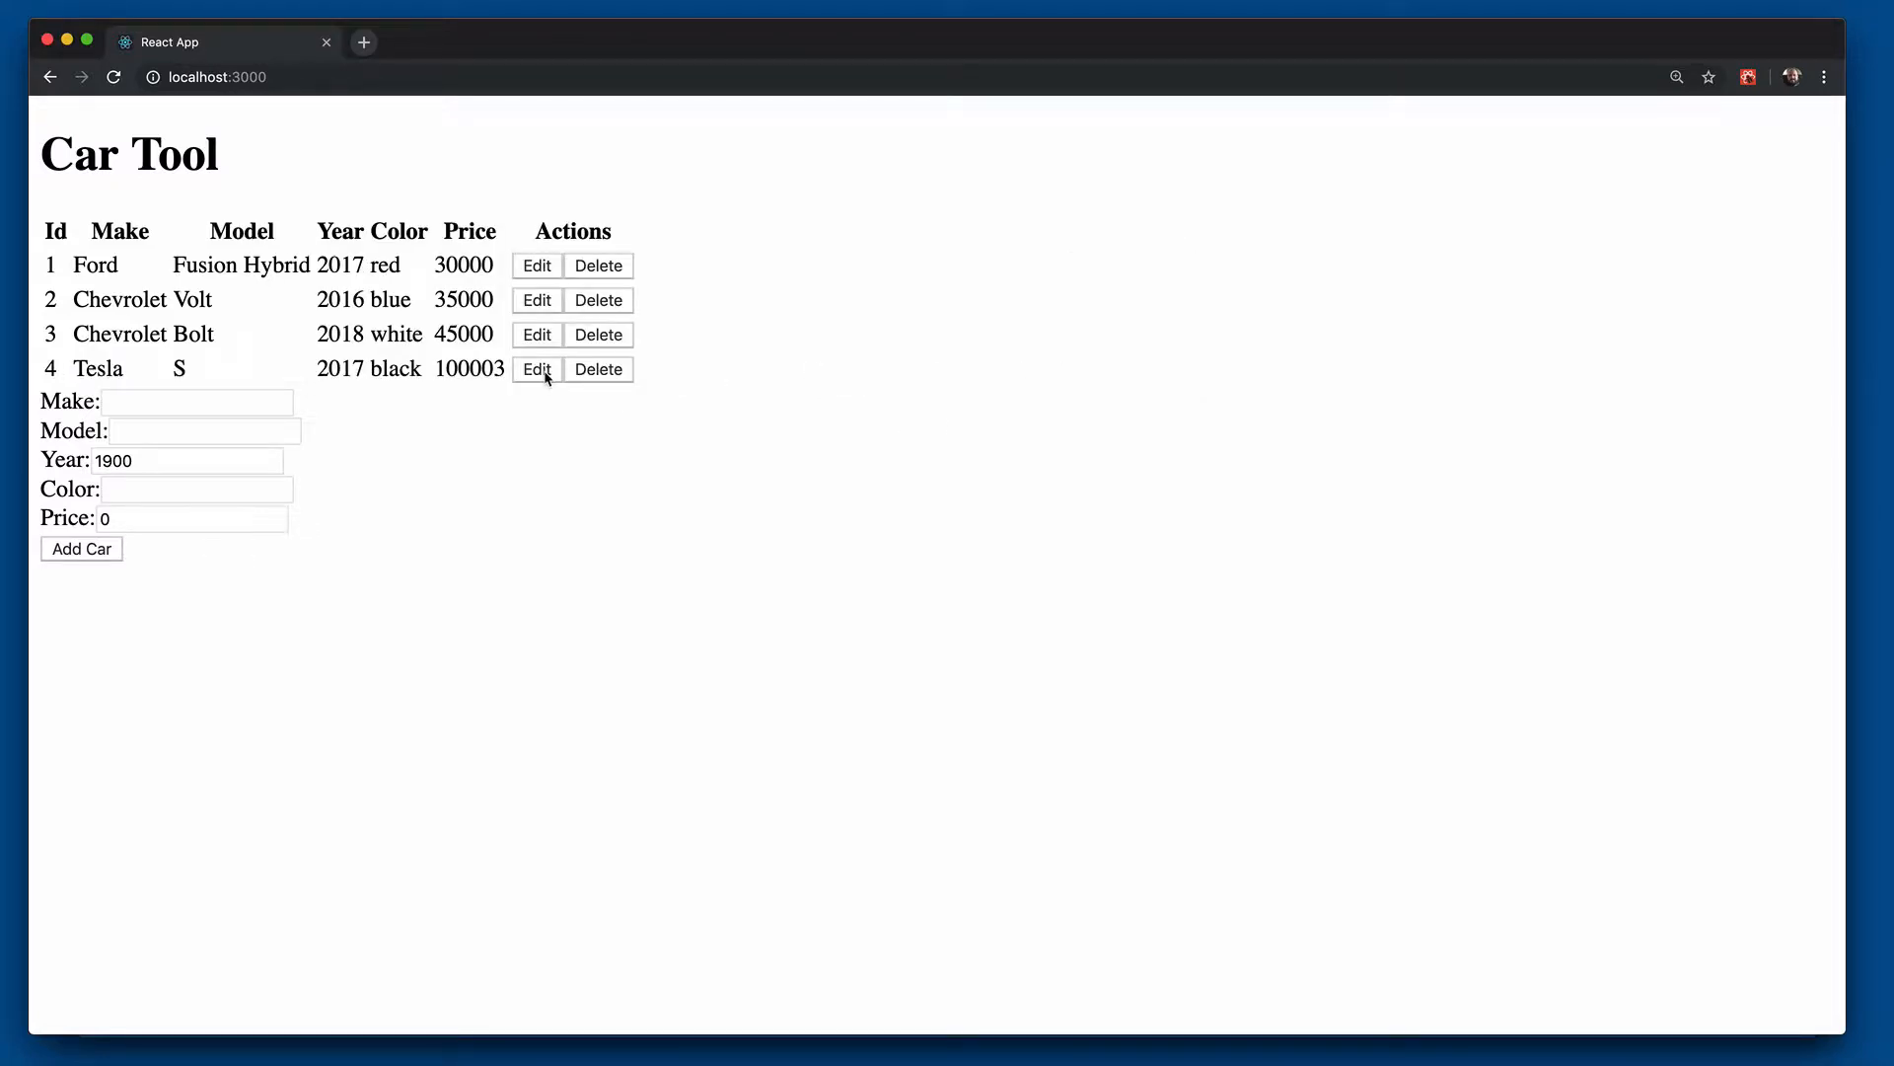
left_click(537, 368)
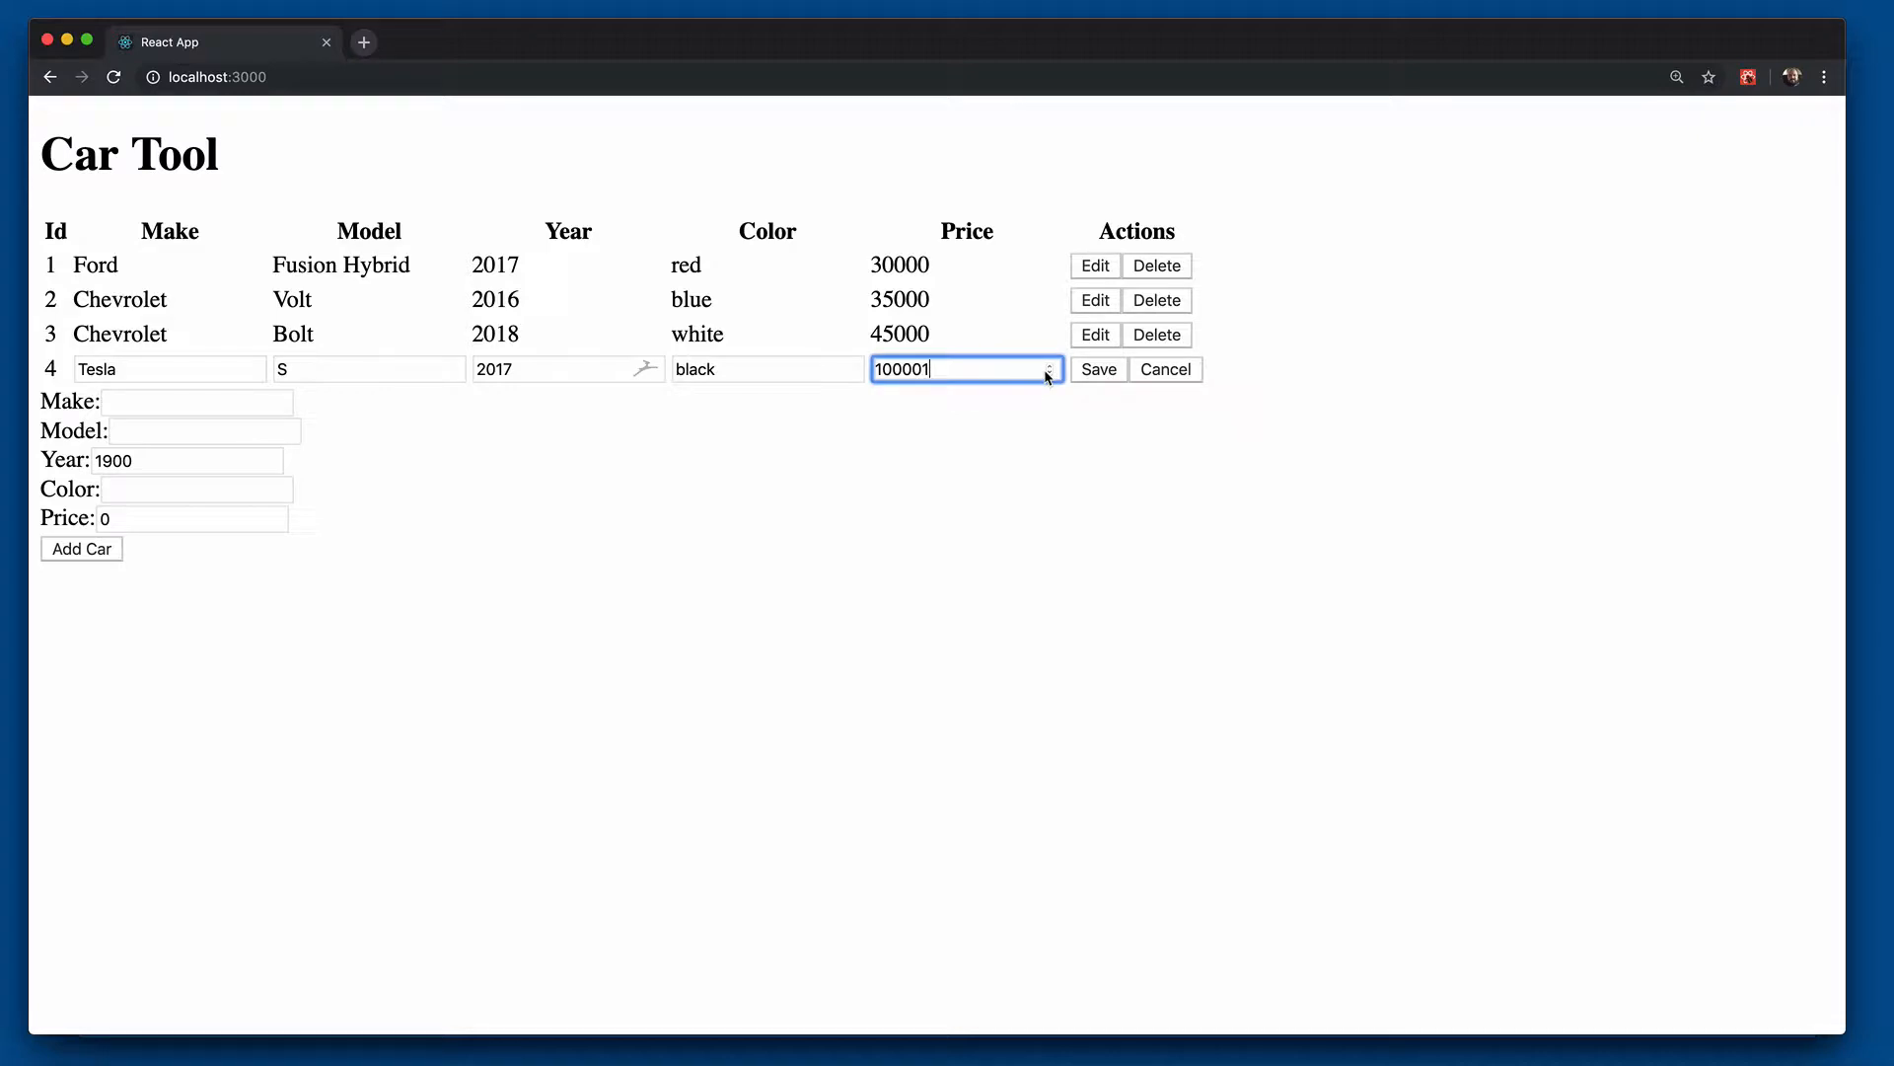
left_click(1098, 368)
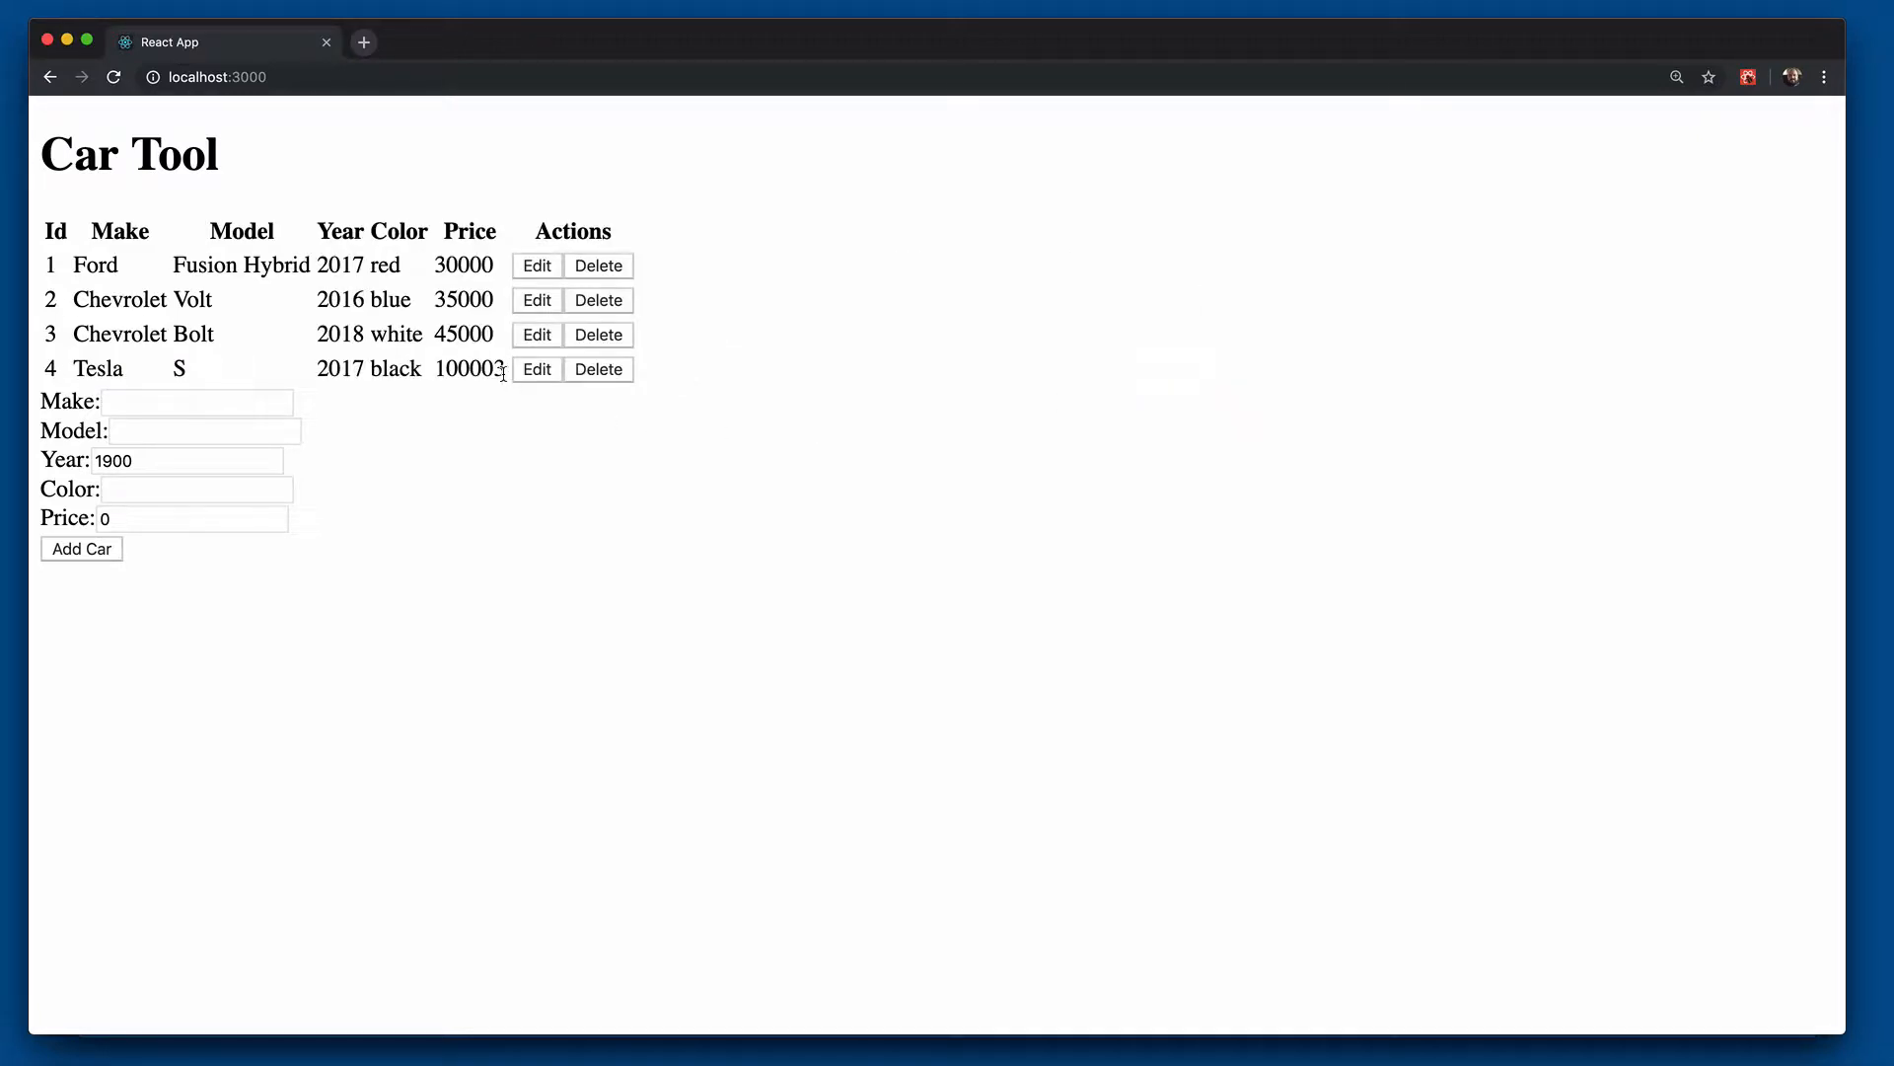
Step: Add a test car through the form, then delete it from the table
left_click(195, 402)
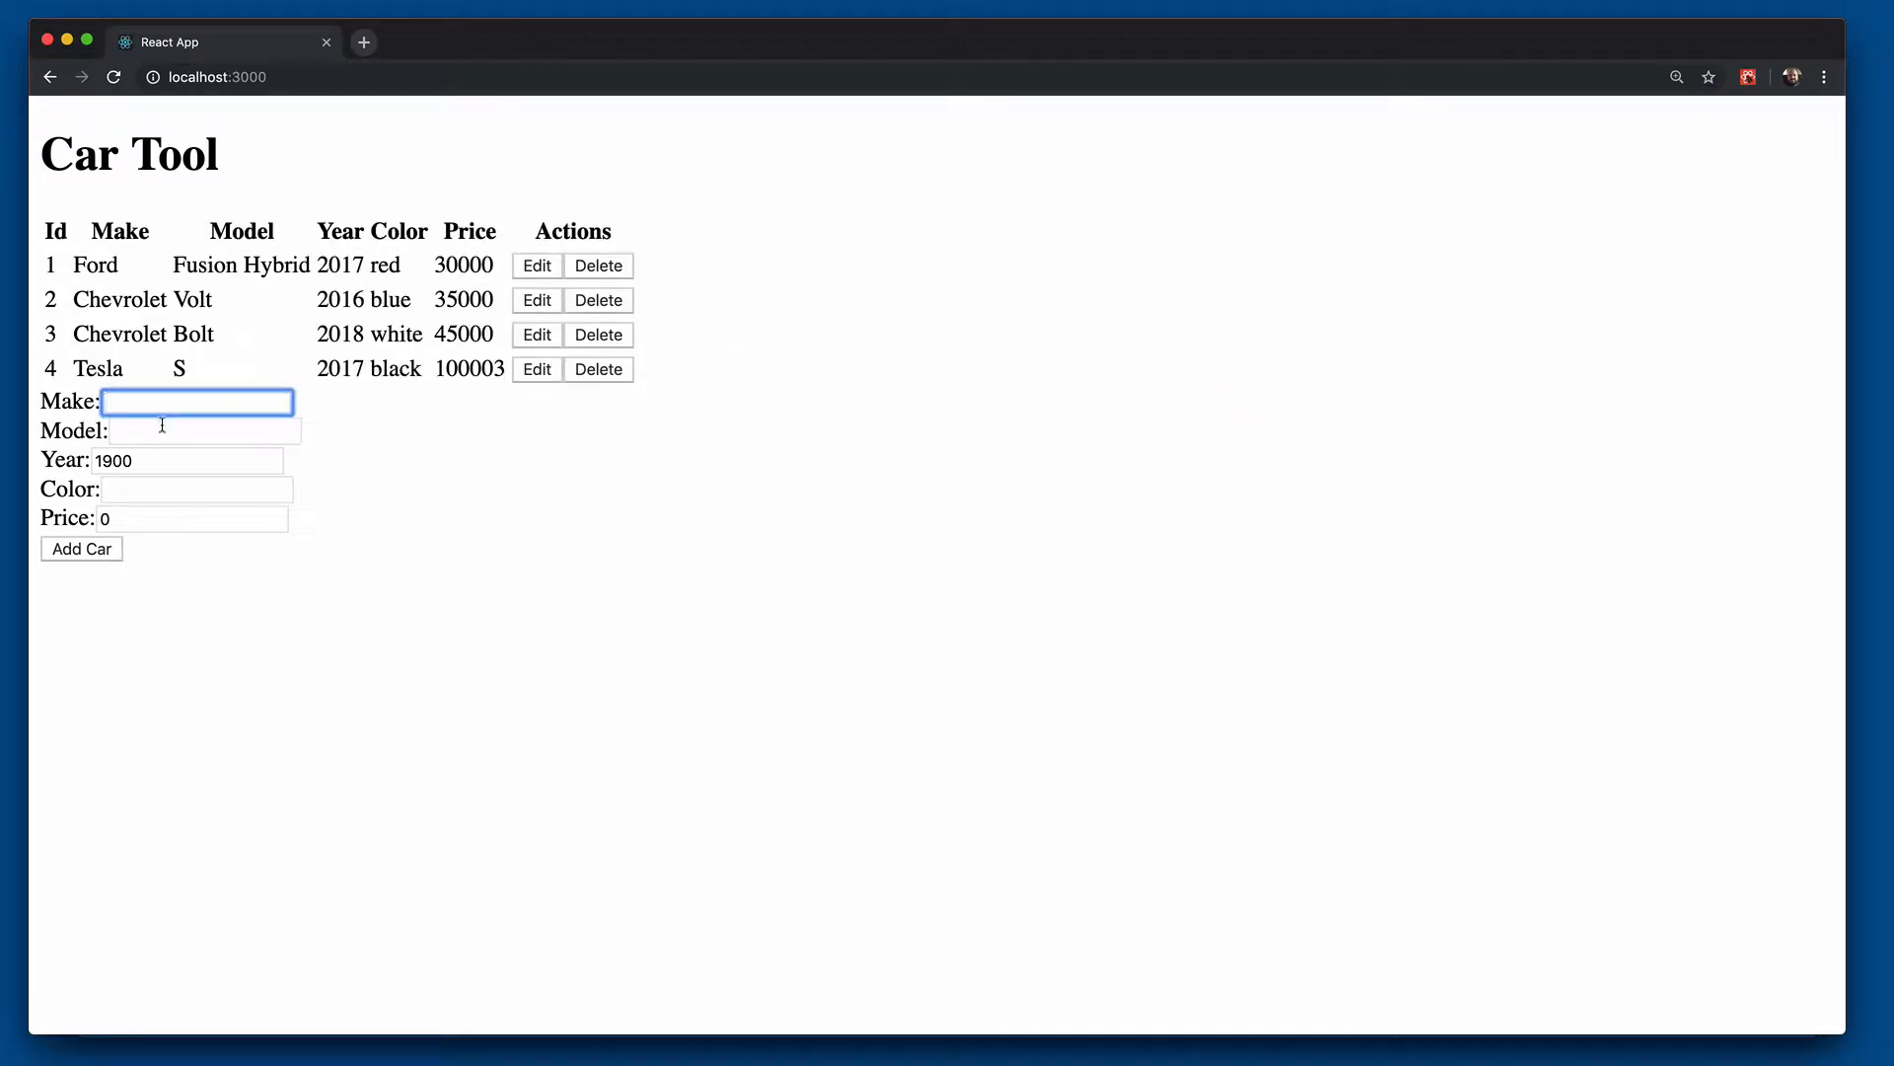
left_click(81, 583)
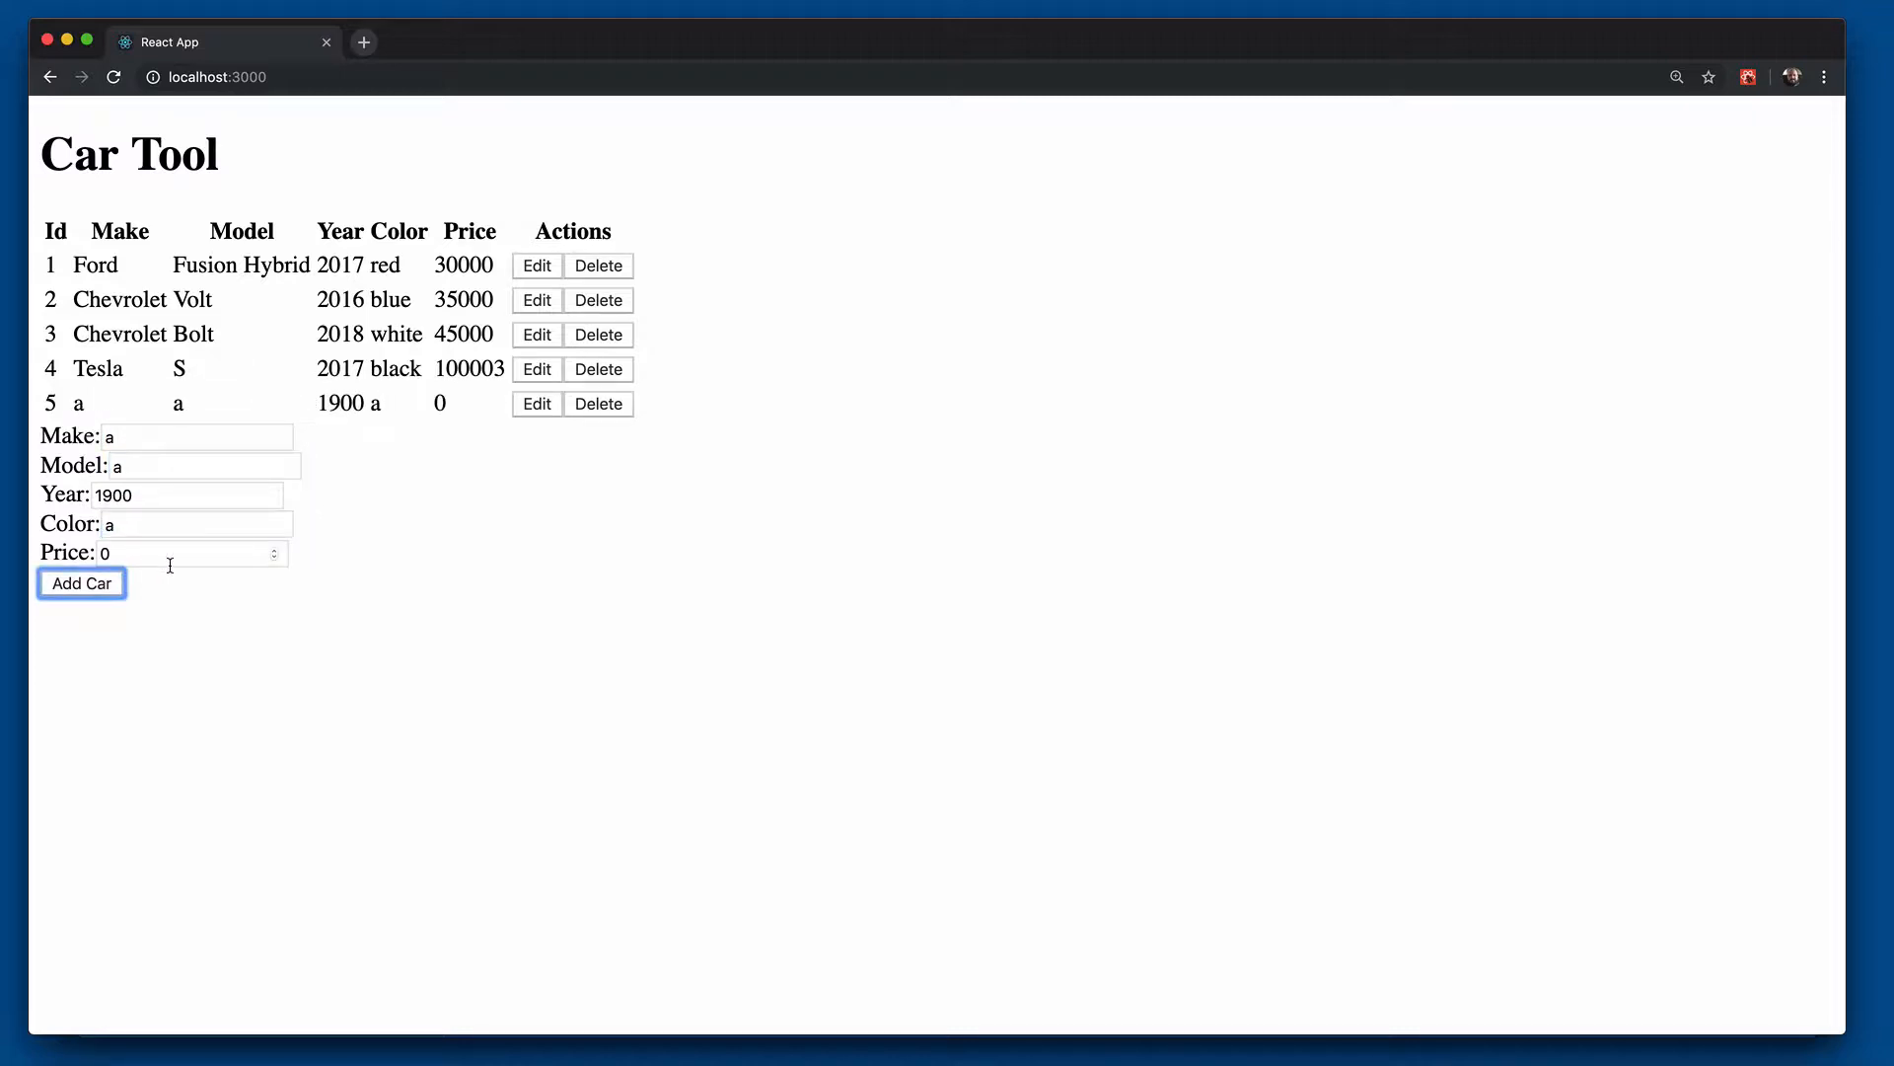
left_click(597, 403)
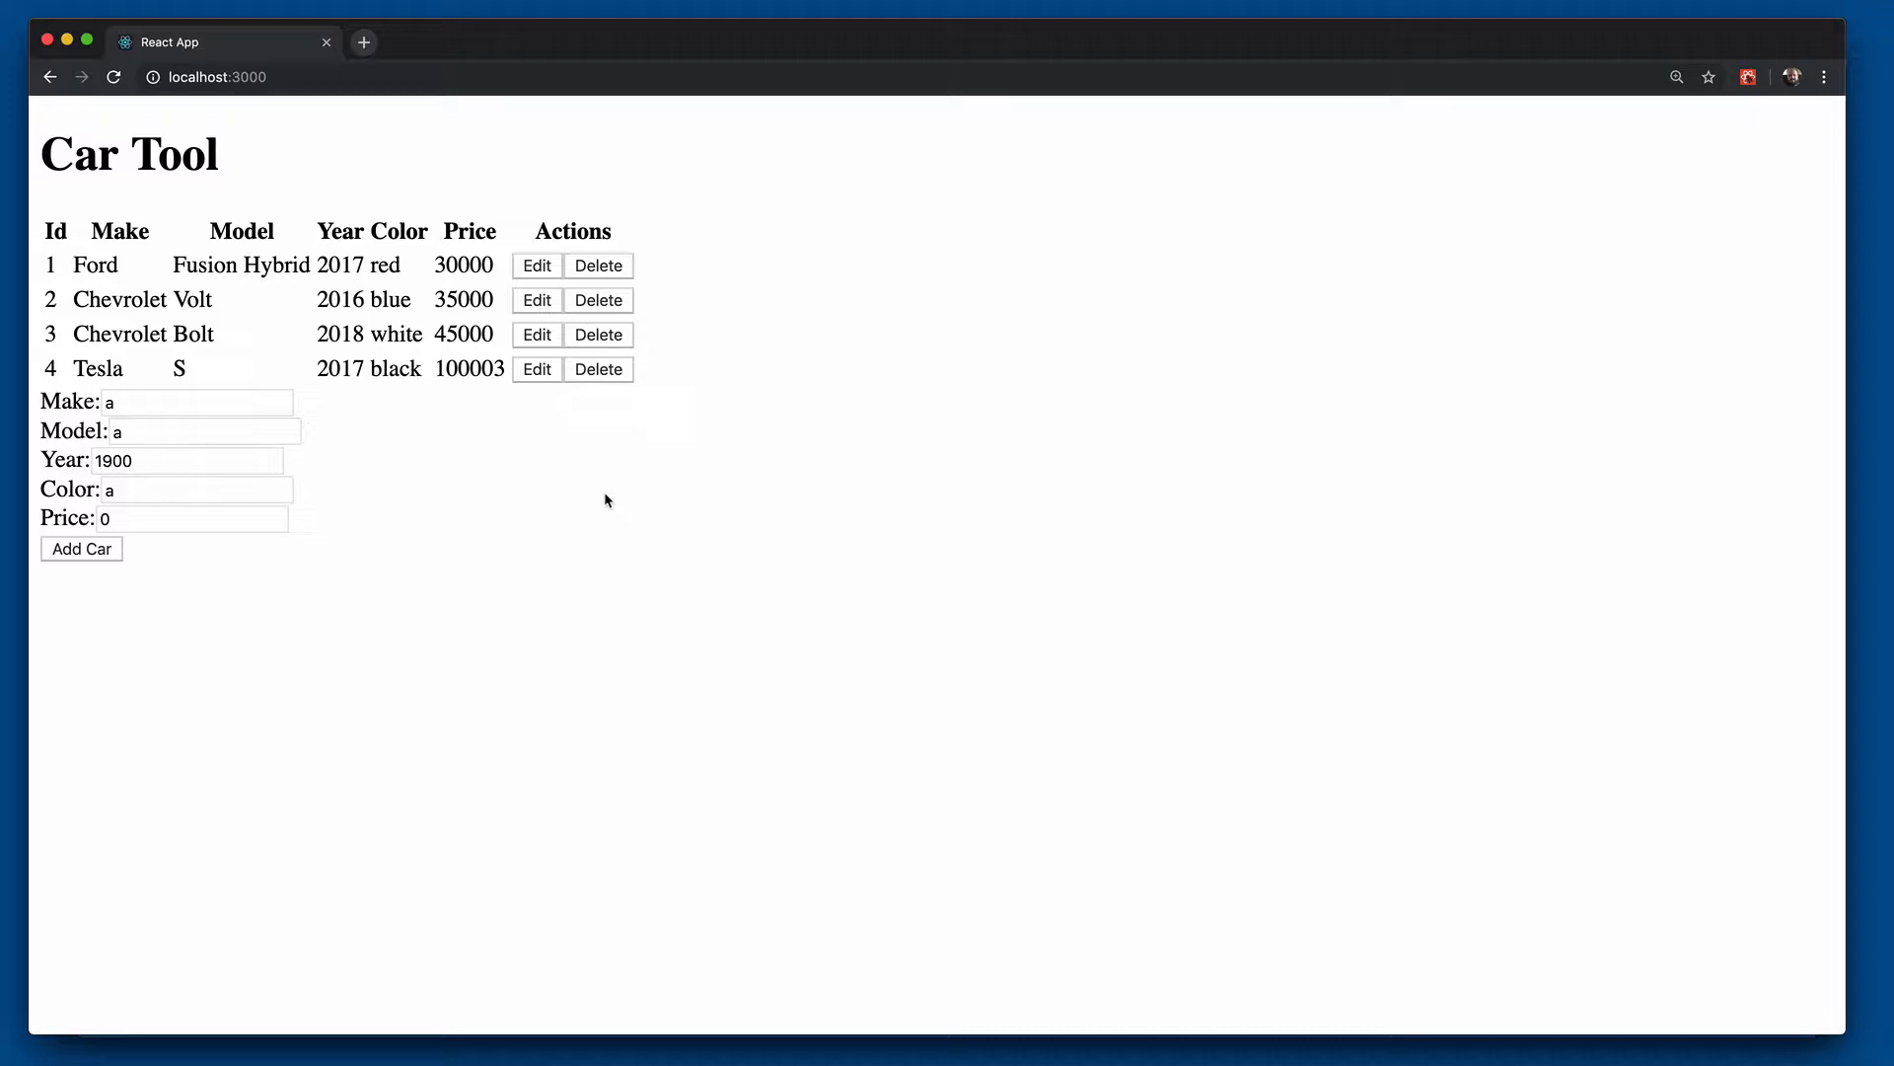
mouse_move(568, 462)
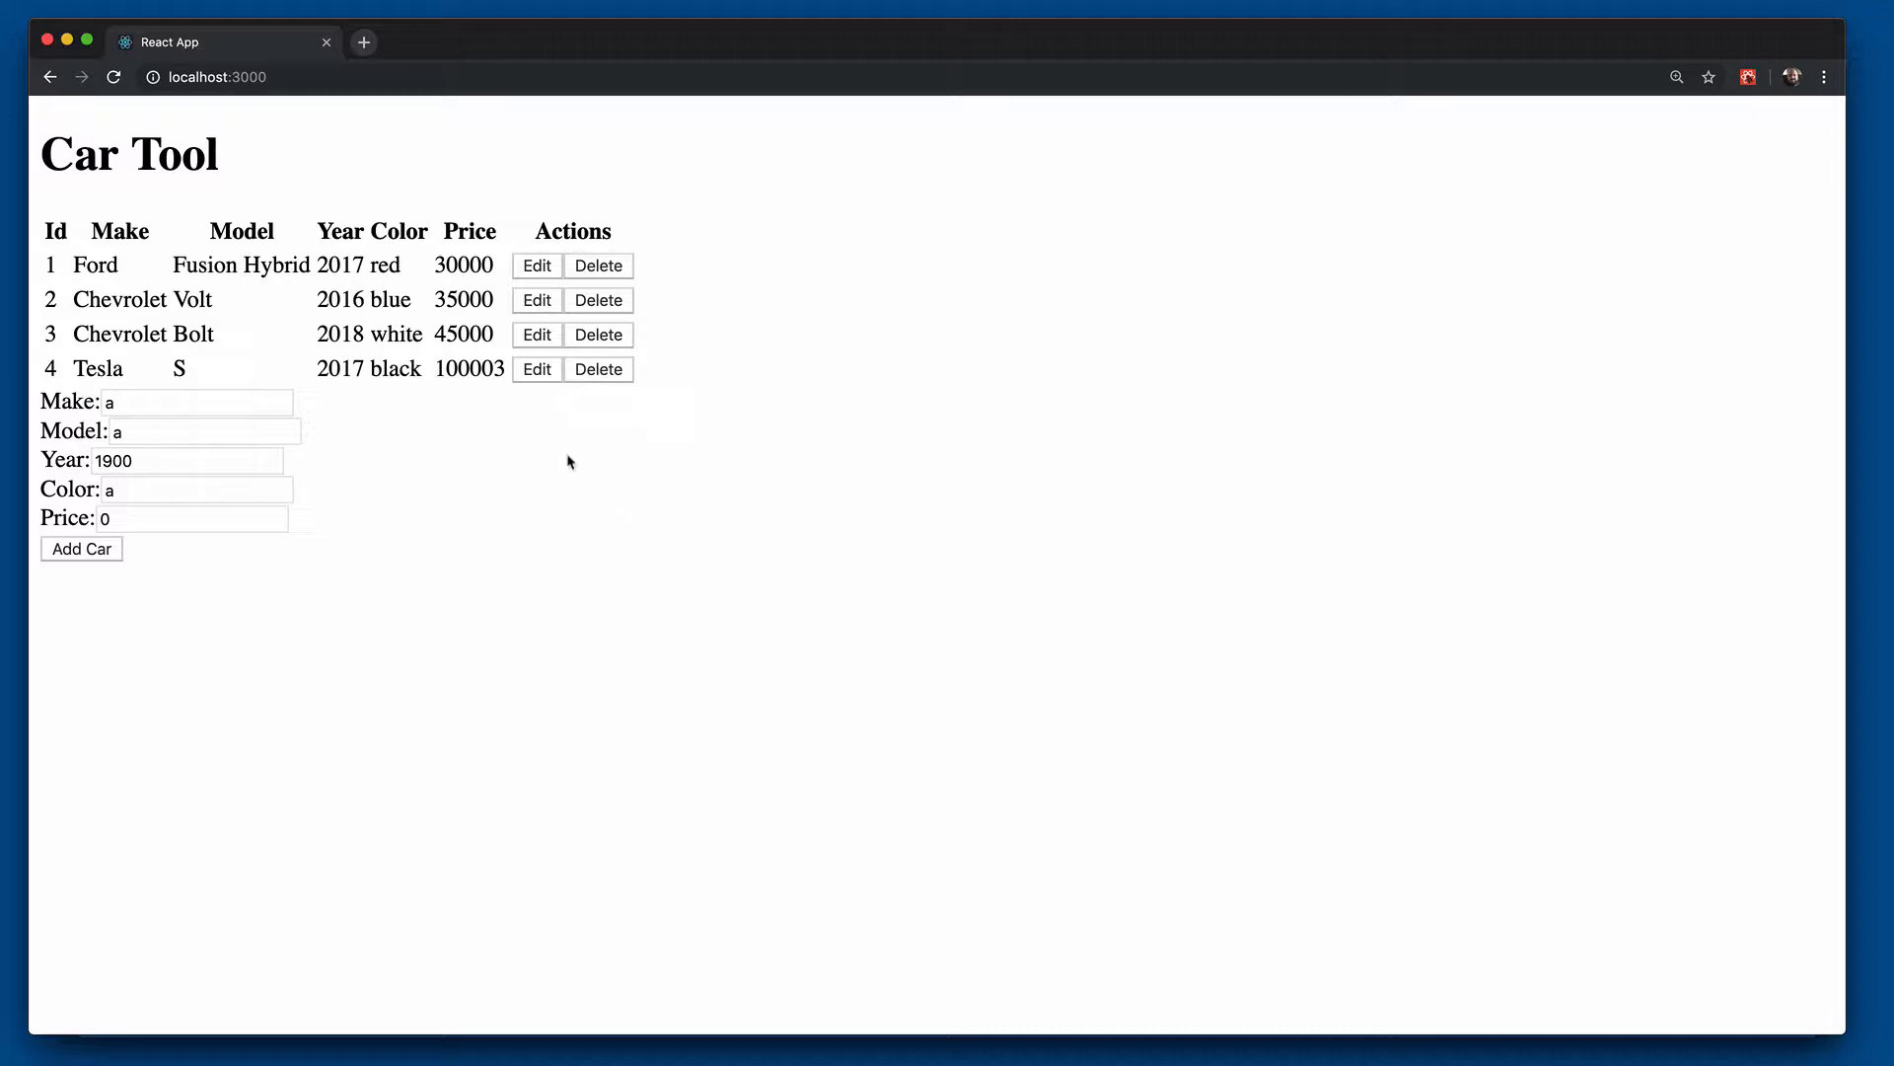
mouse_move(179, 447)
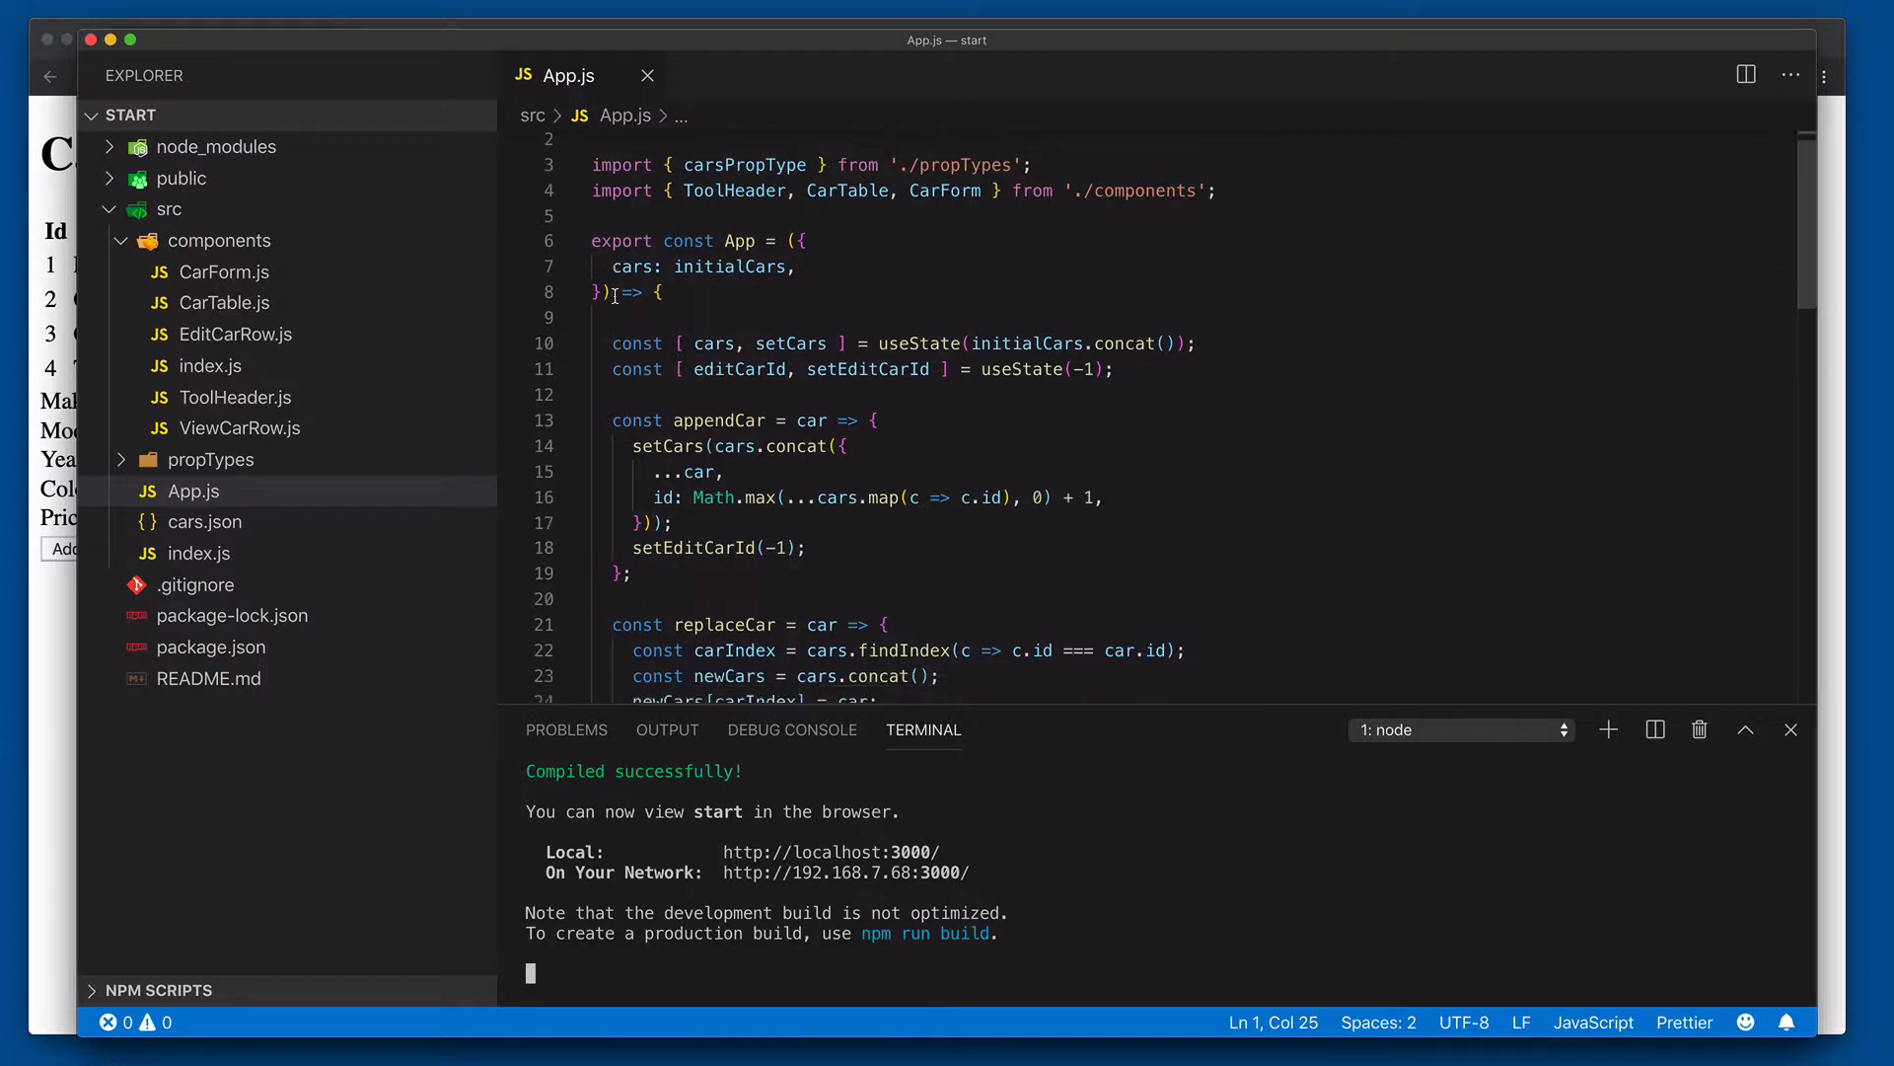
Step: Open CarForm.js from App.js and add console.log('car form rendering'); at the top of render()
scroll("down", 3)
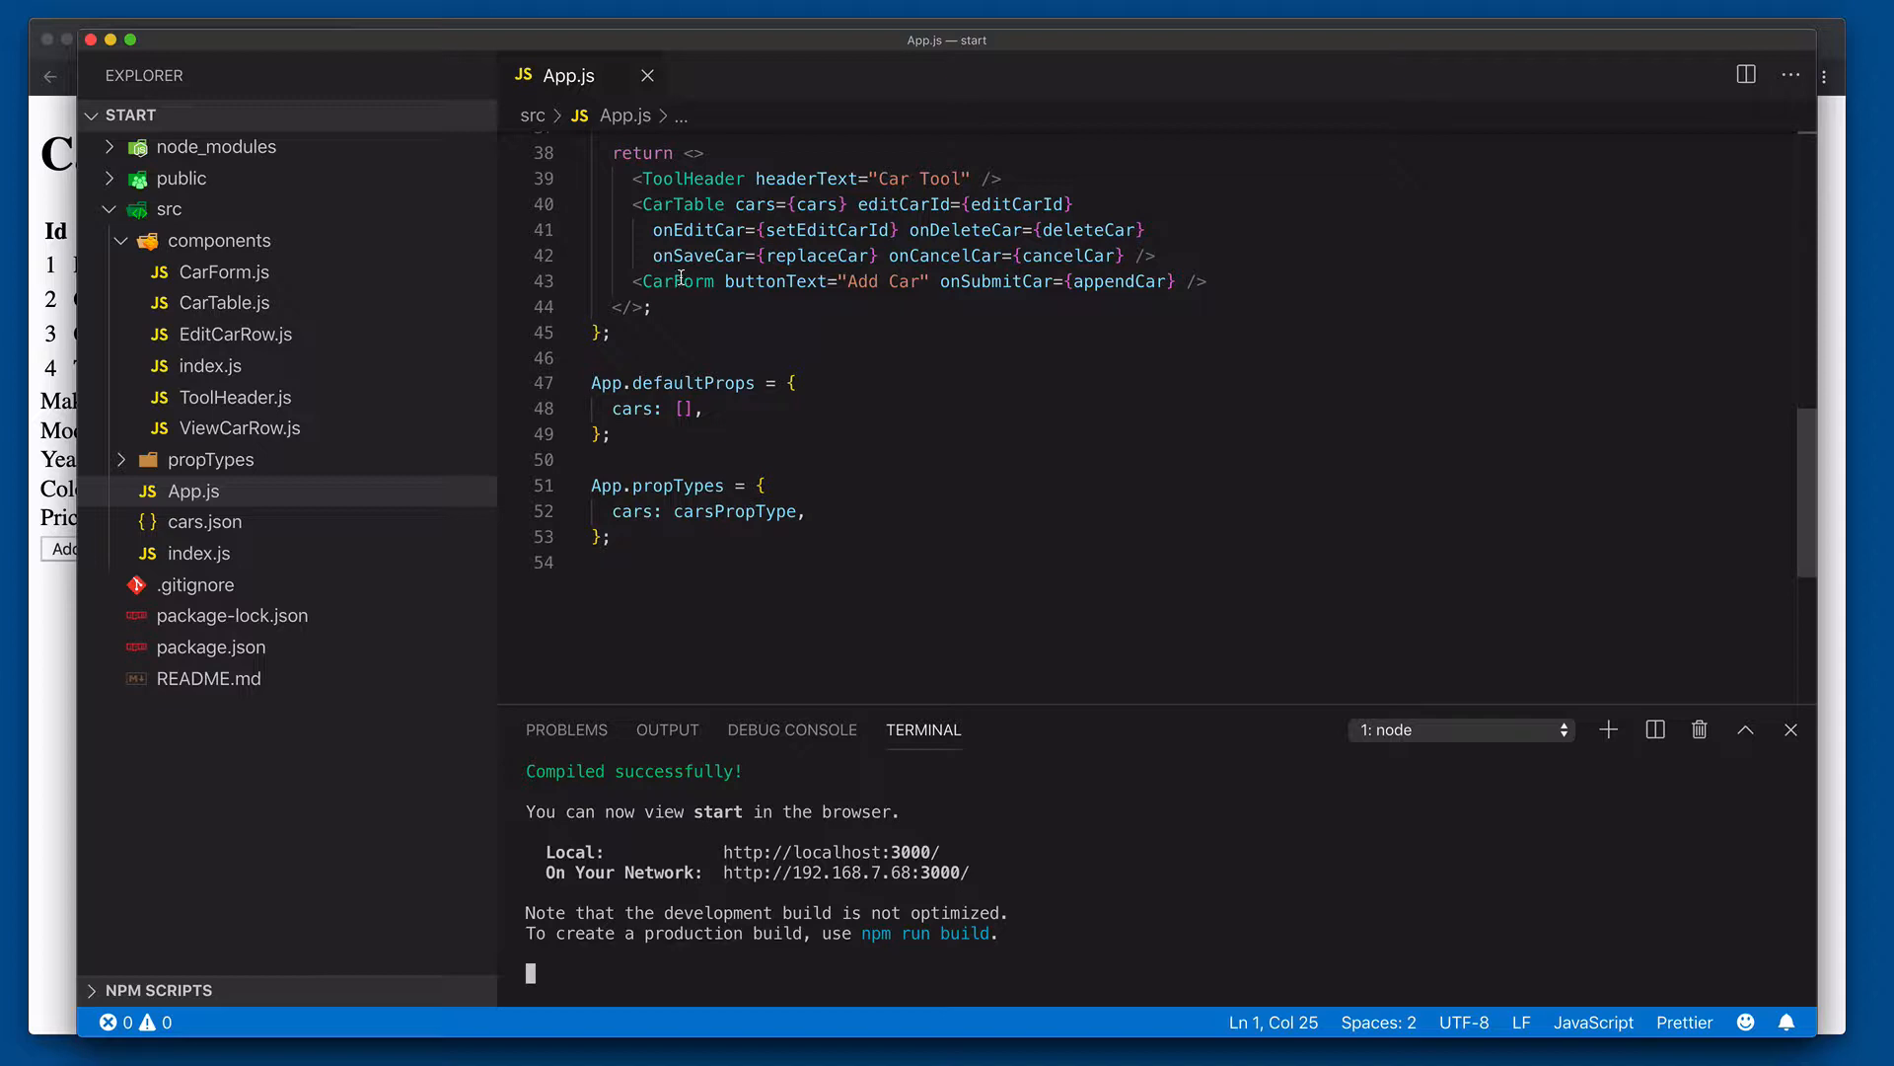
left_click(222, 270)
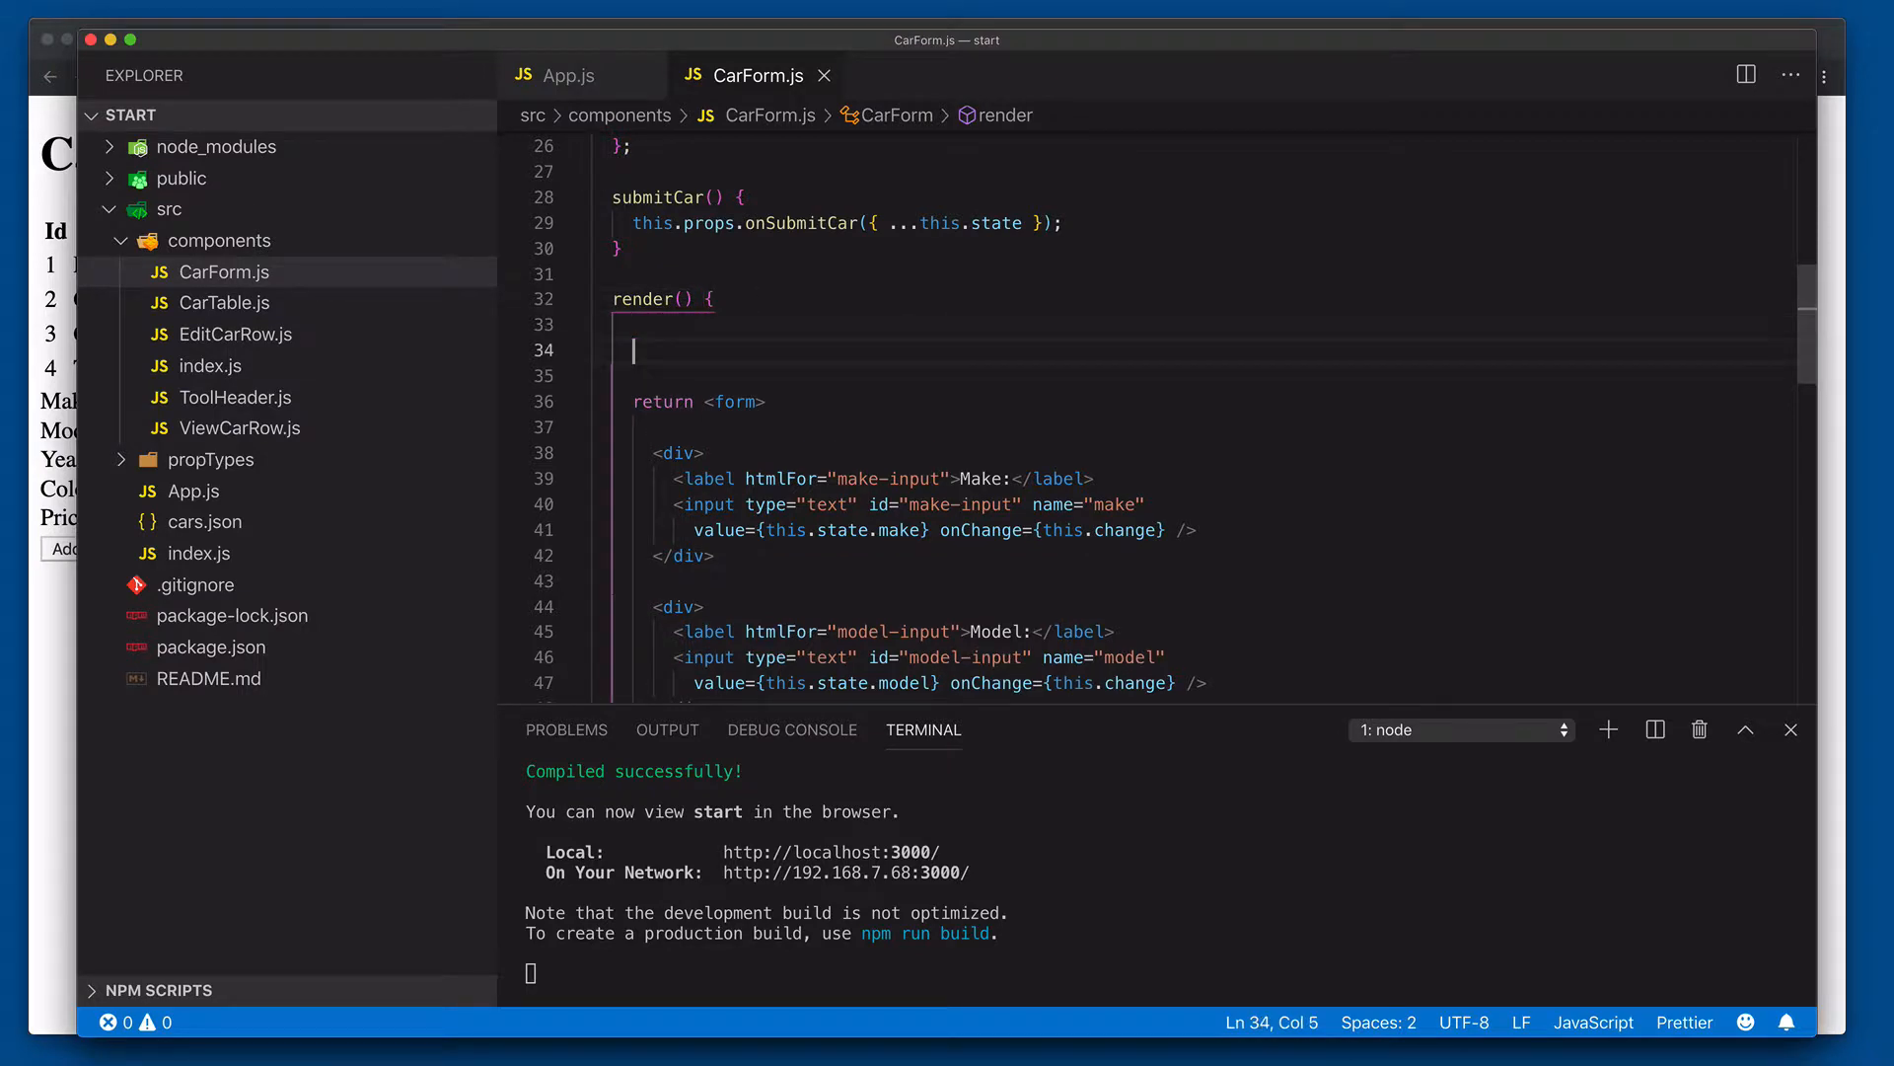
type("console.log('car form")
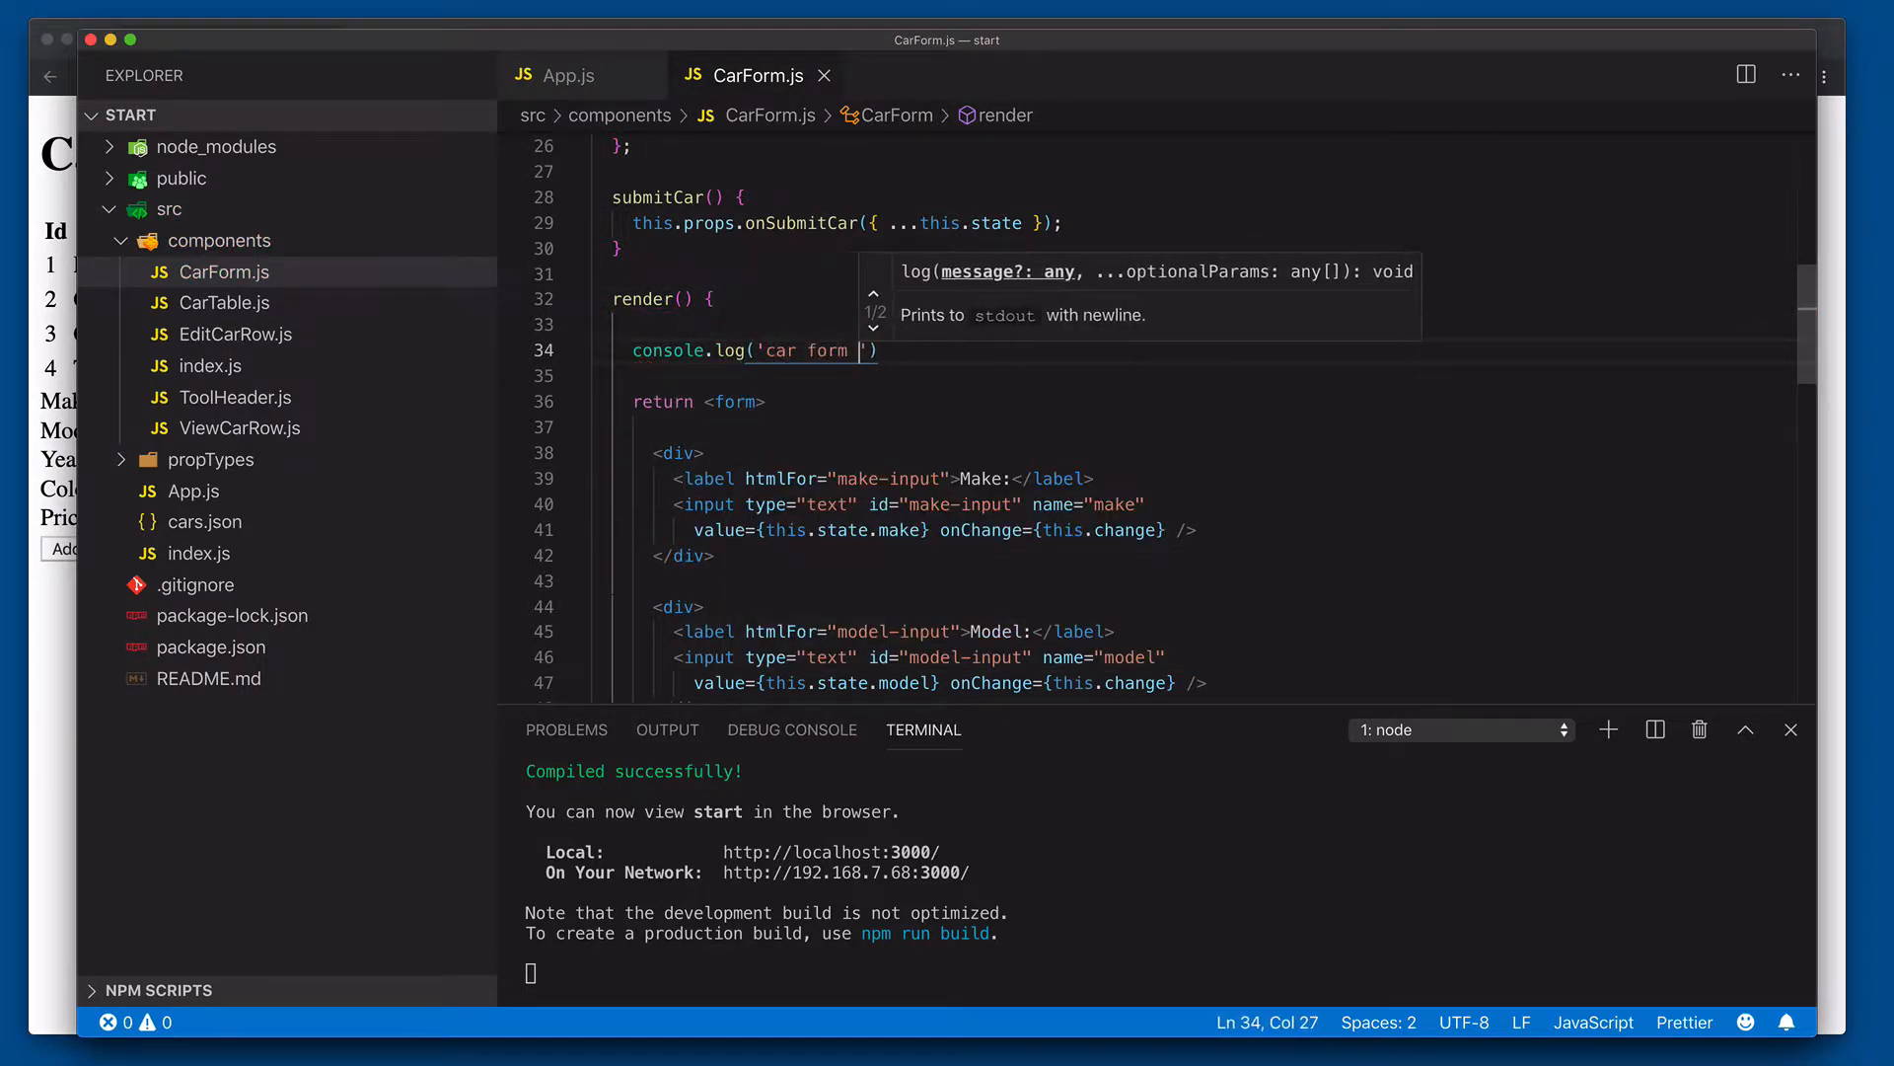
type("rendering")
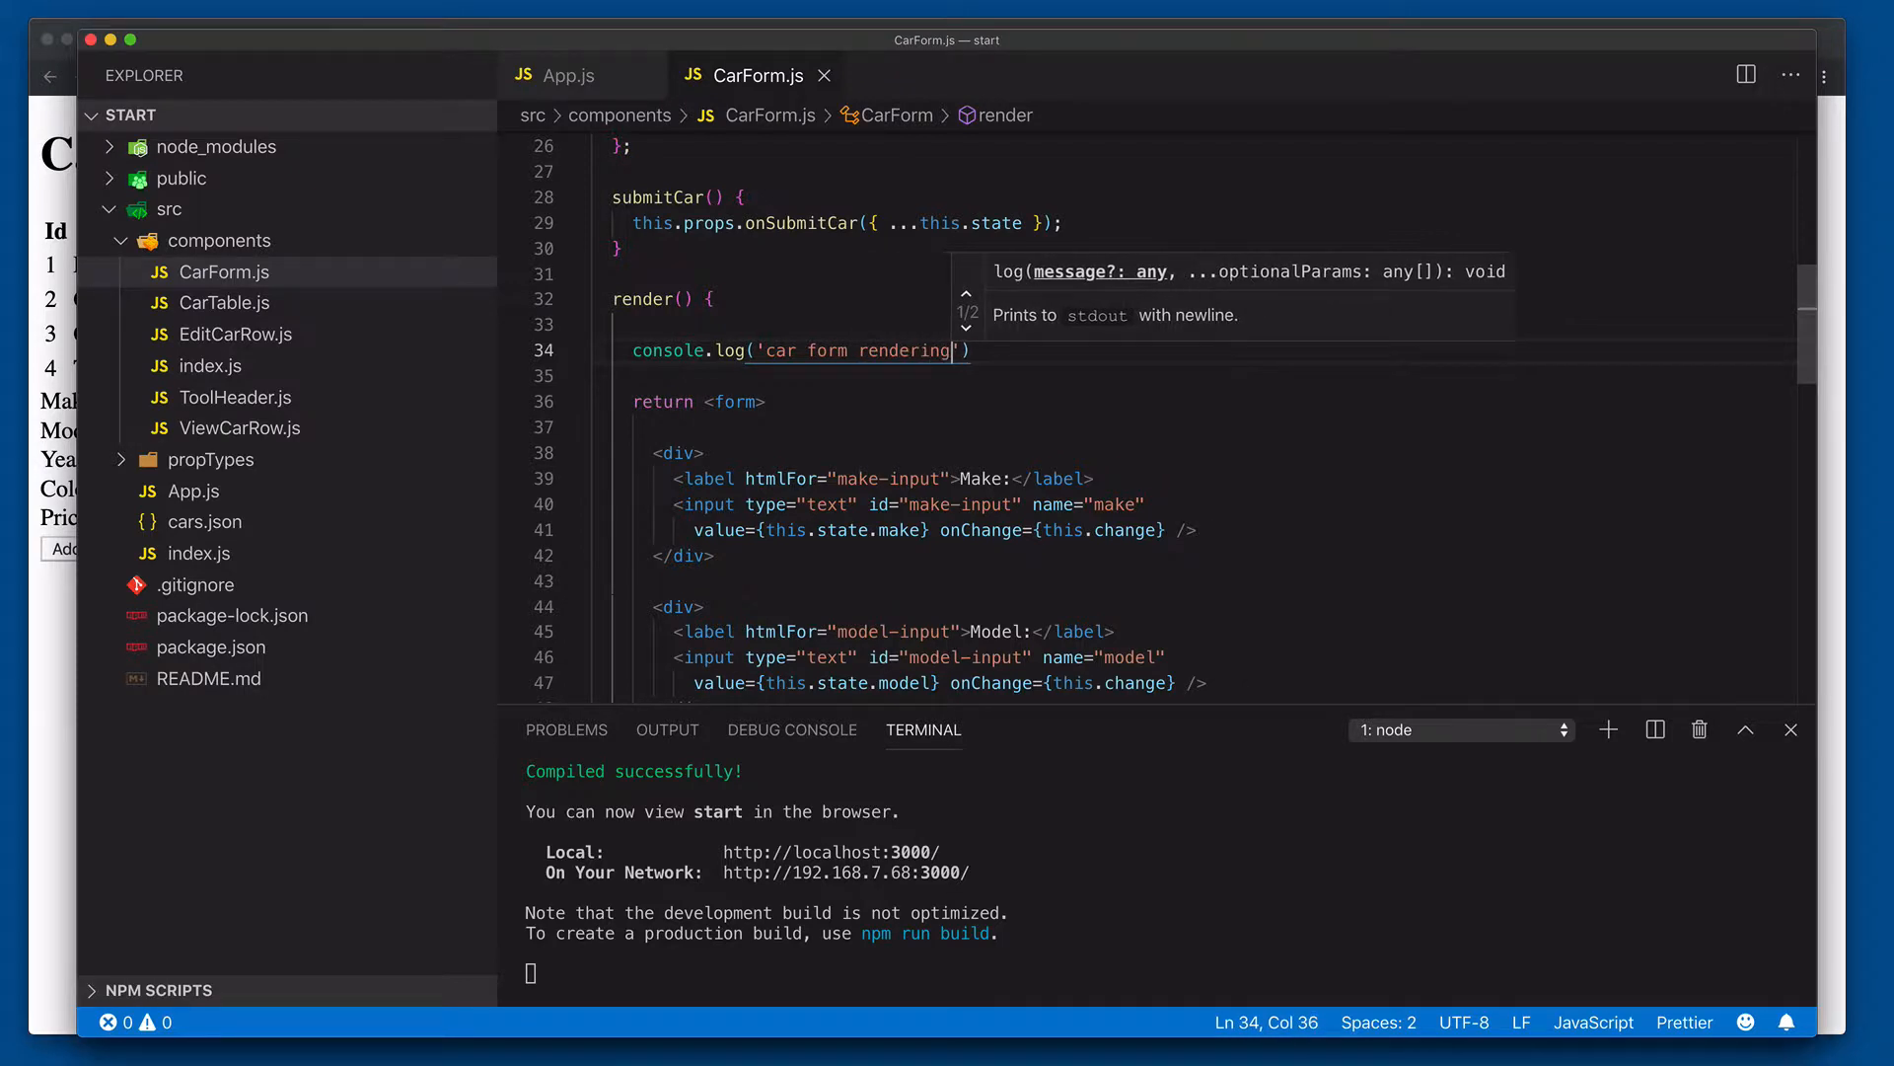
type(";")
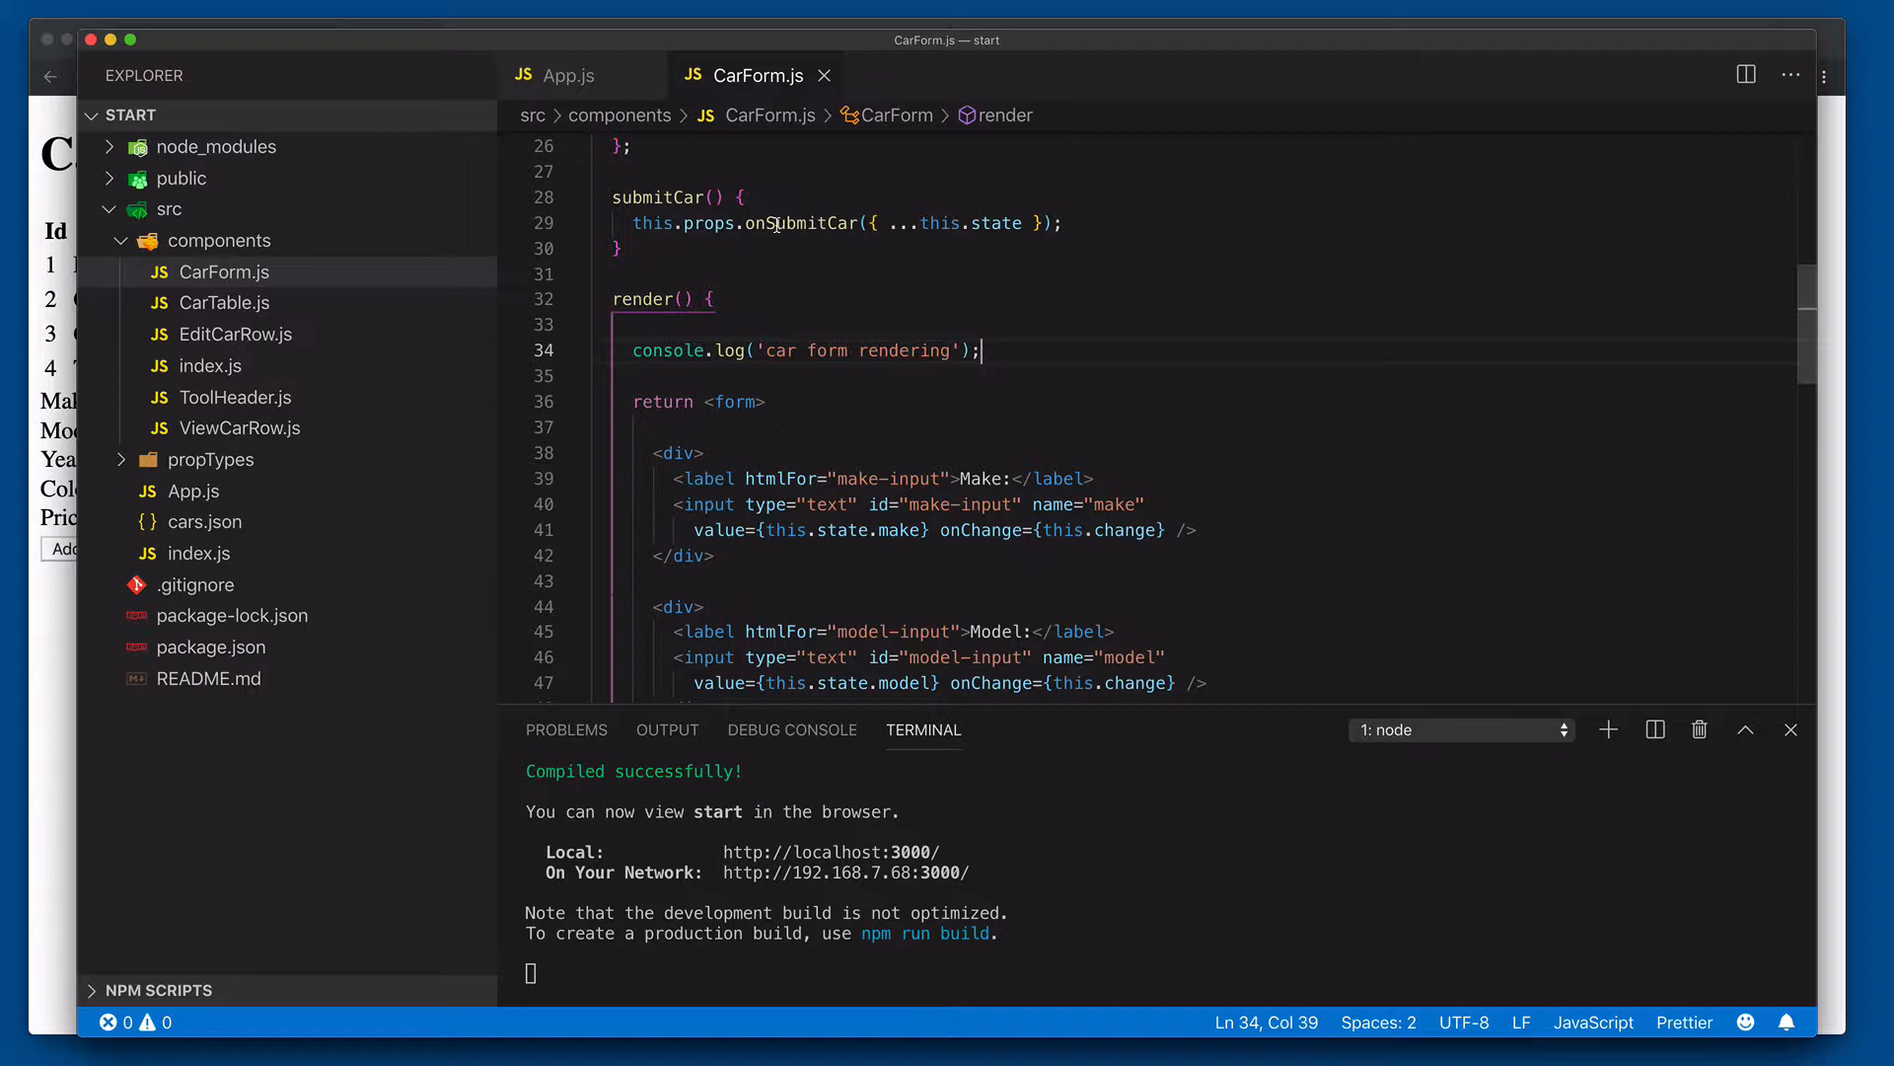
mouse_move(730, 351)
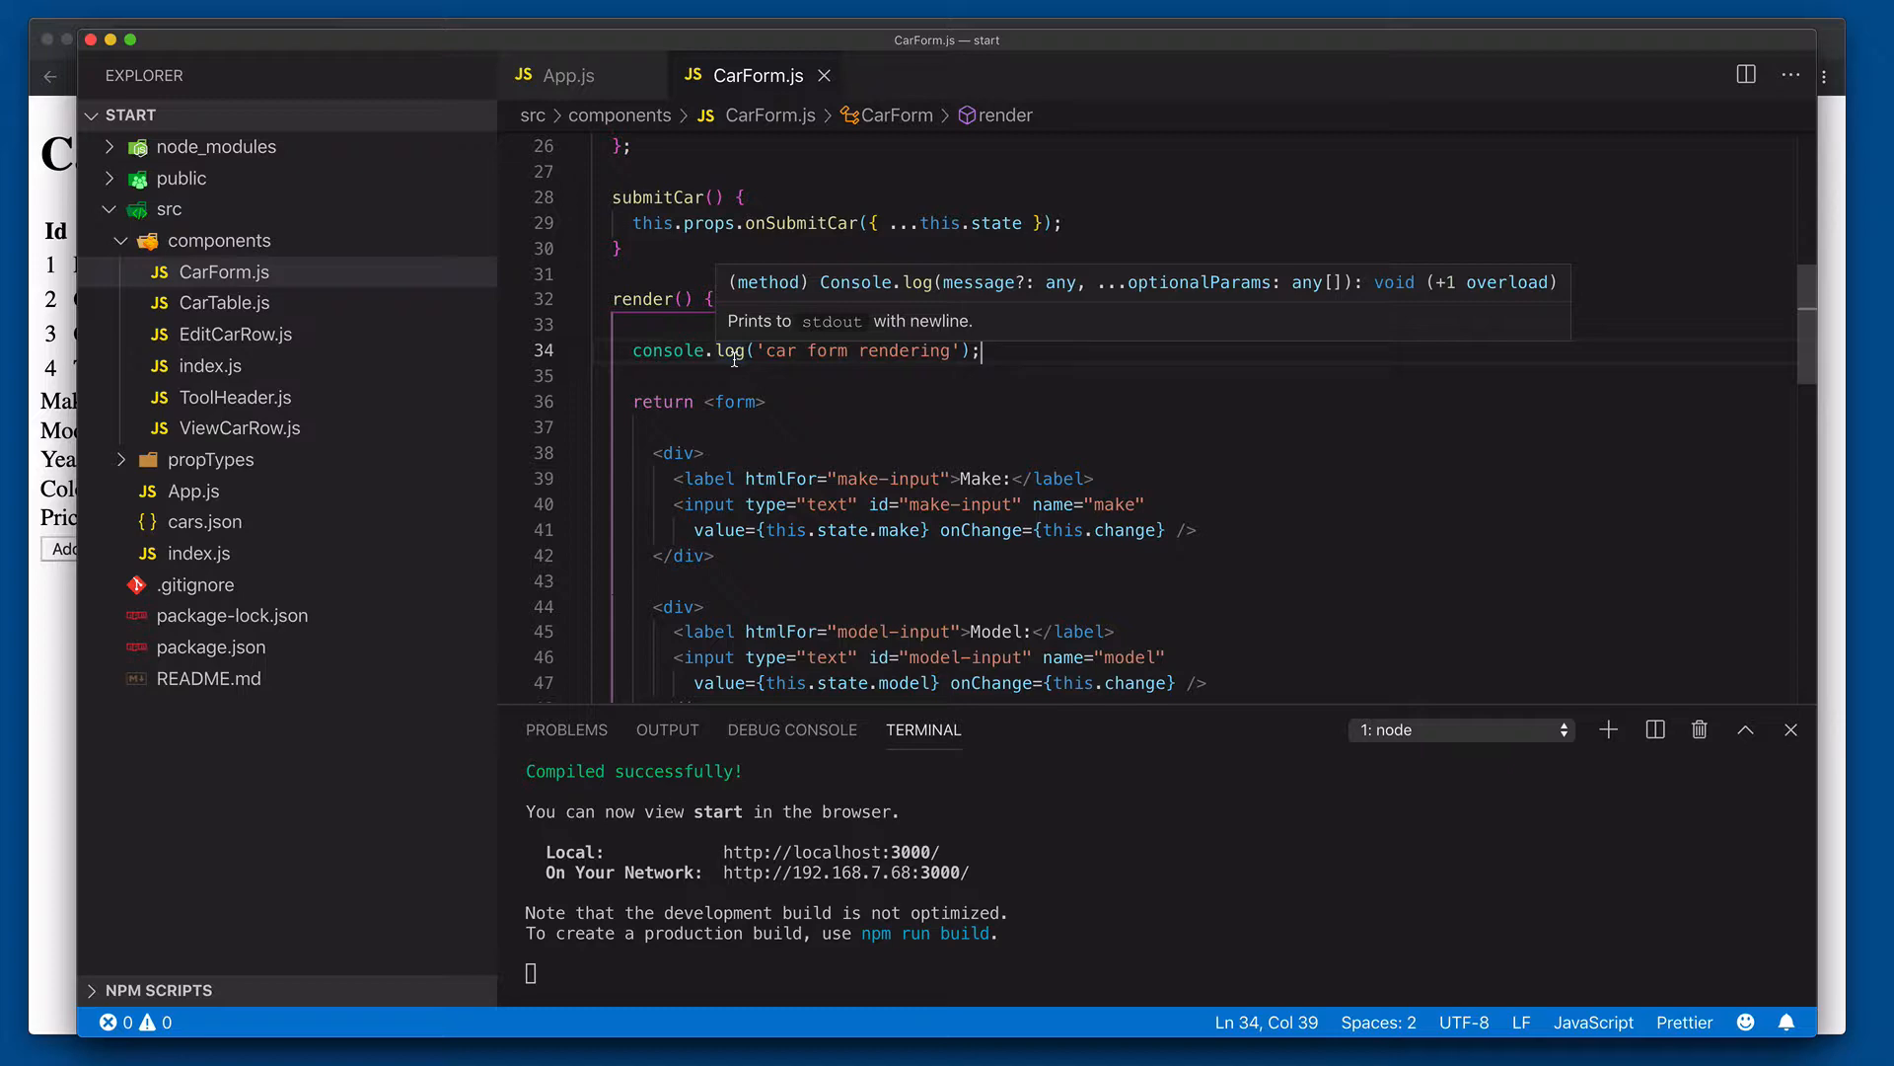
mouse_move(730, 350)
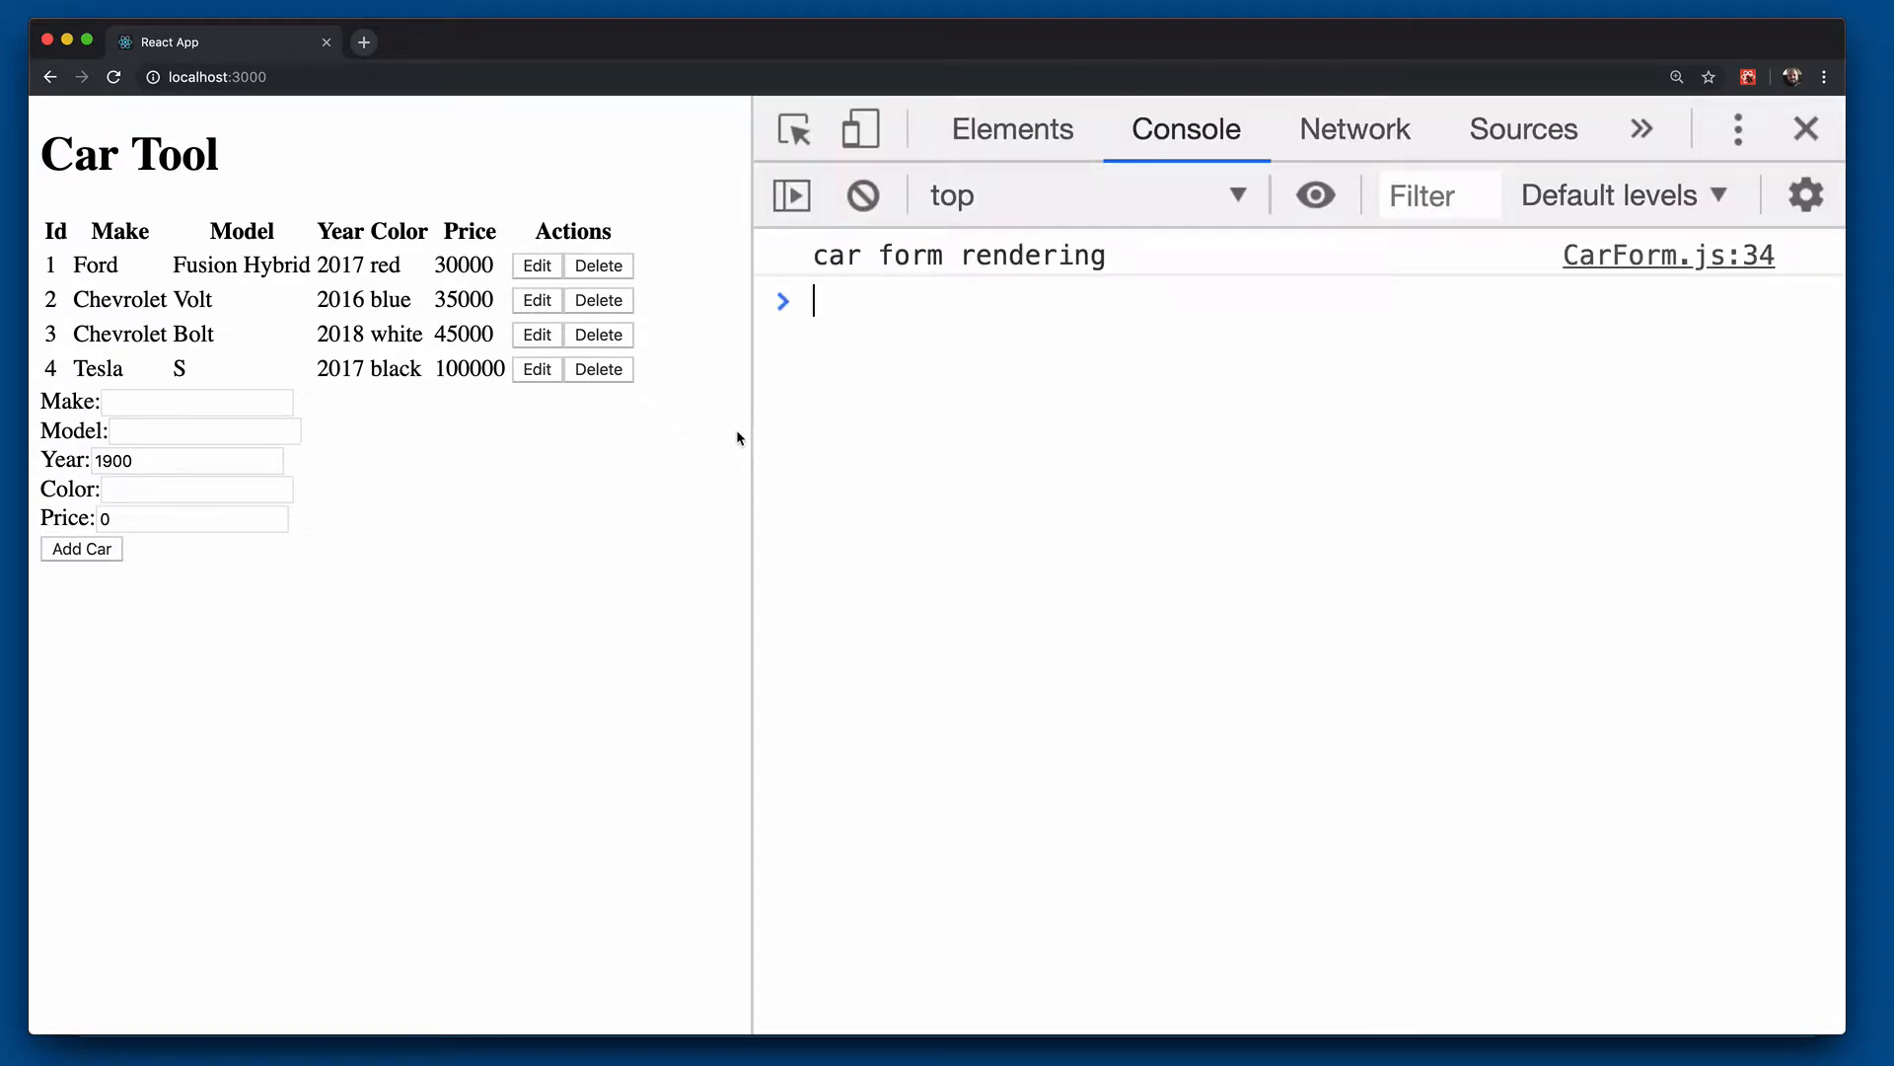
mouse_move(951, 284)
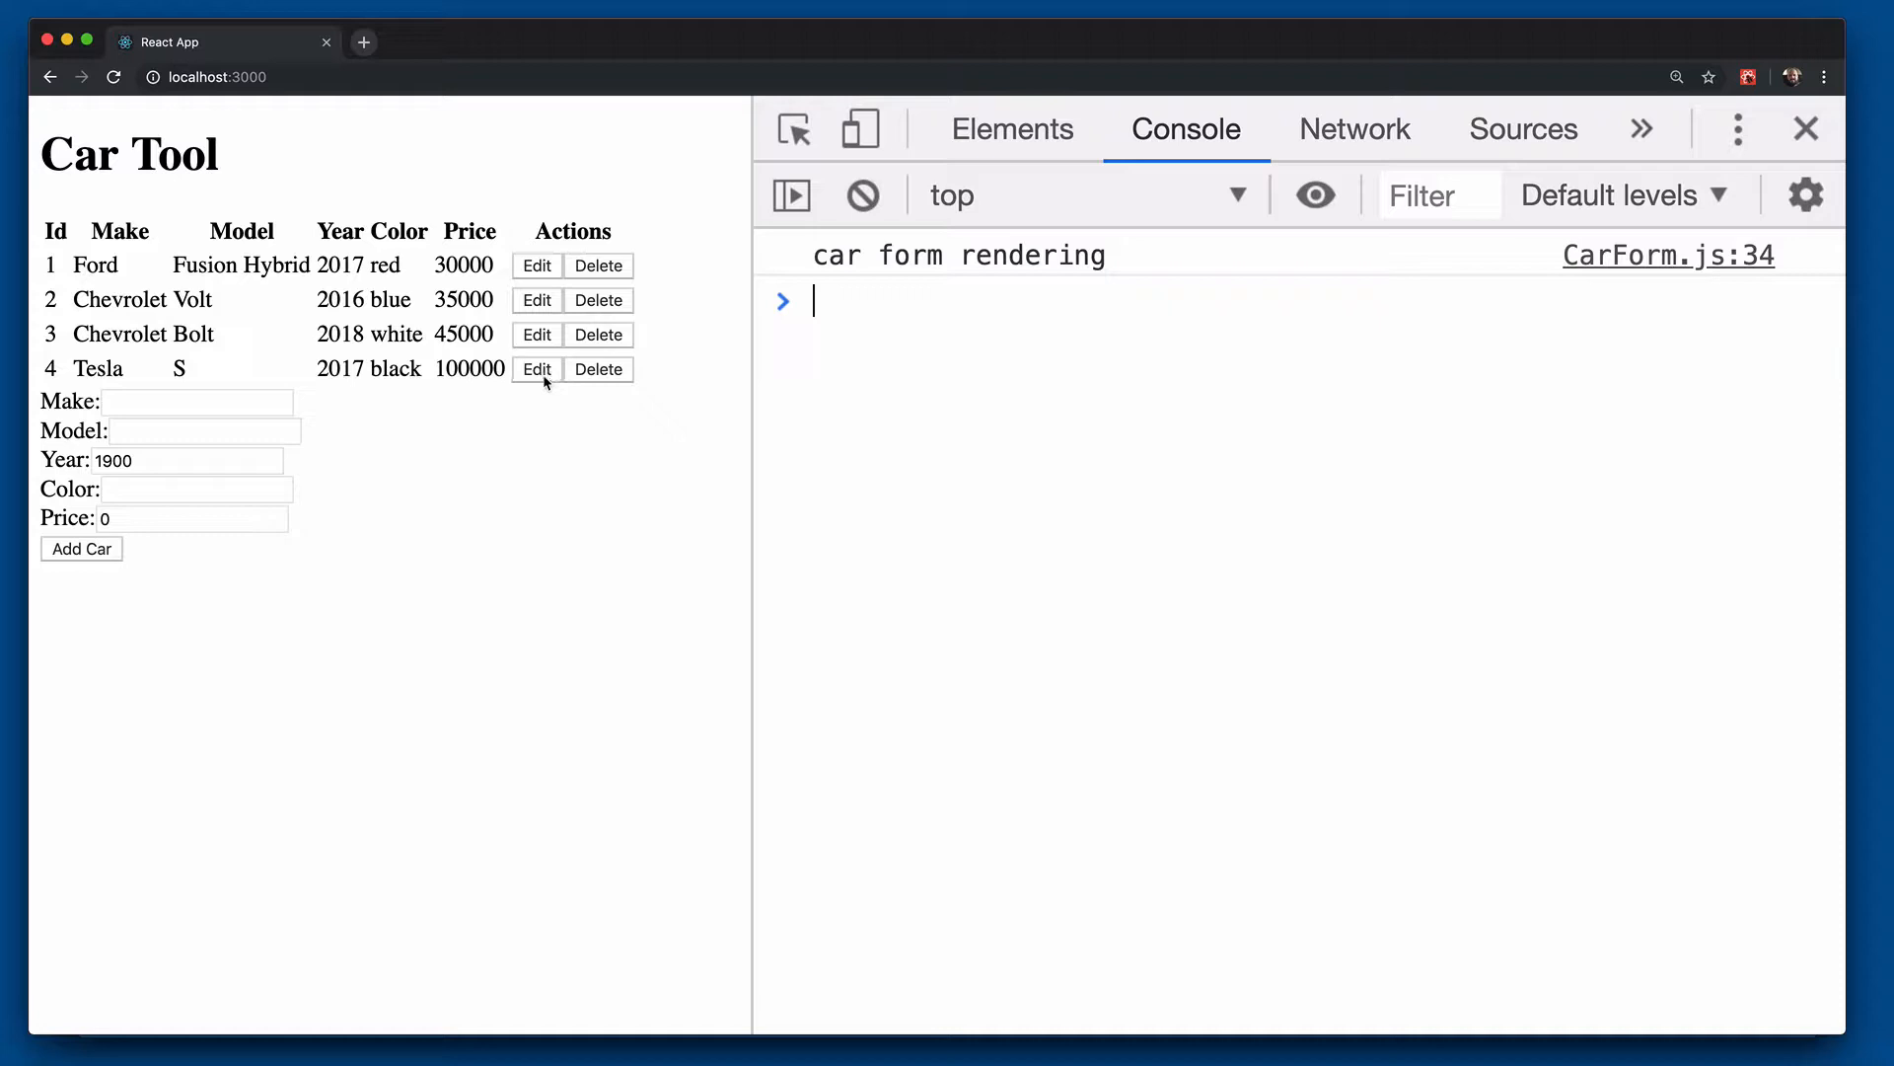
Step: Edit and then cancel the Tesla row, watching 'car form rendering' log again in the console
left_click(537, 368)
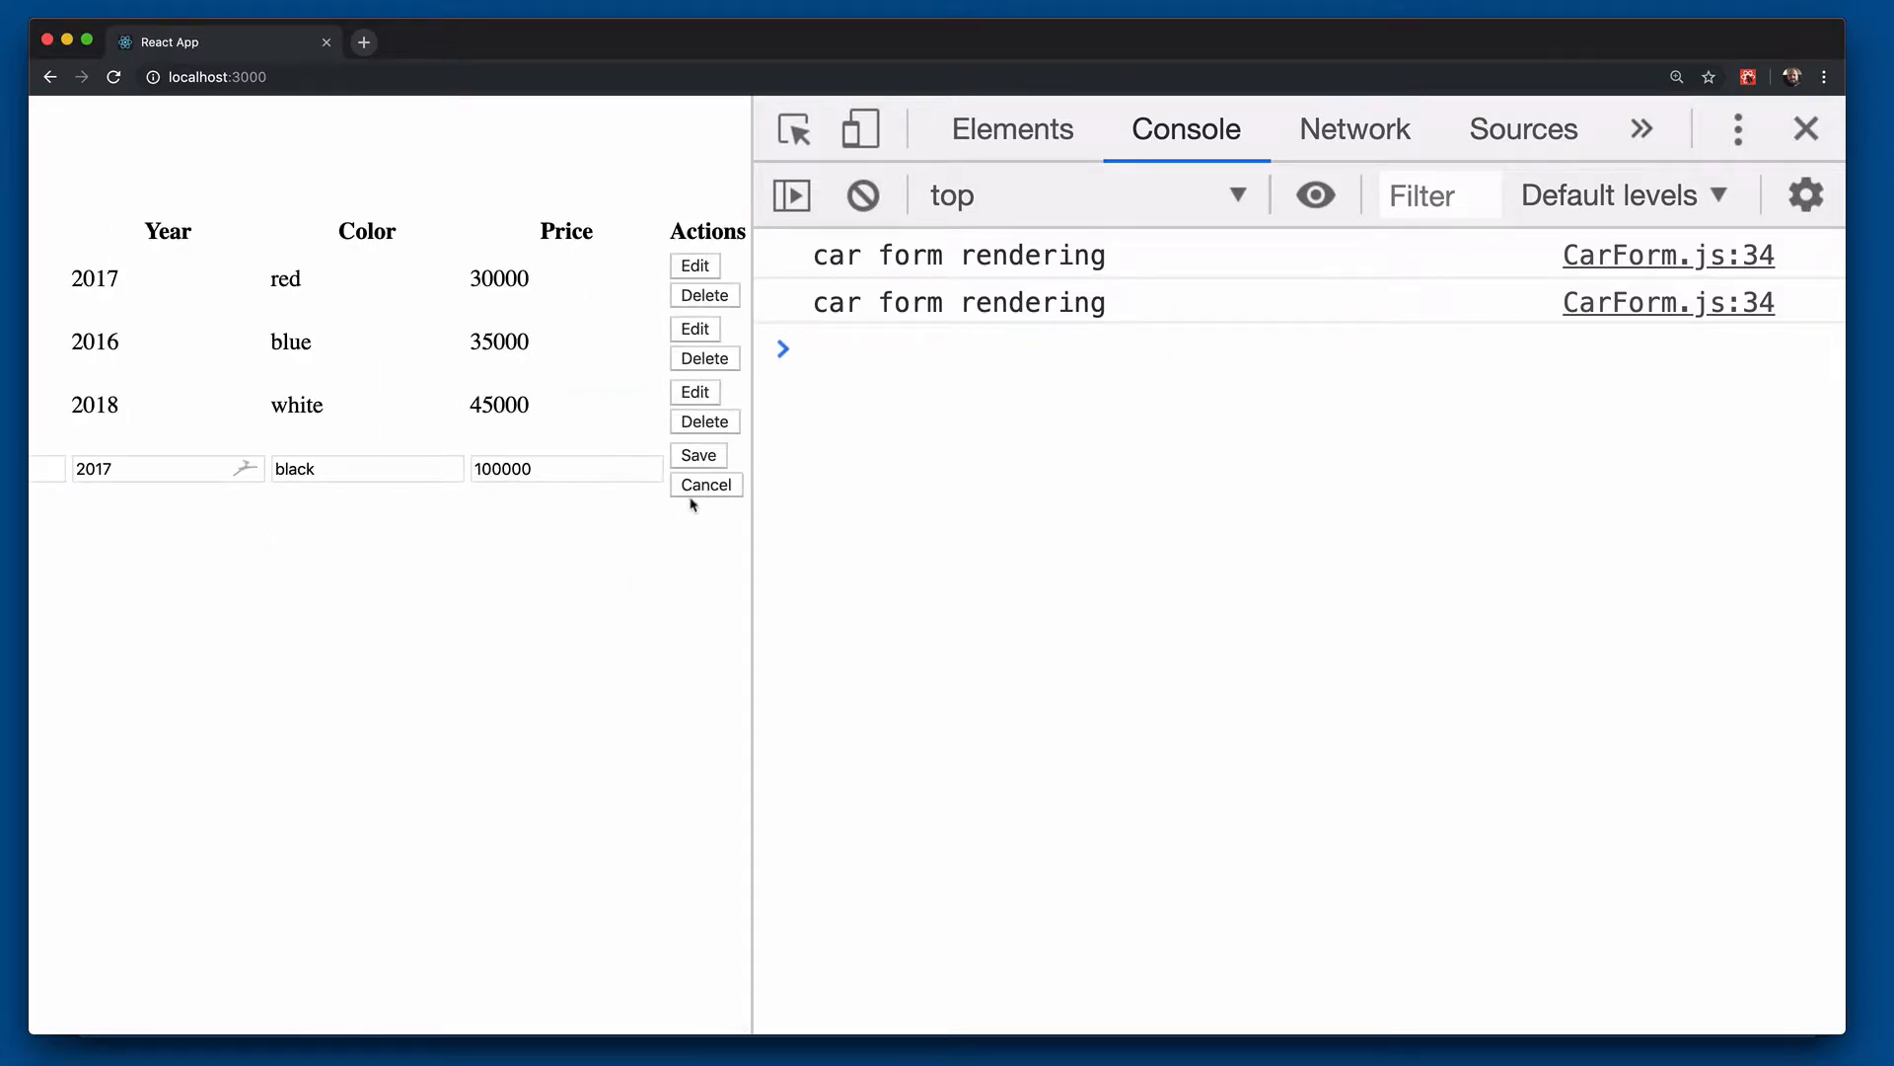
left_click(705, 484)
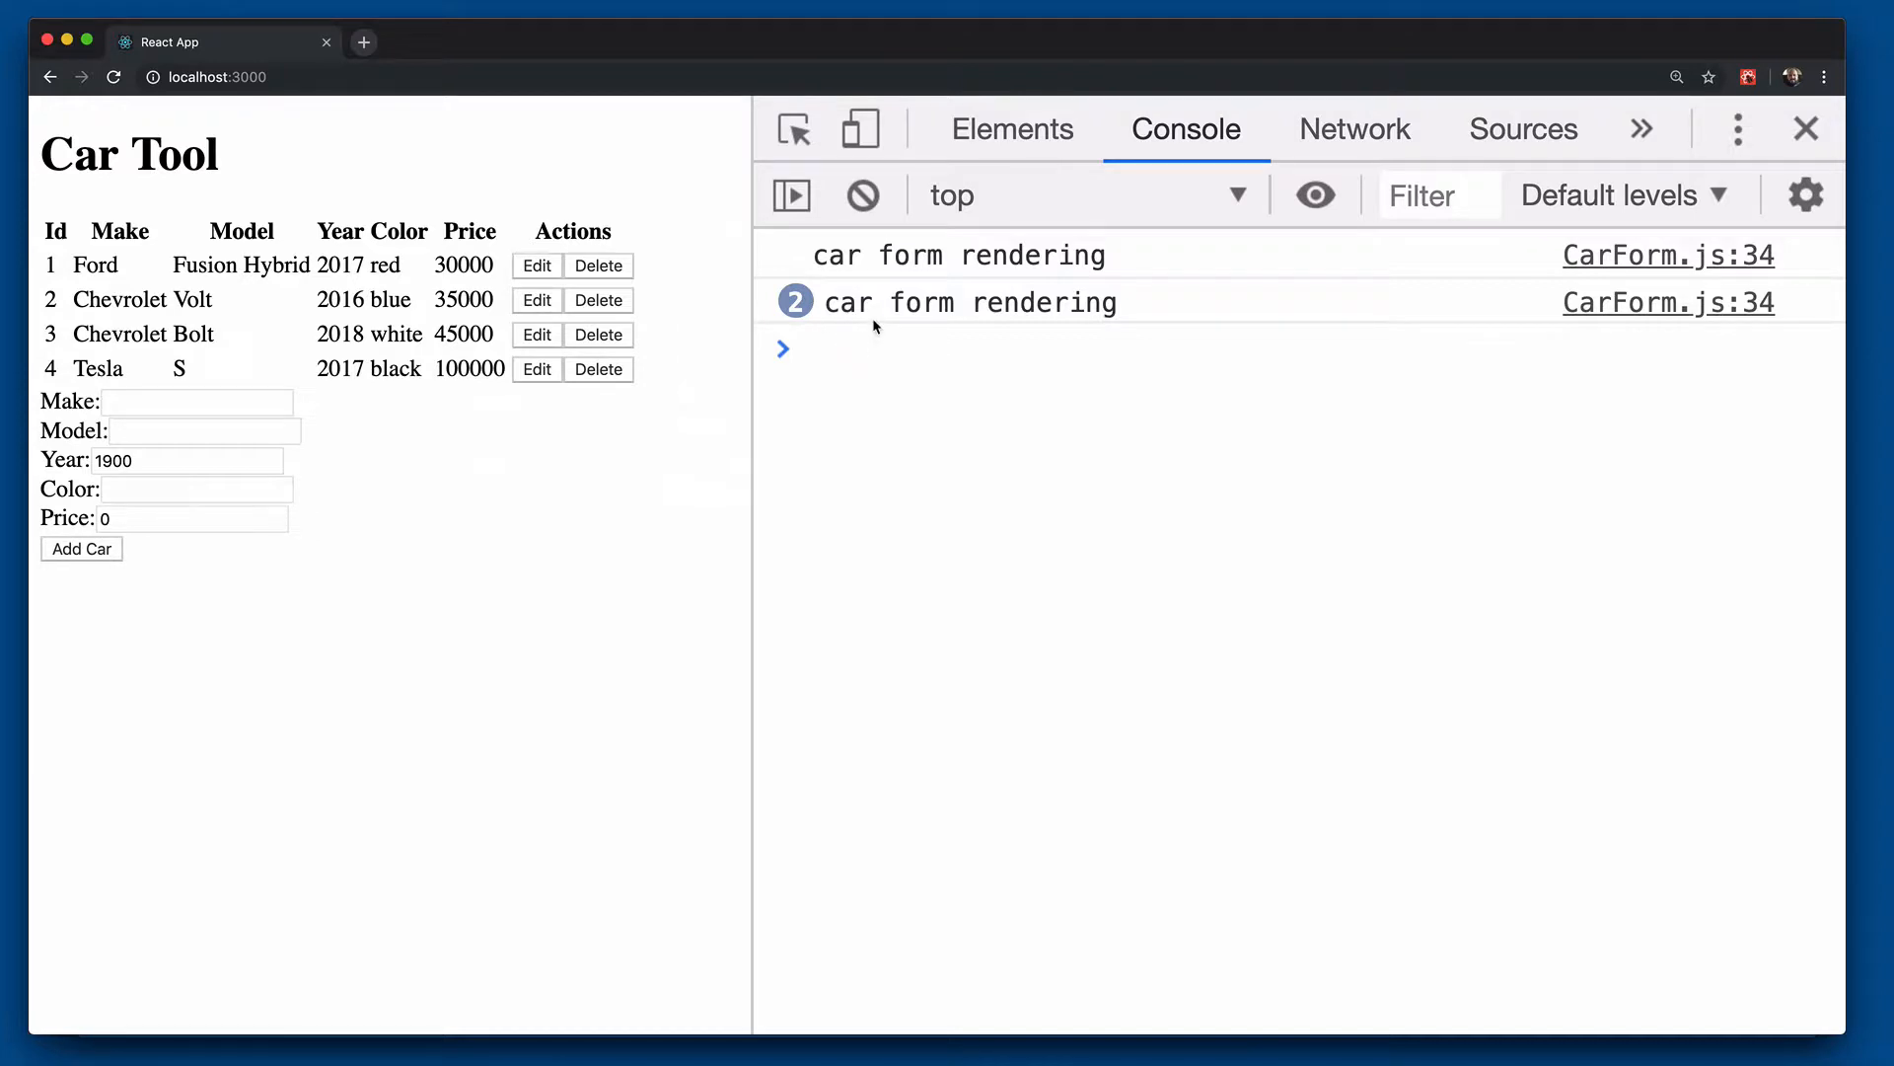
mouse_move(652, 408)
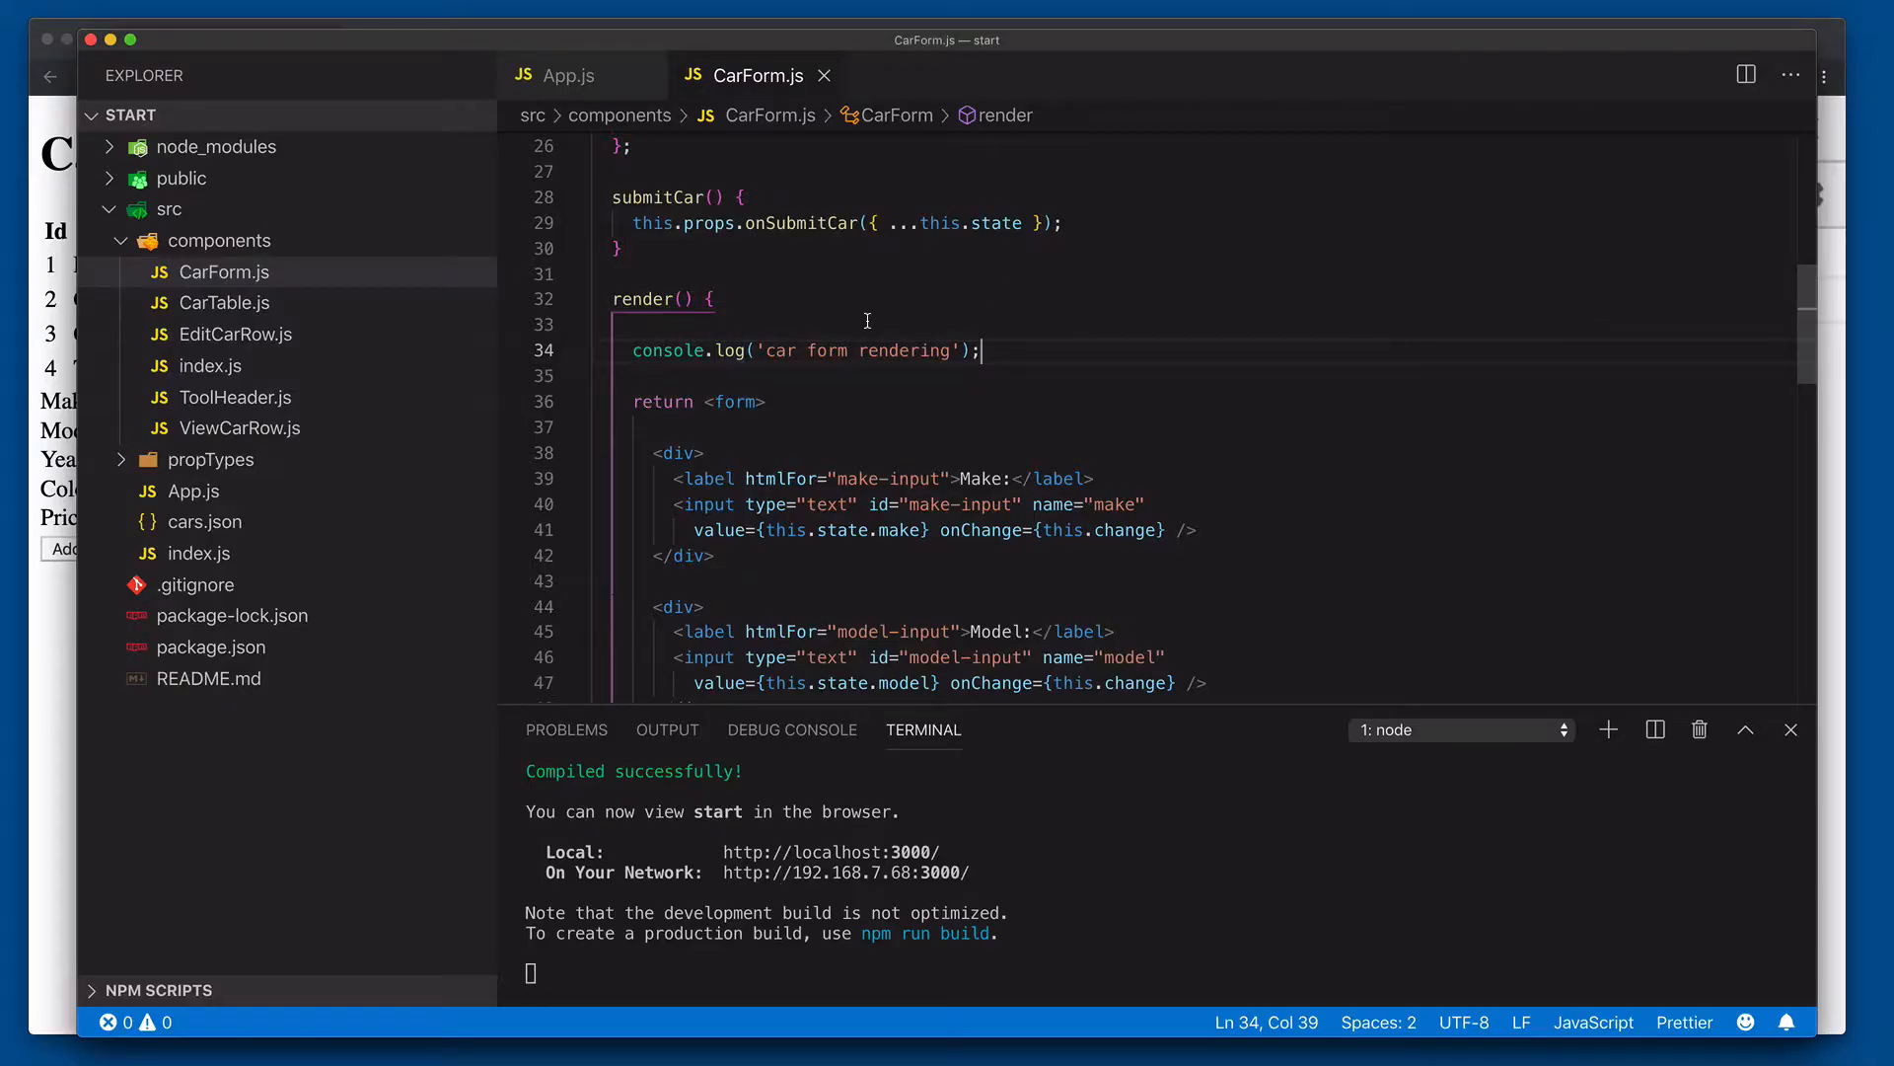
Step: Review appendCar and the CarForm props in App.js, then return to the CarForm class
left_click(568, 75)
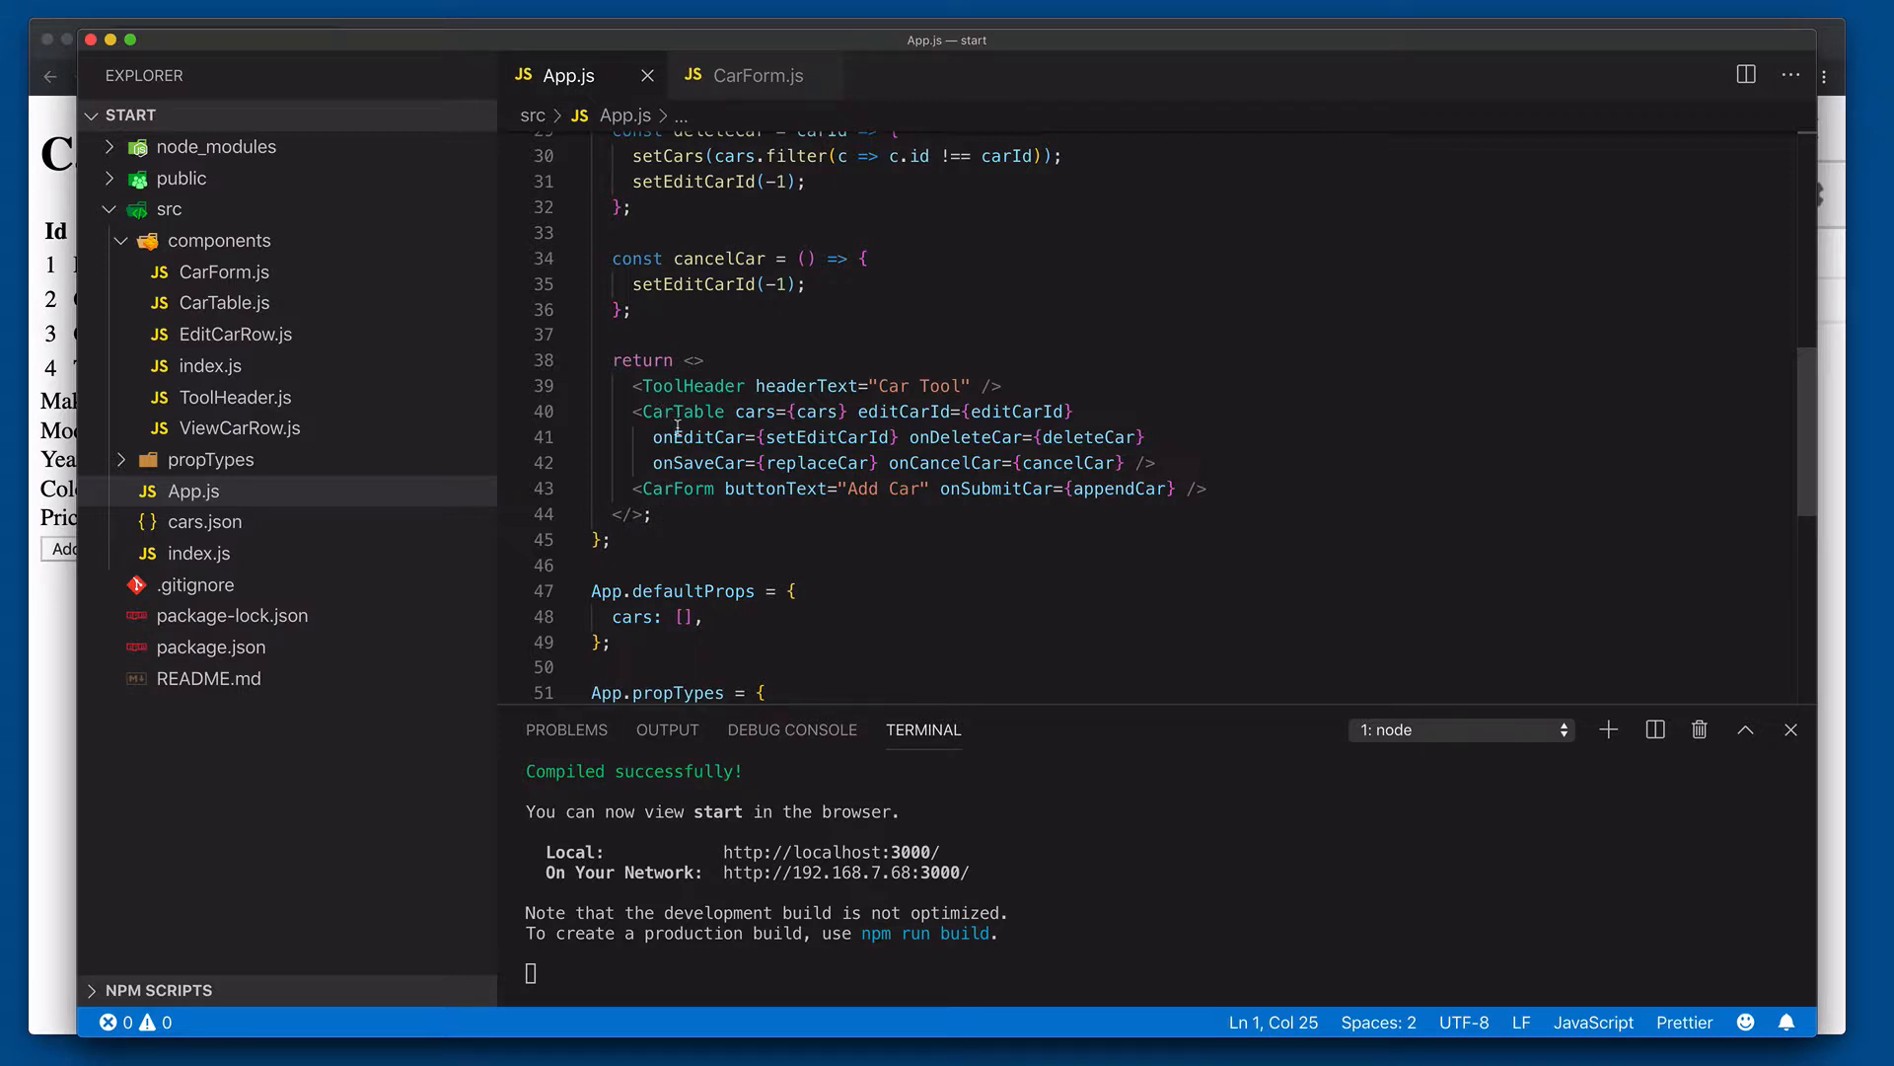
mouse_move(695, 461)
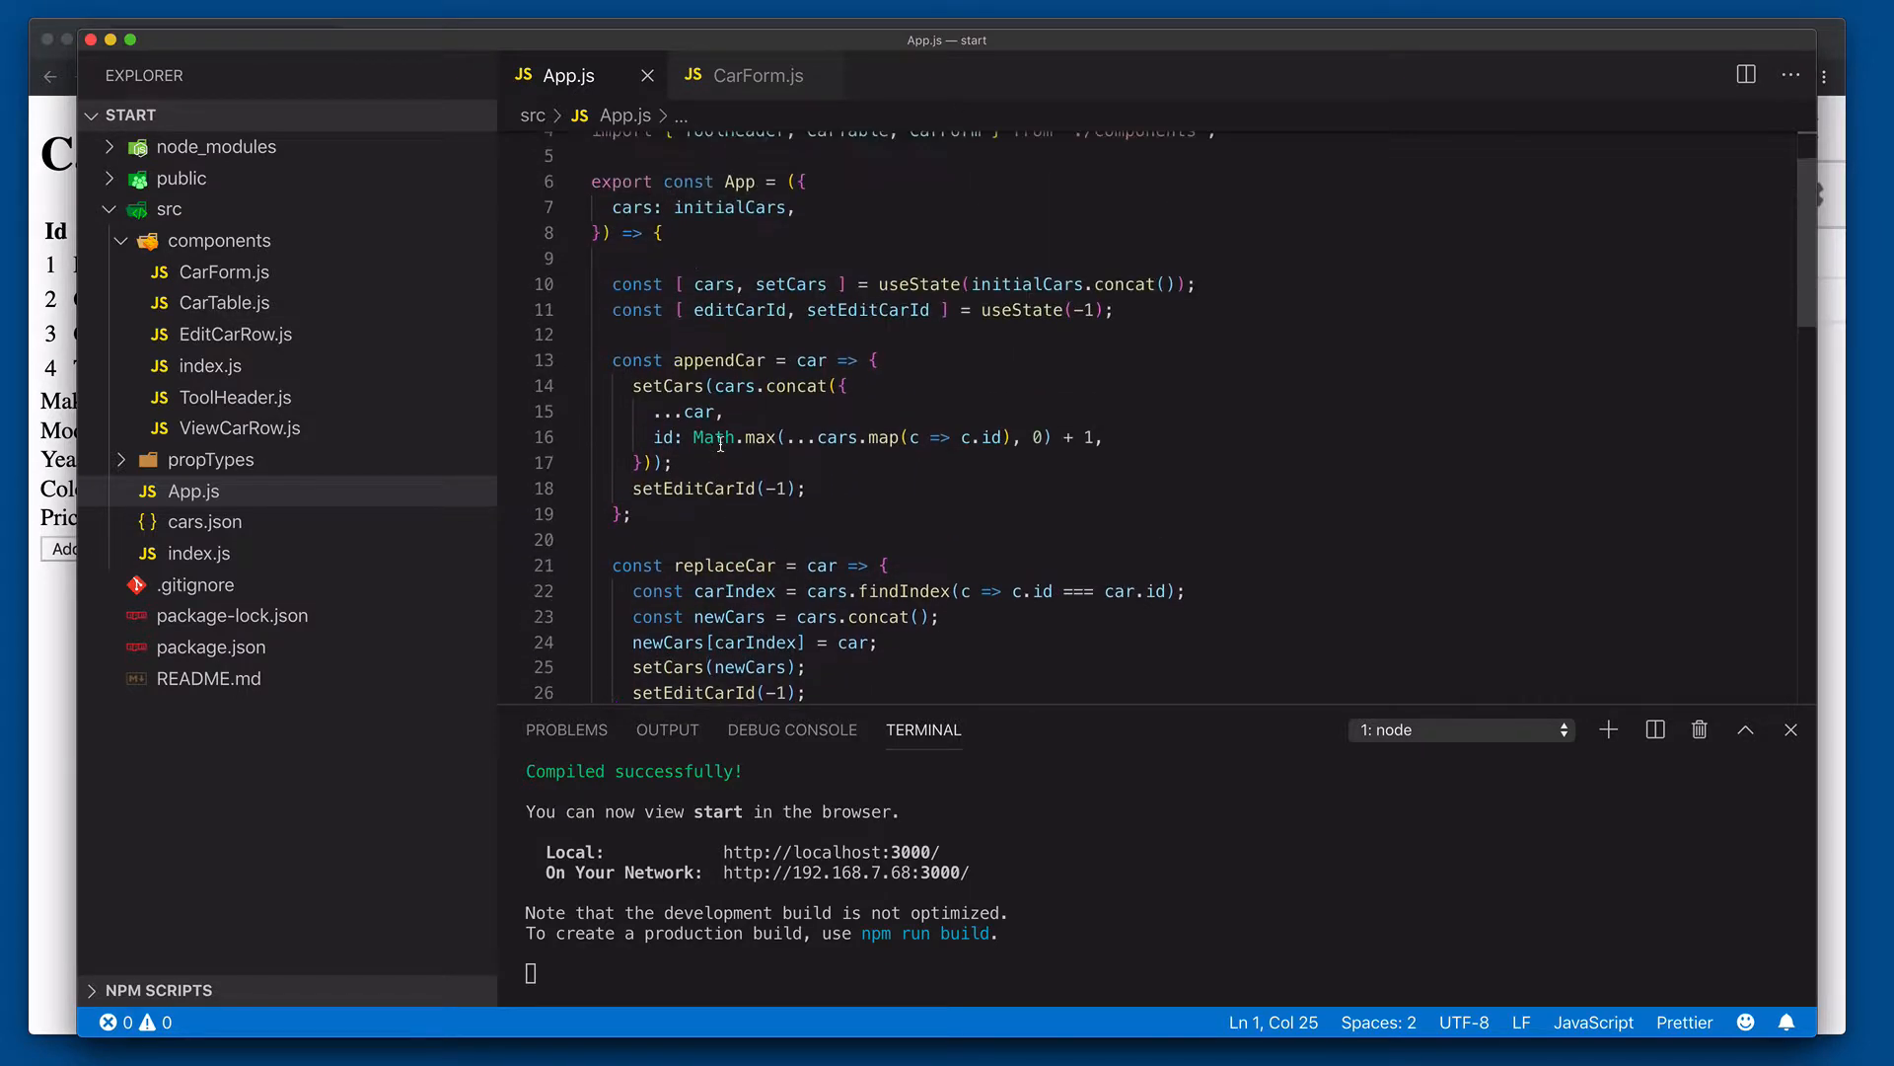
mouse_move(737, 309)
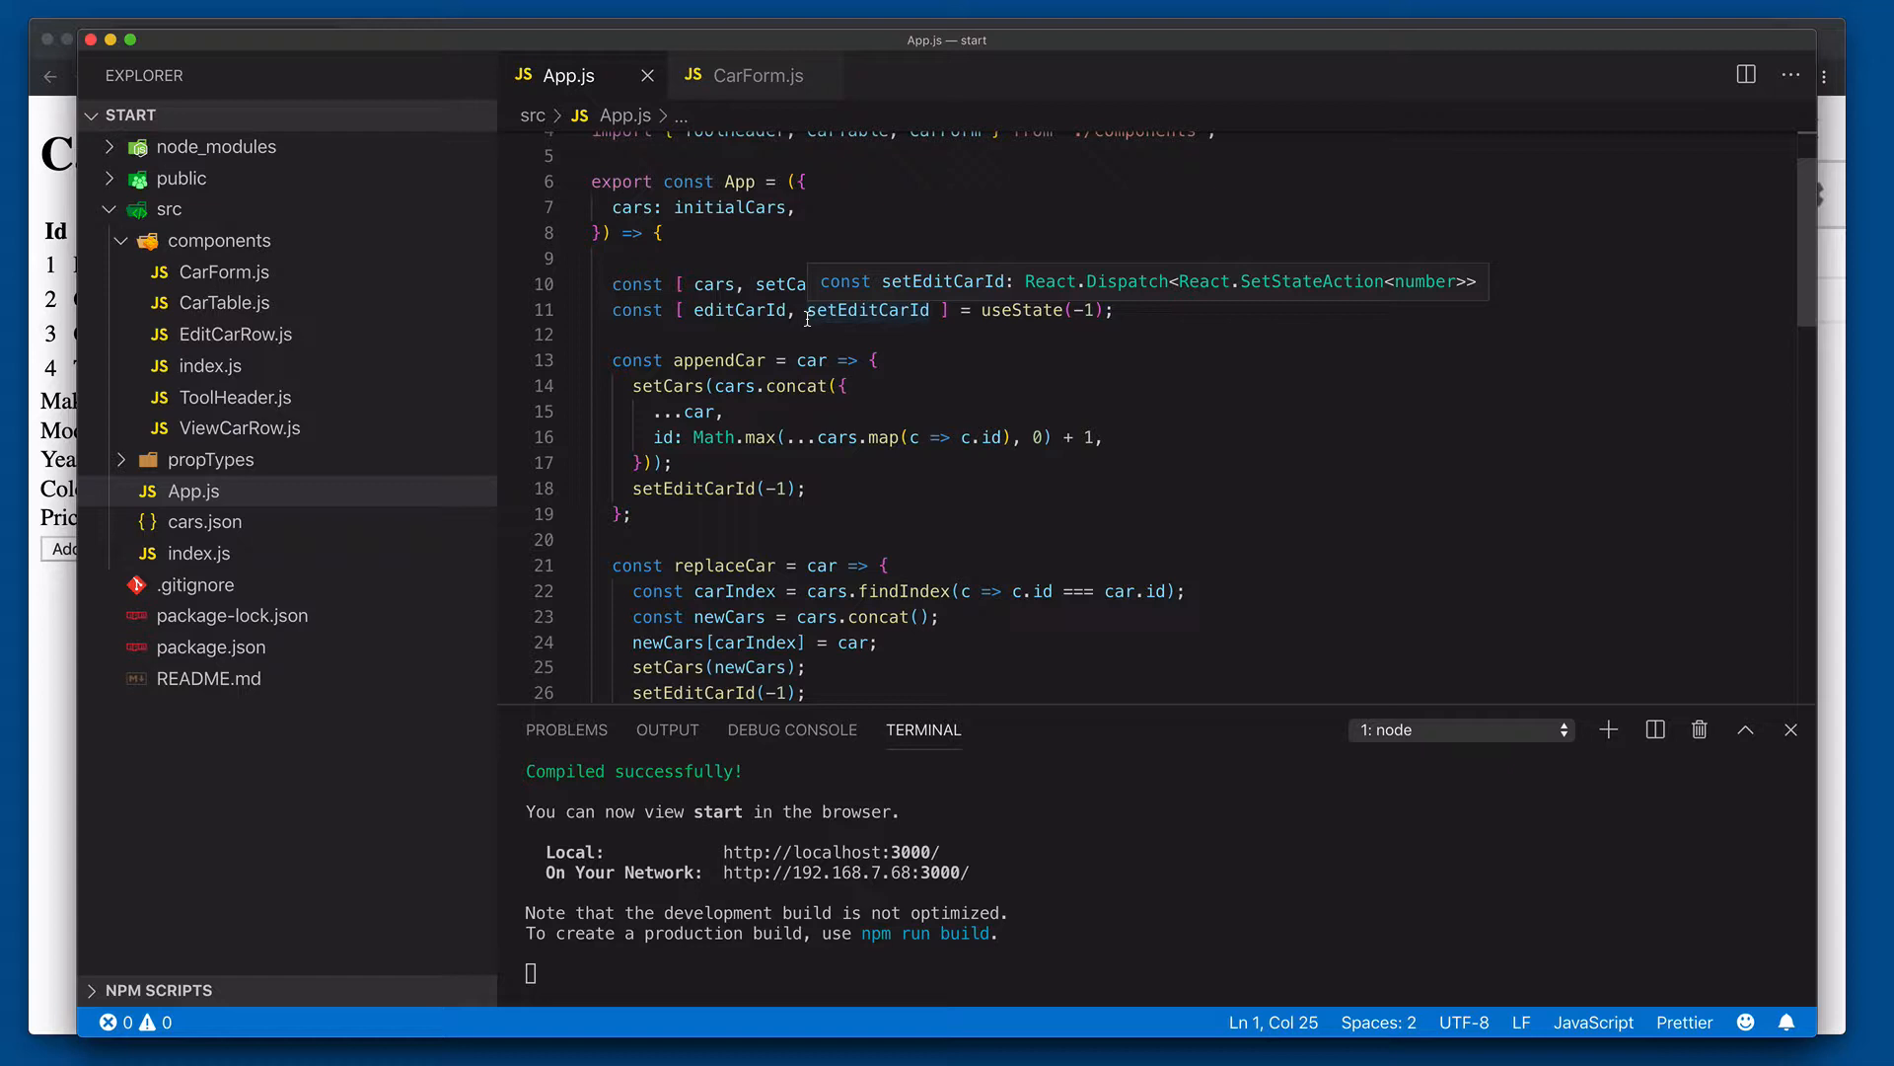
scroll("down", 3)
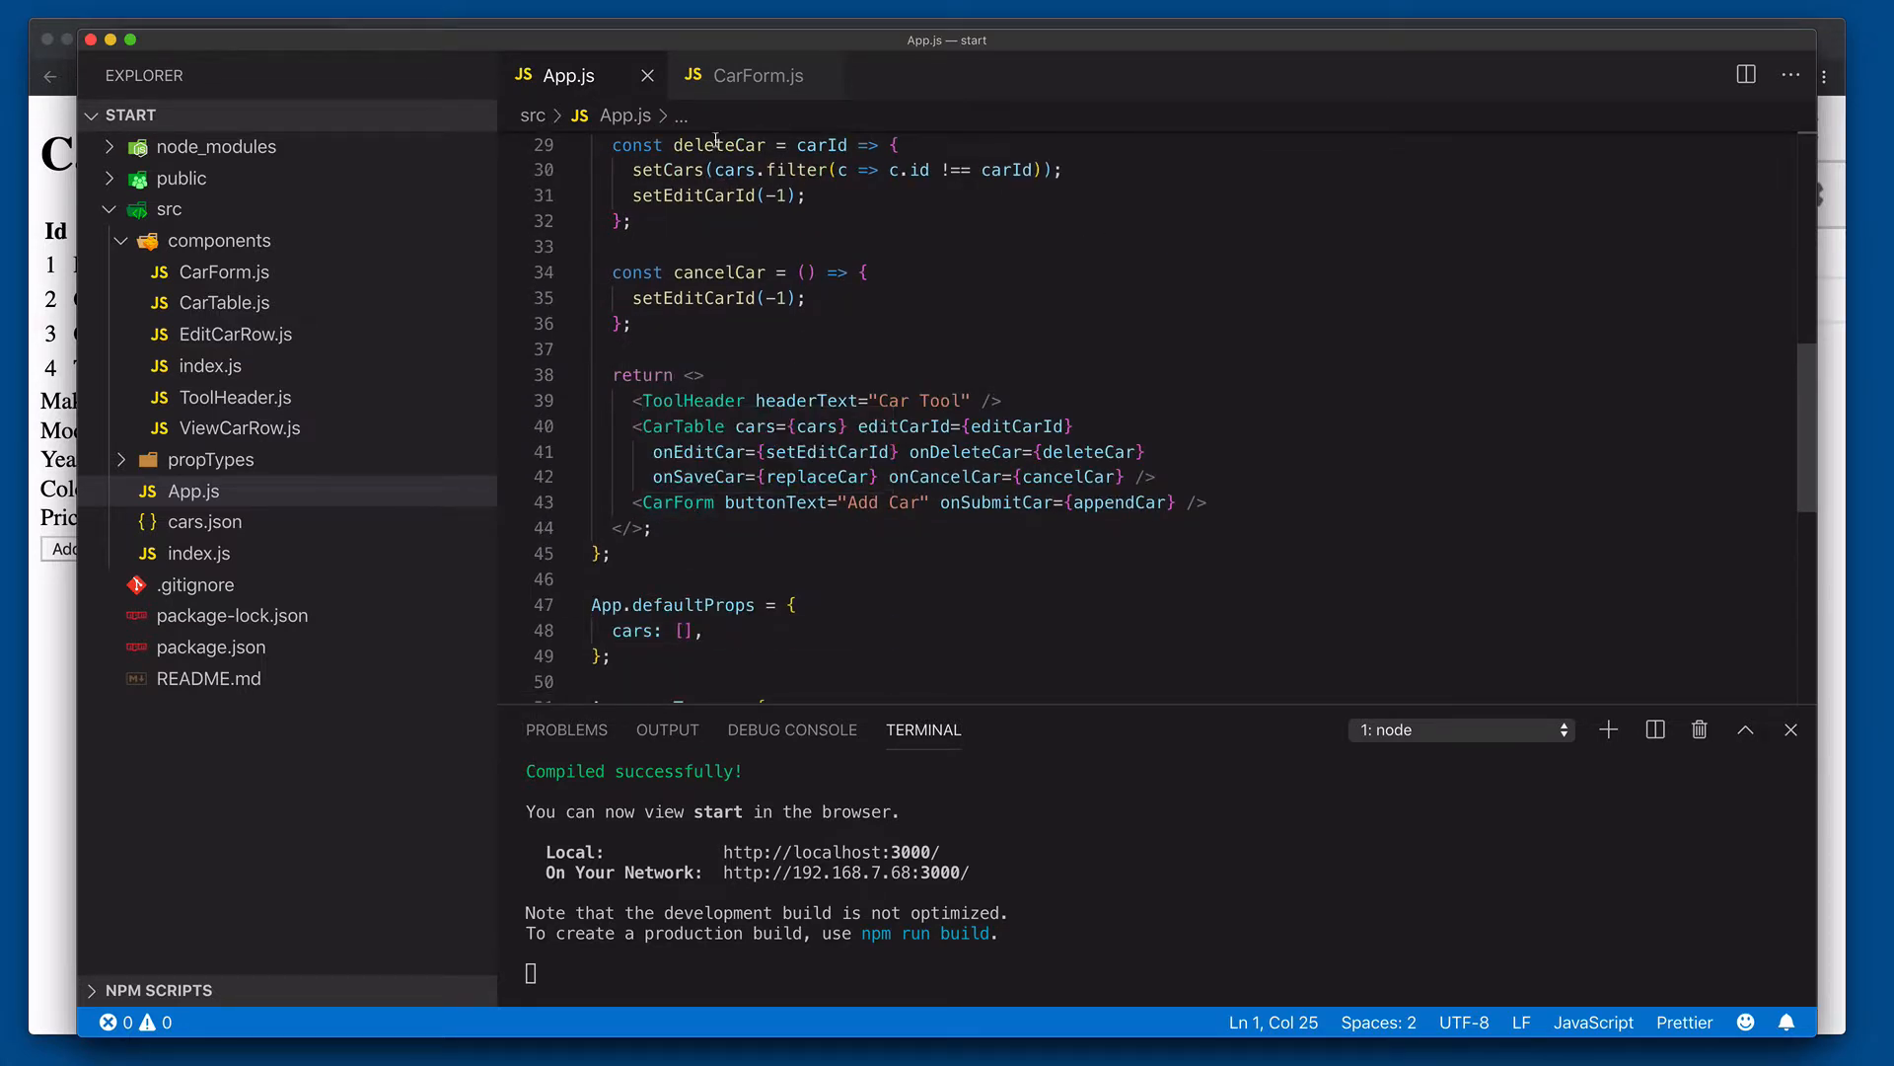
left_click(759, 75)
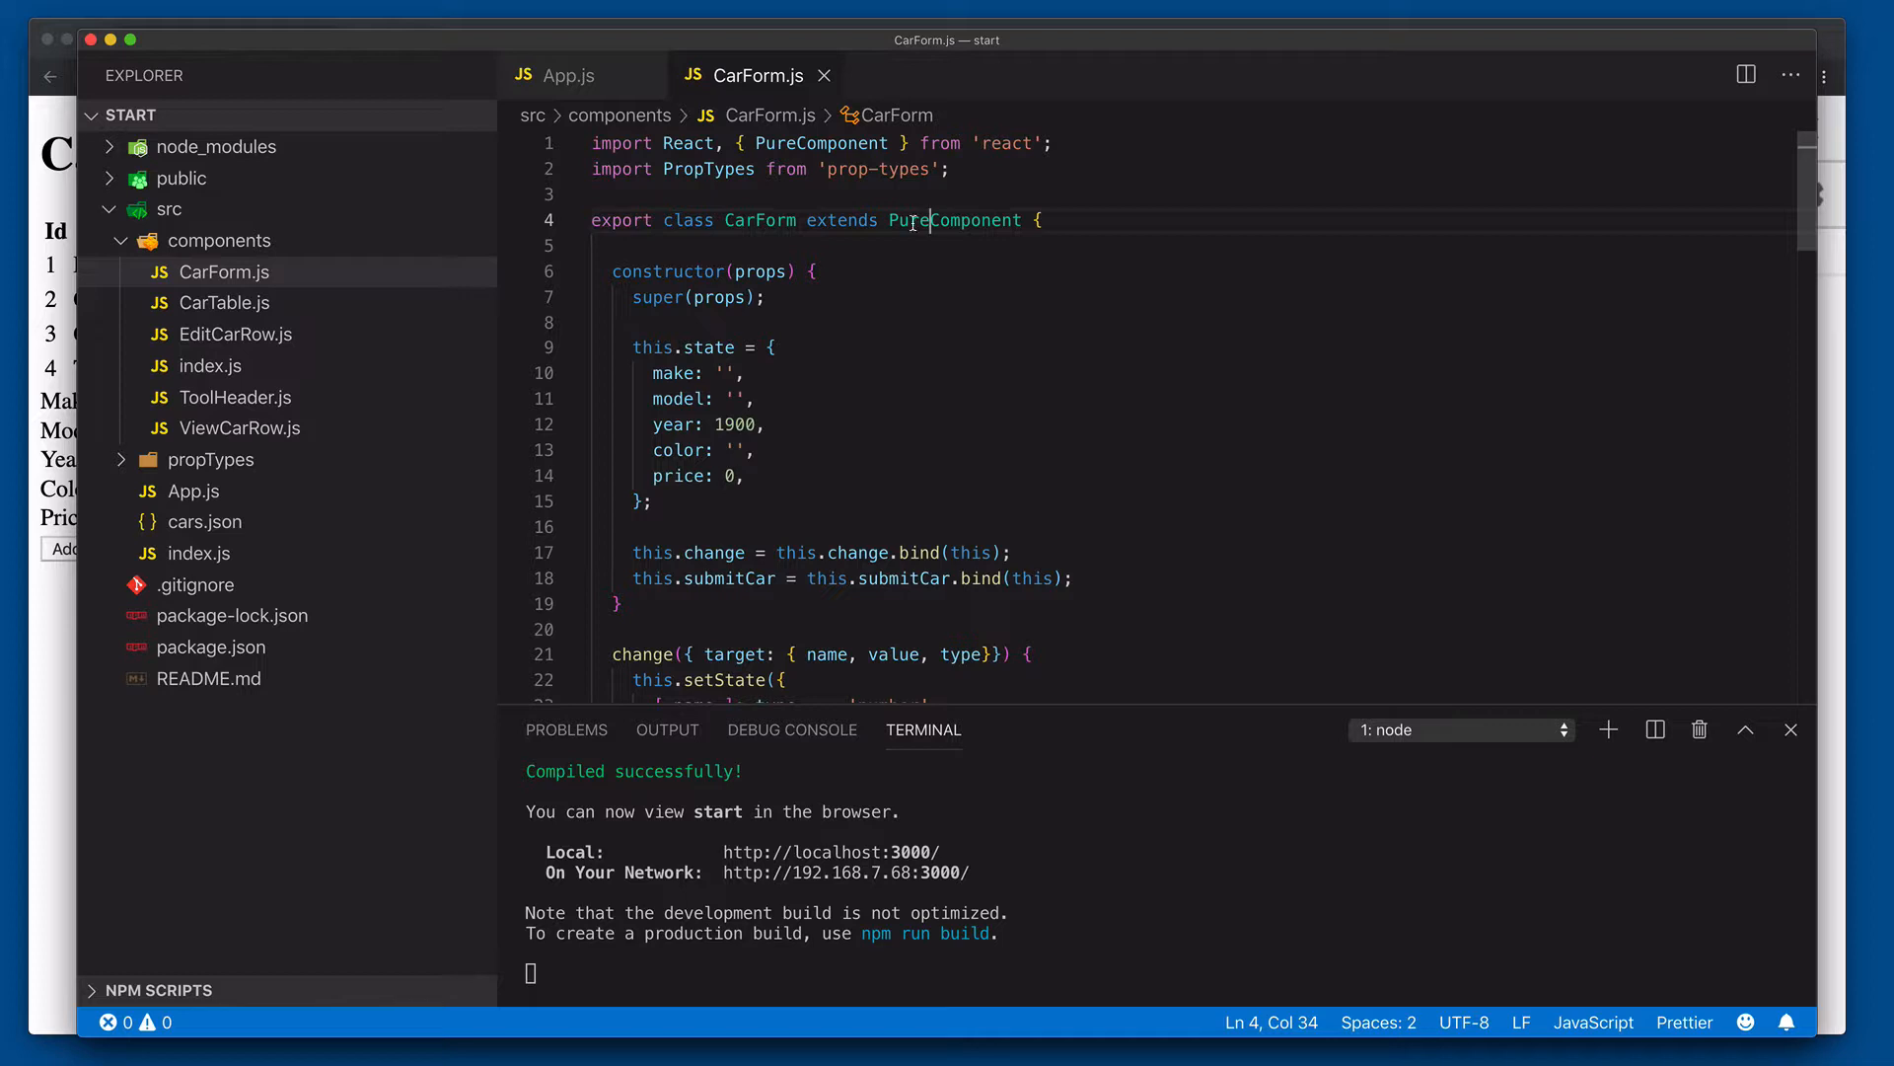
left_click(568, 75)
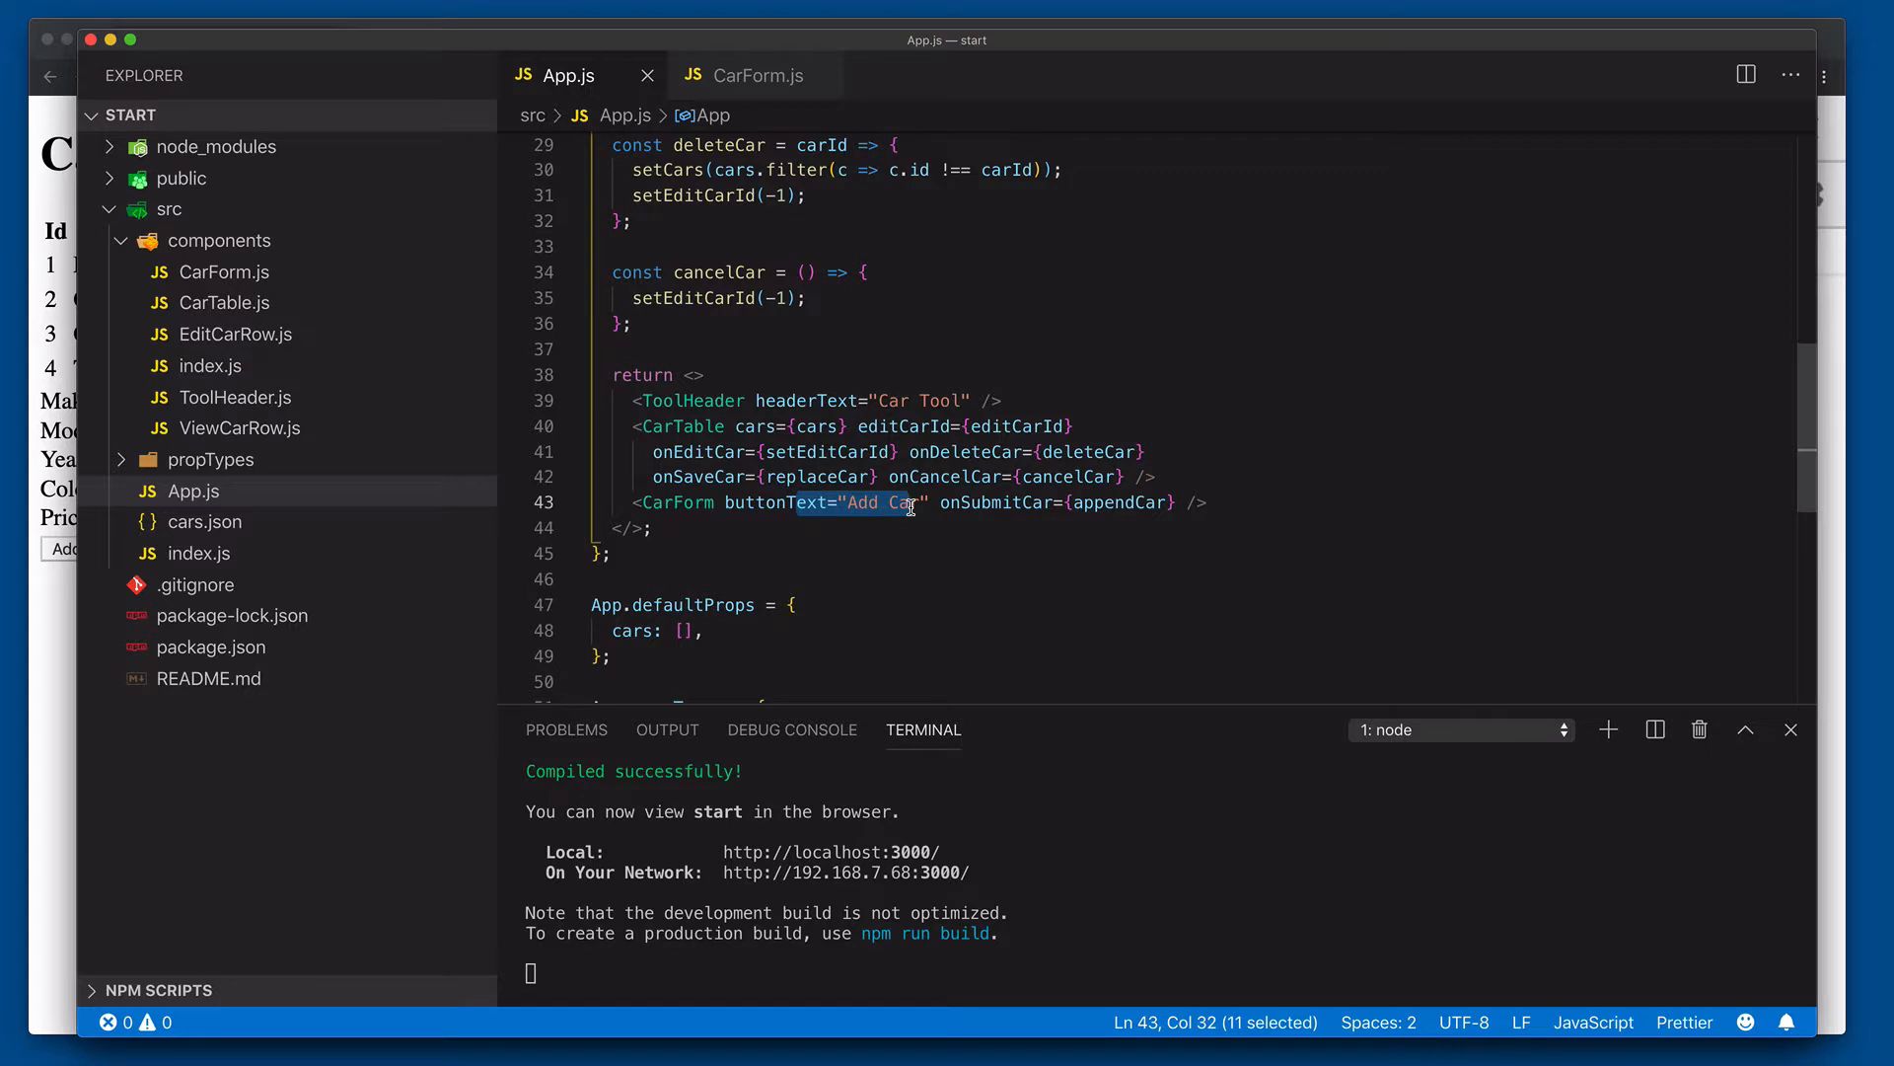
mouse_move(1105, 512)
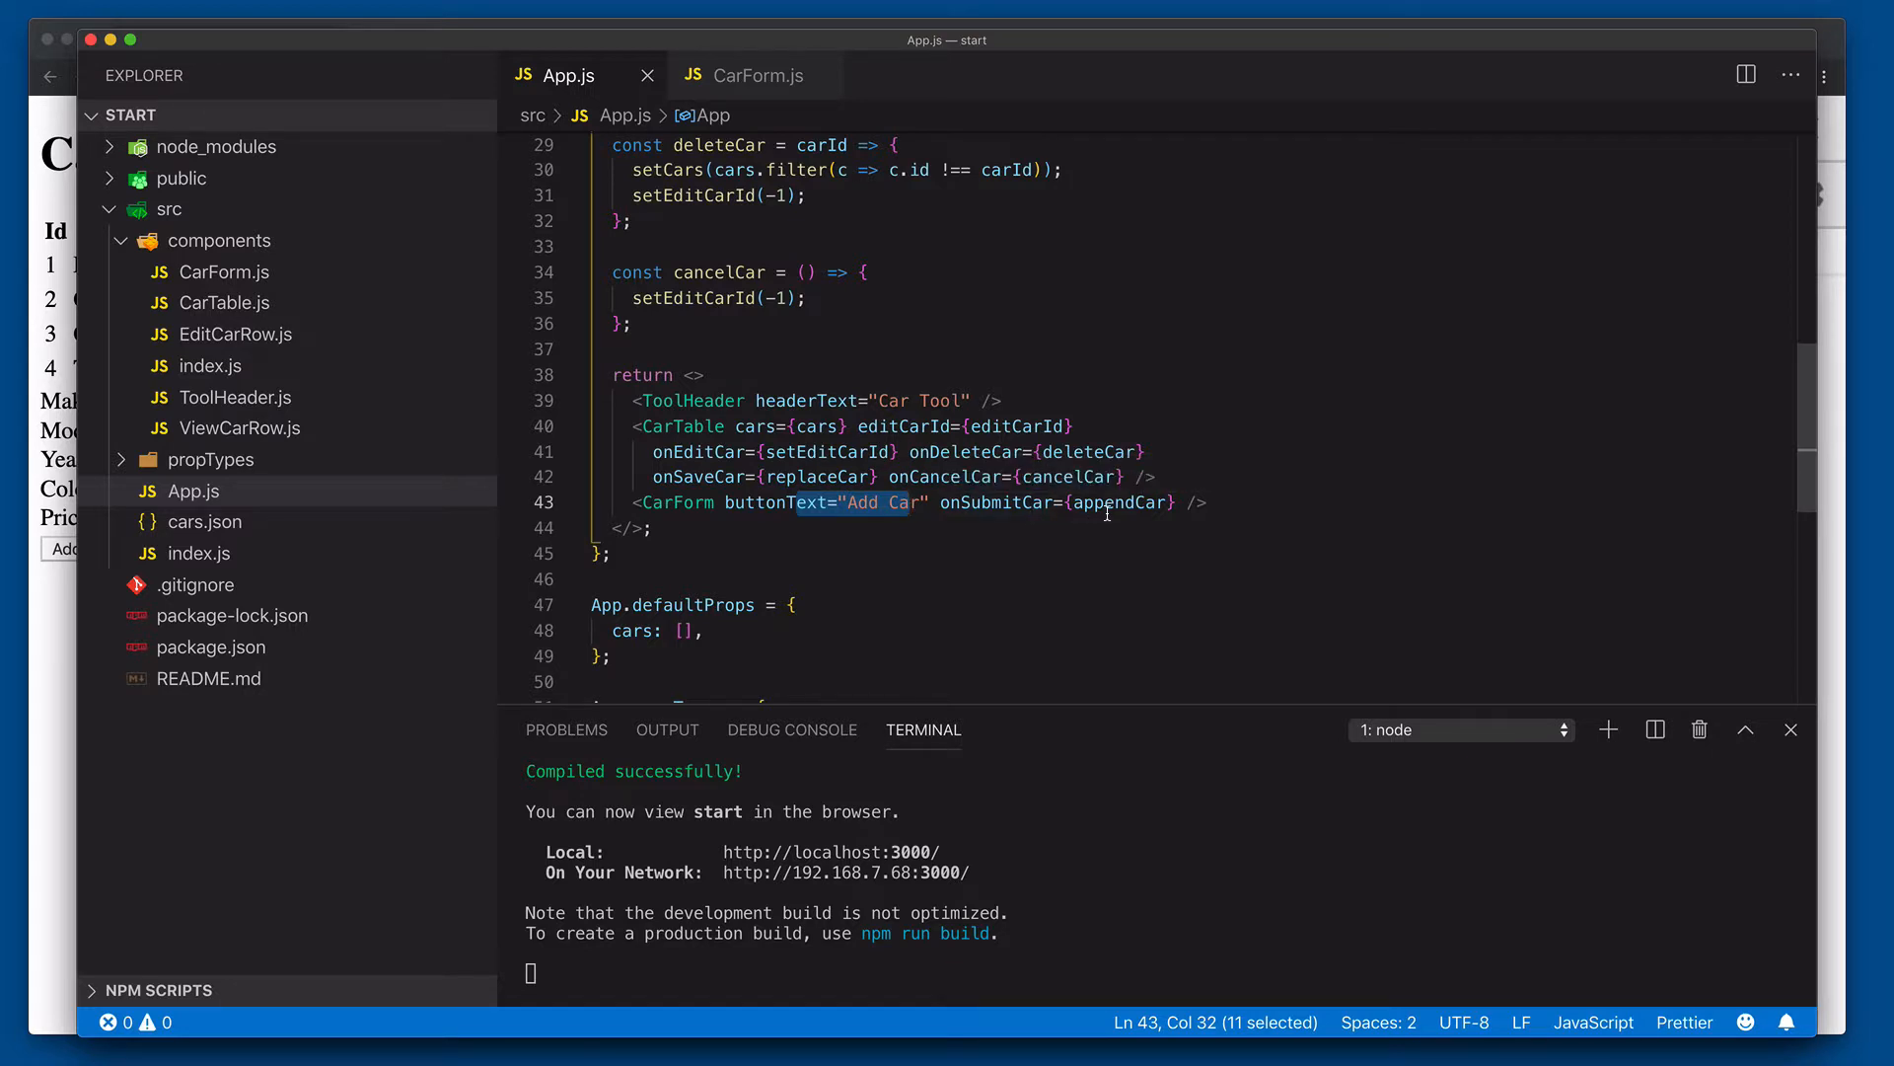
mouse_move(1112, 501)
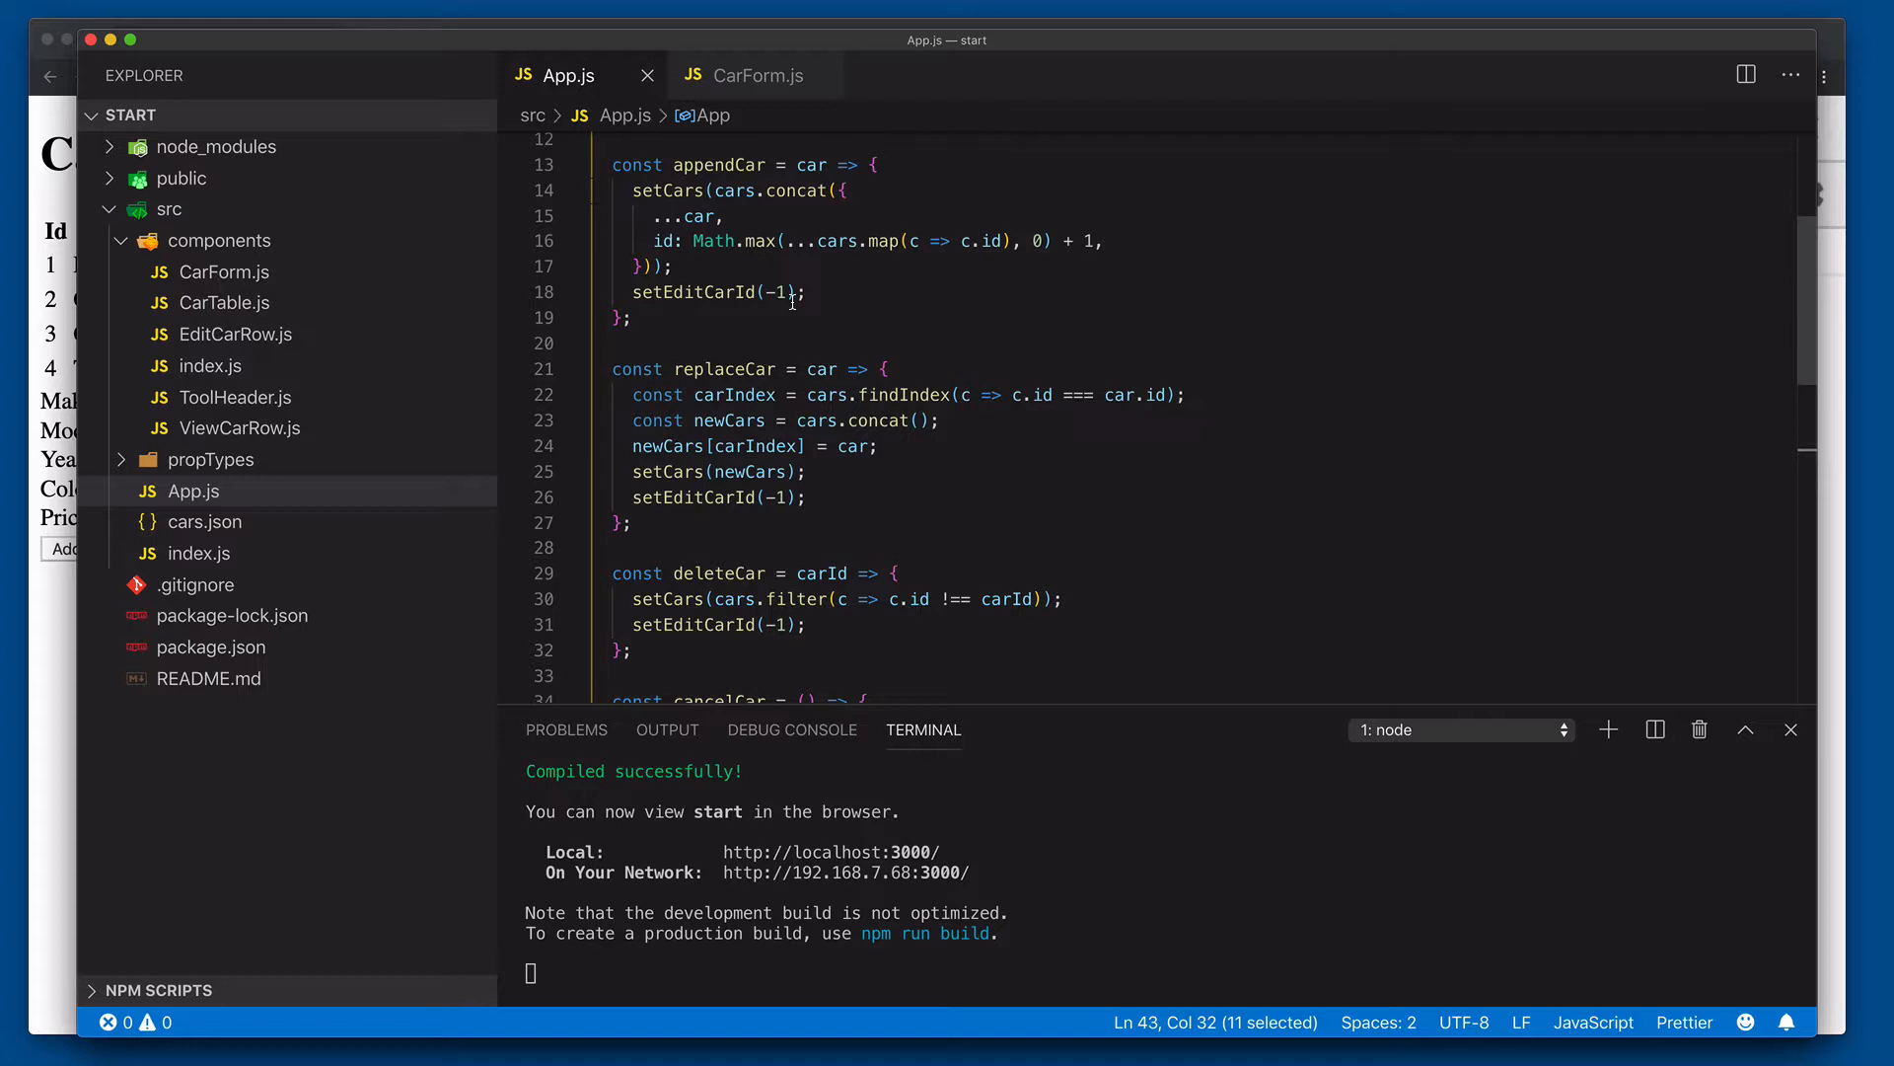
mouse_move(800, 176)
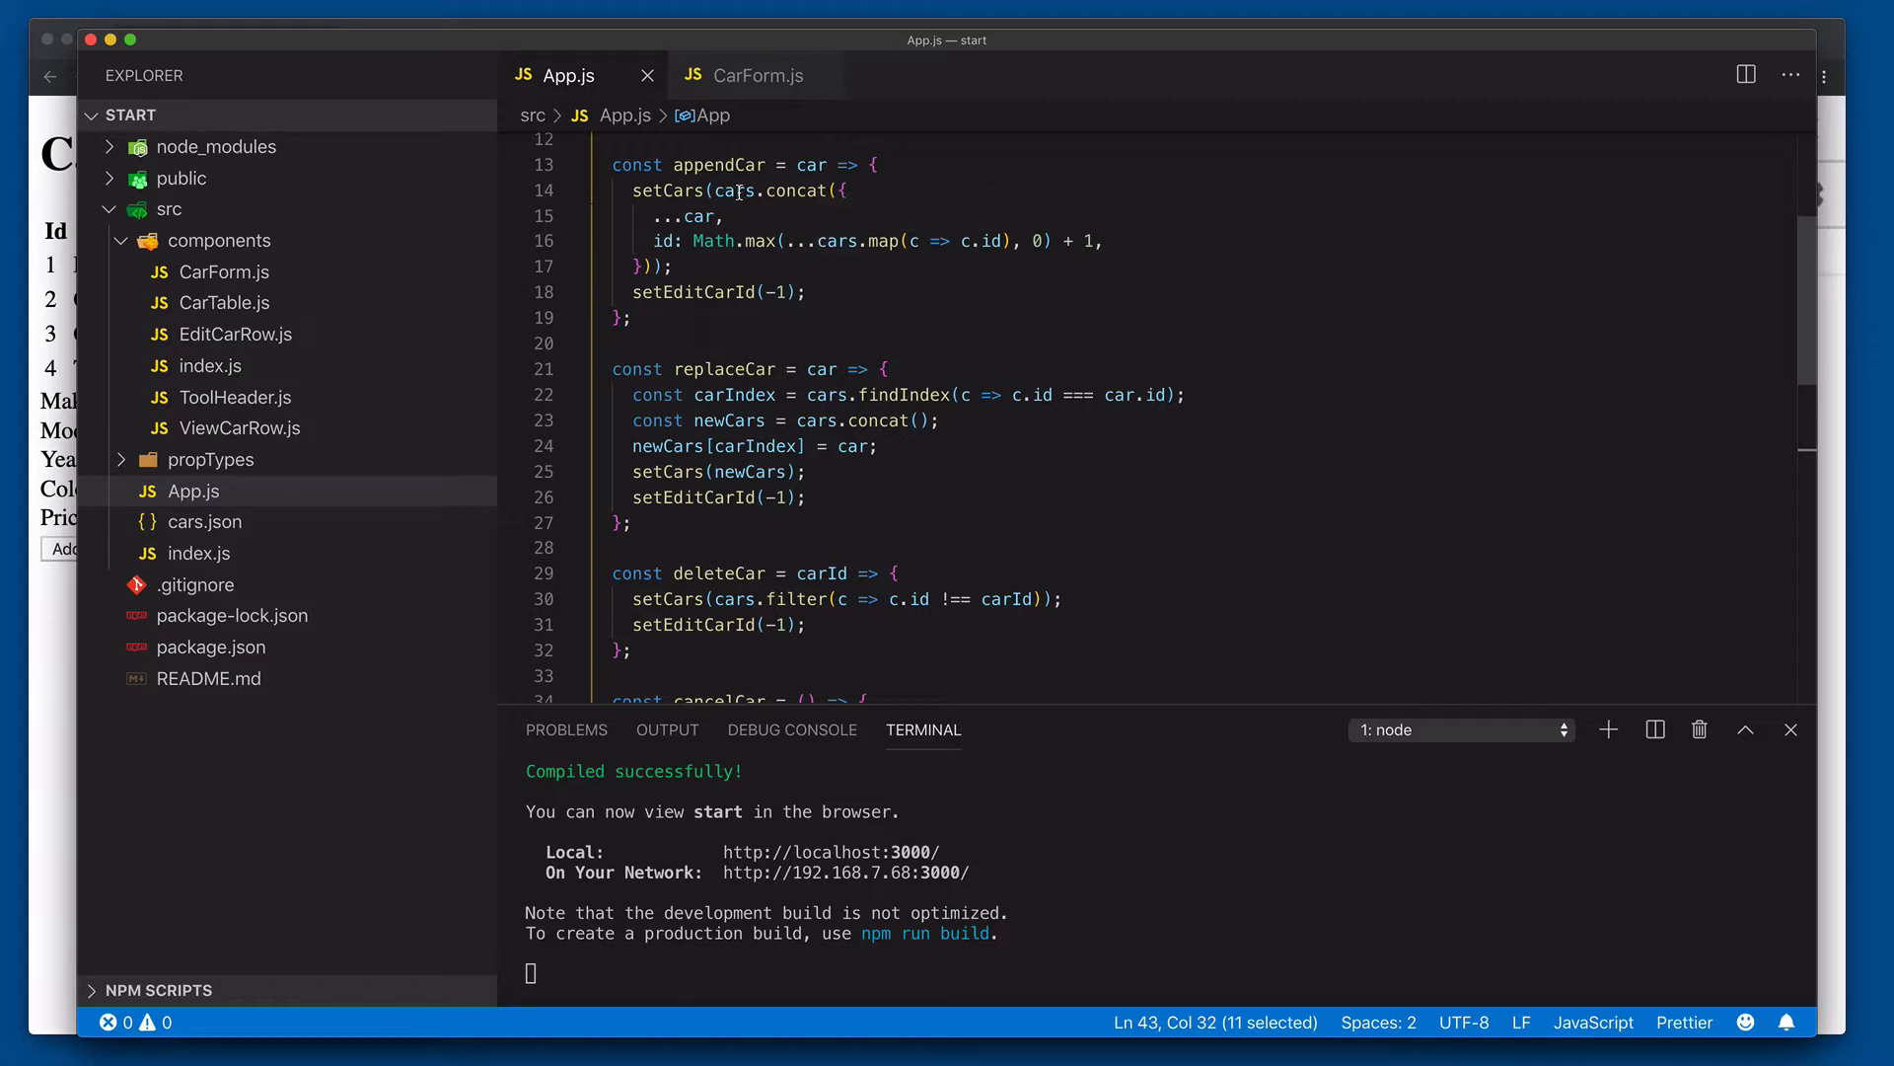
Step: Add useCallback to the react import in App.js and start wrapping appendCar with it
double_click(738, 190)
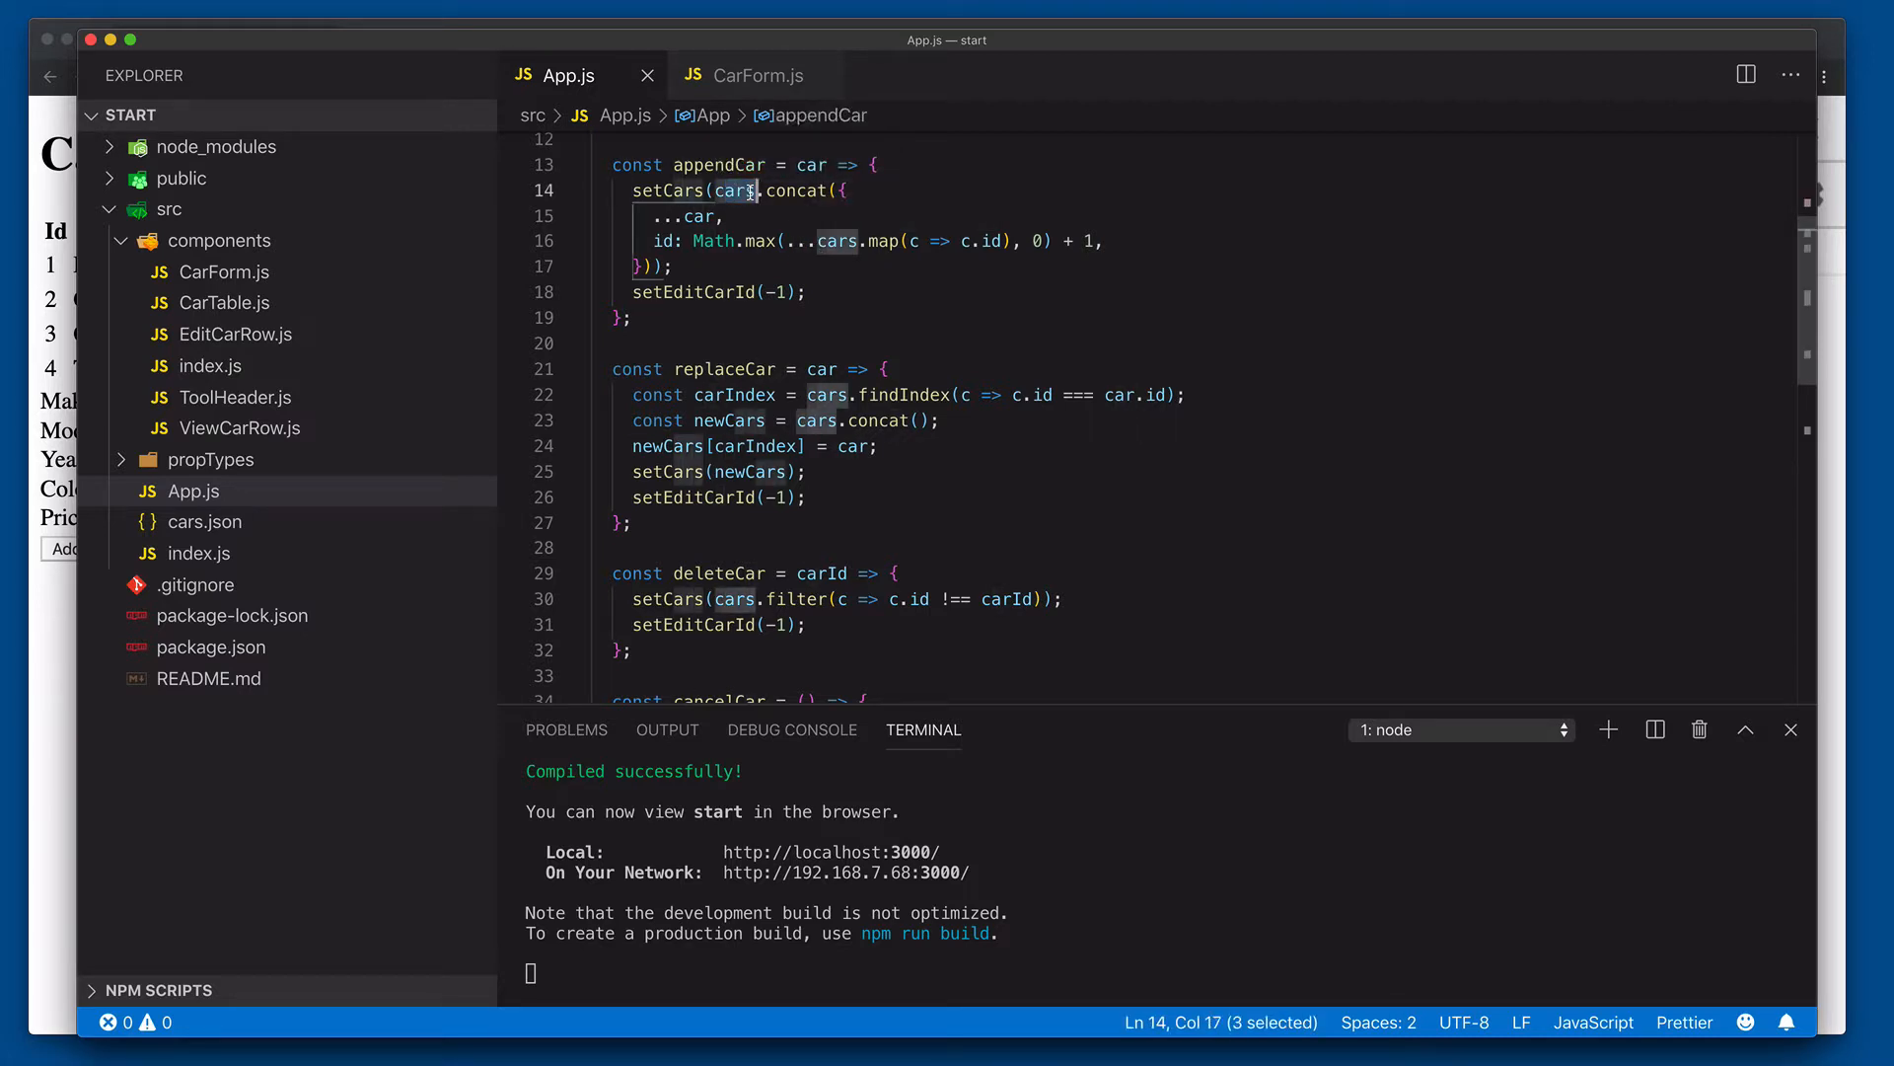
mouse_move(734, 189)
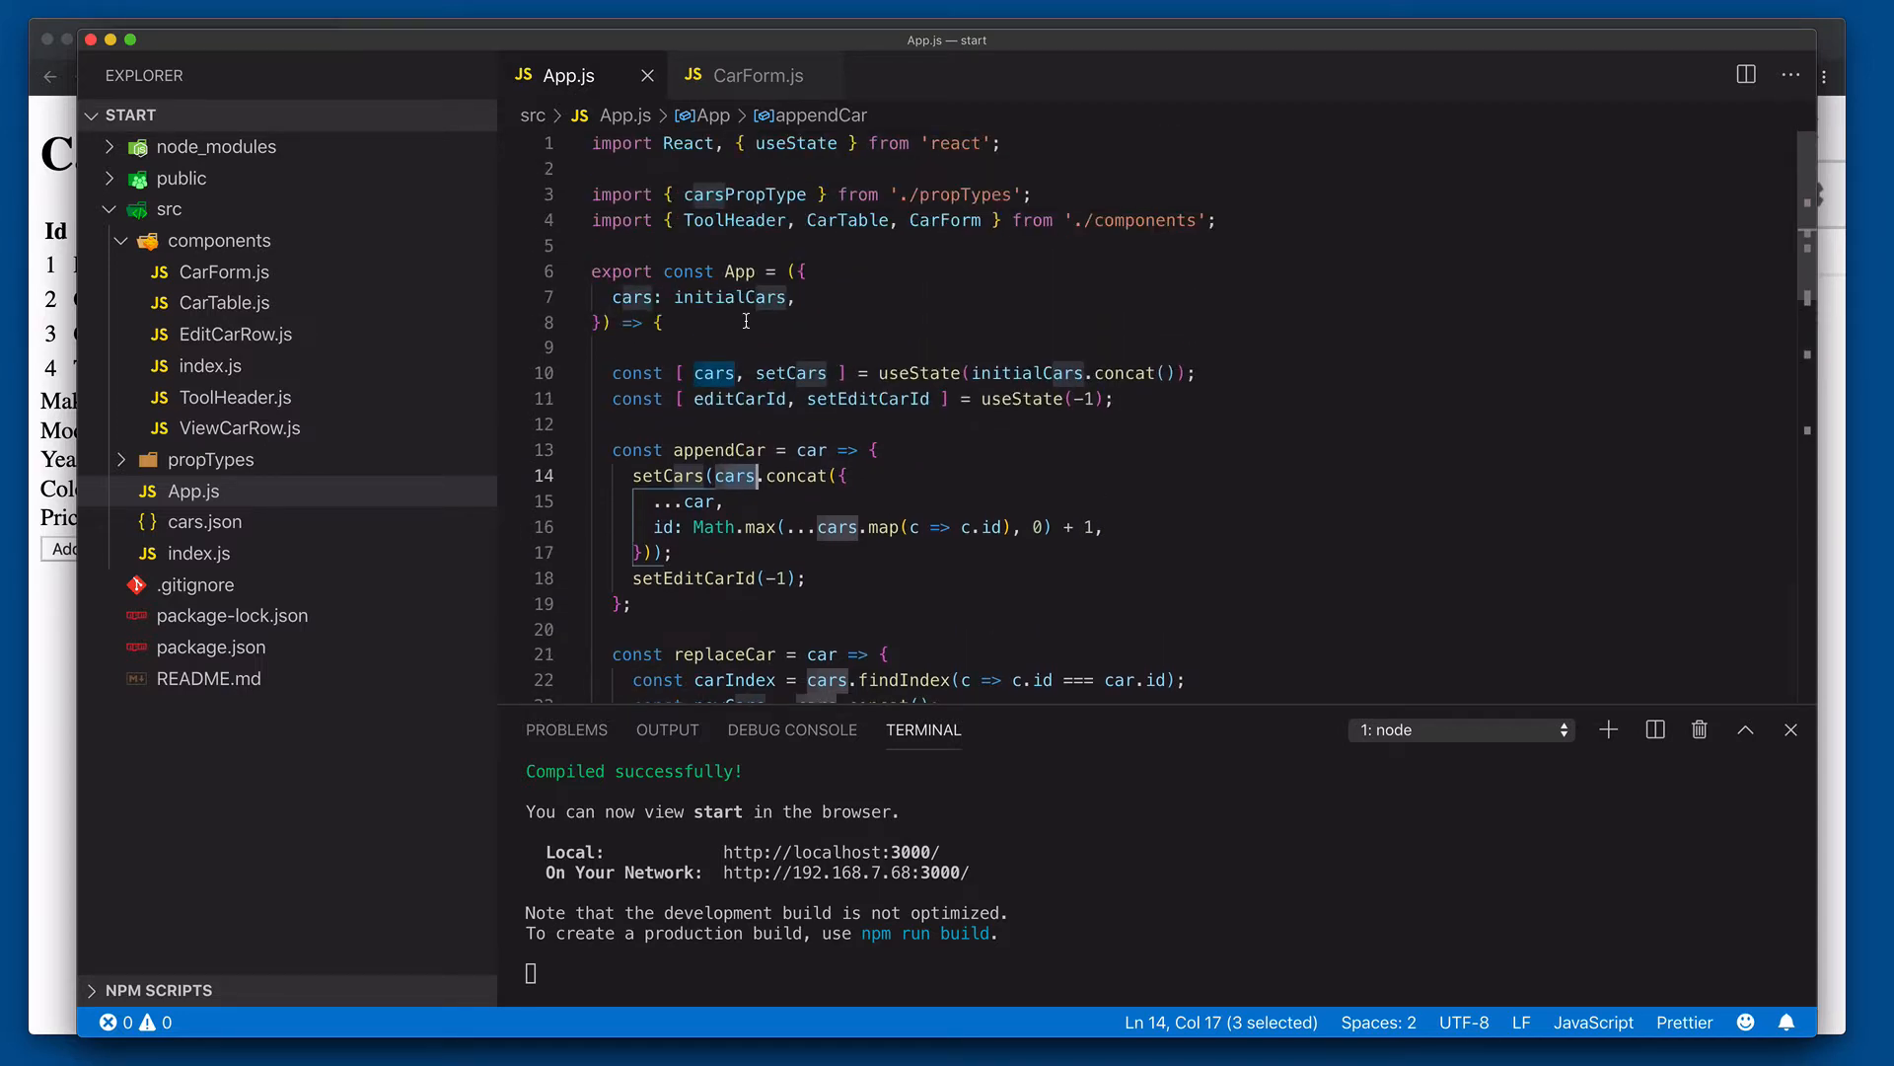
double_click(795, 142)
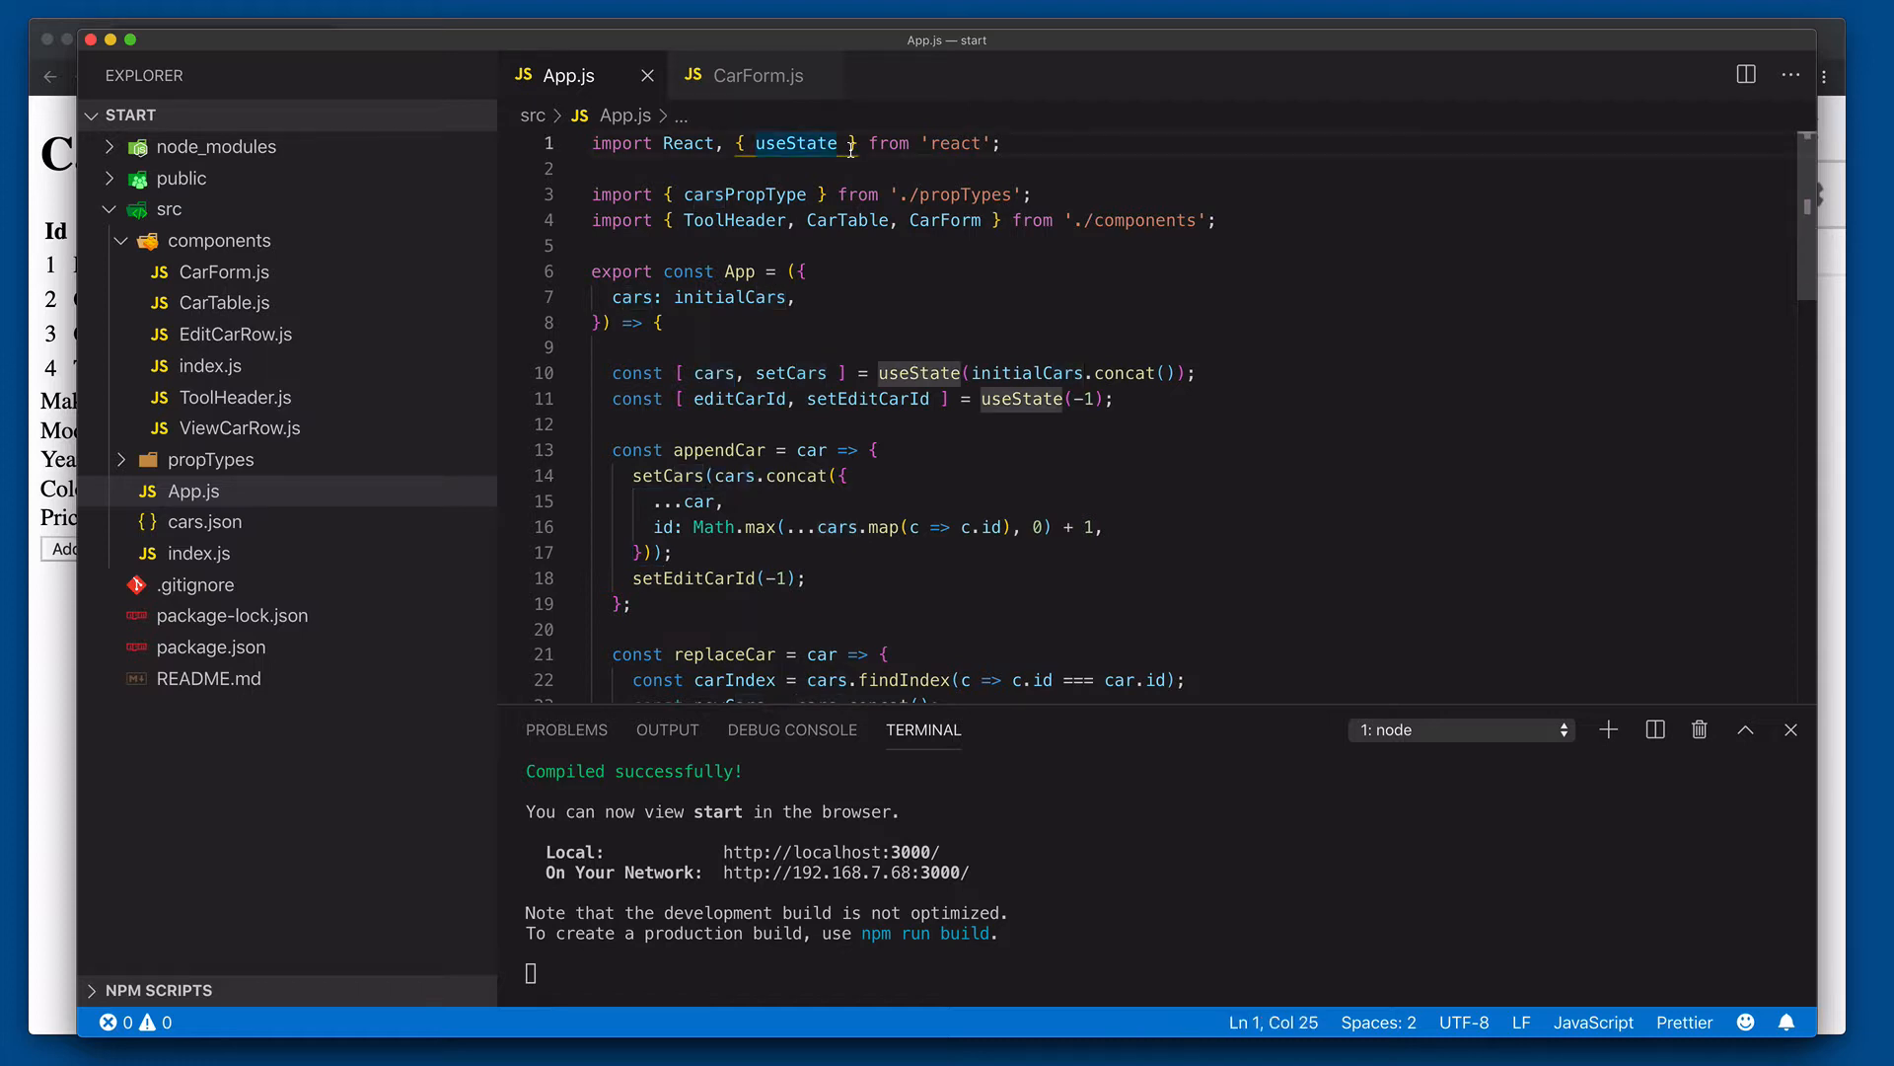
type(", useCallback")
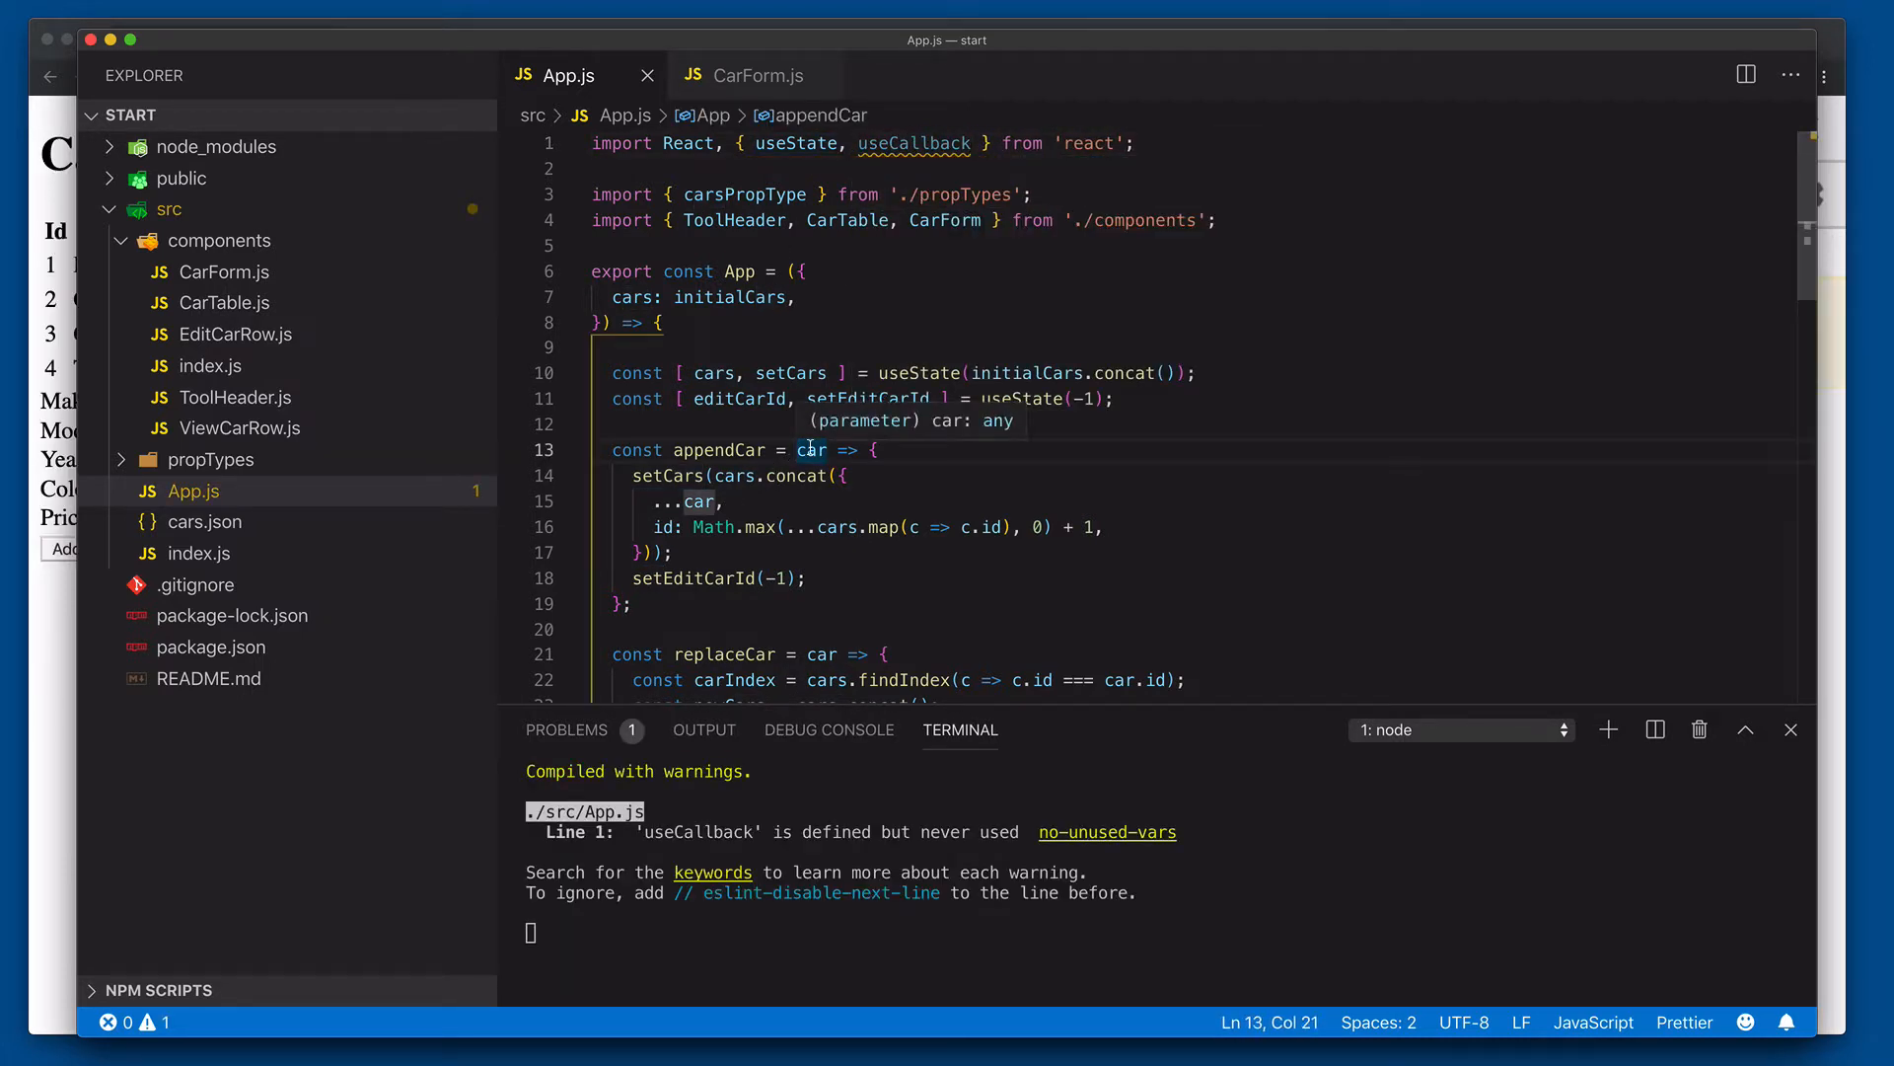
type("useCallbac")
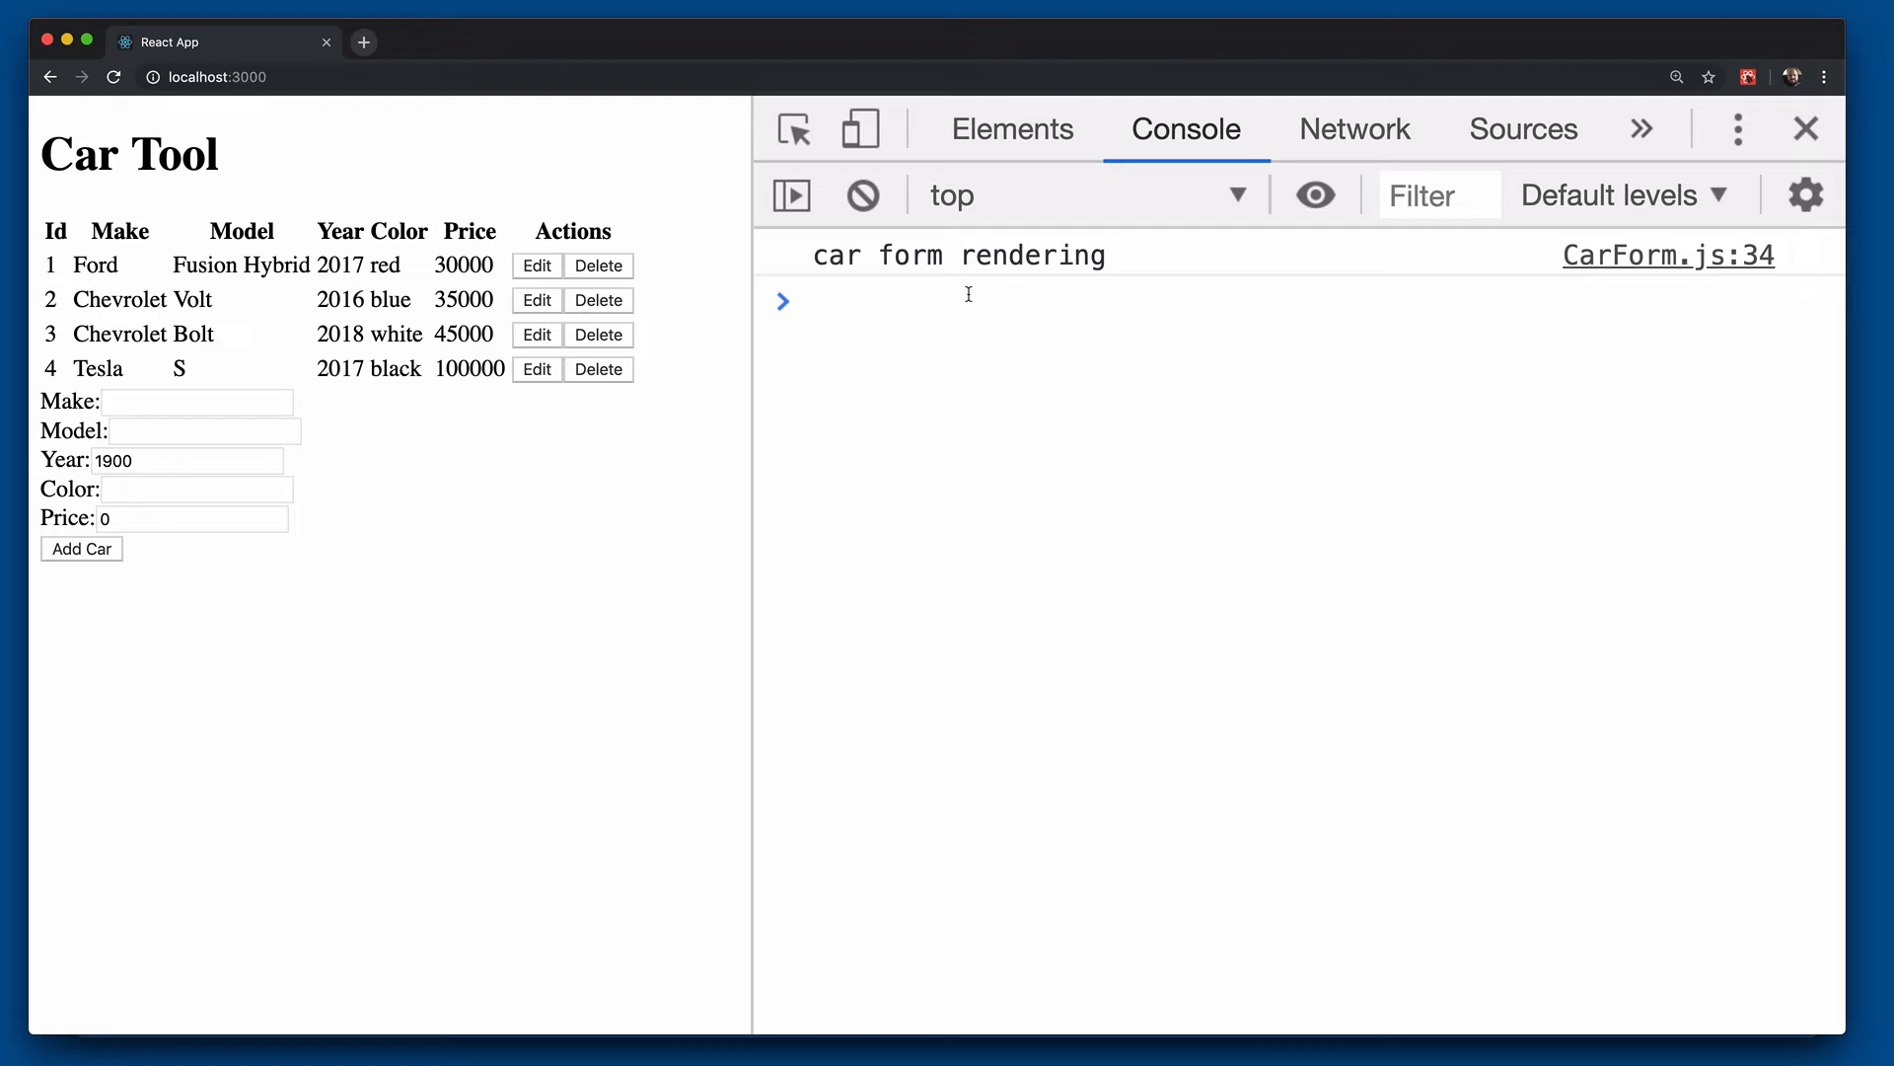
mouse_move(890, 294)
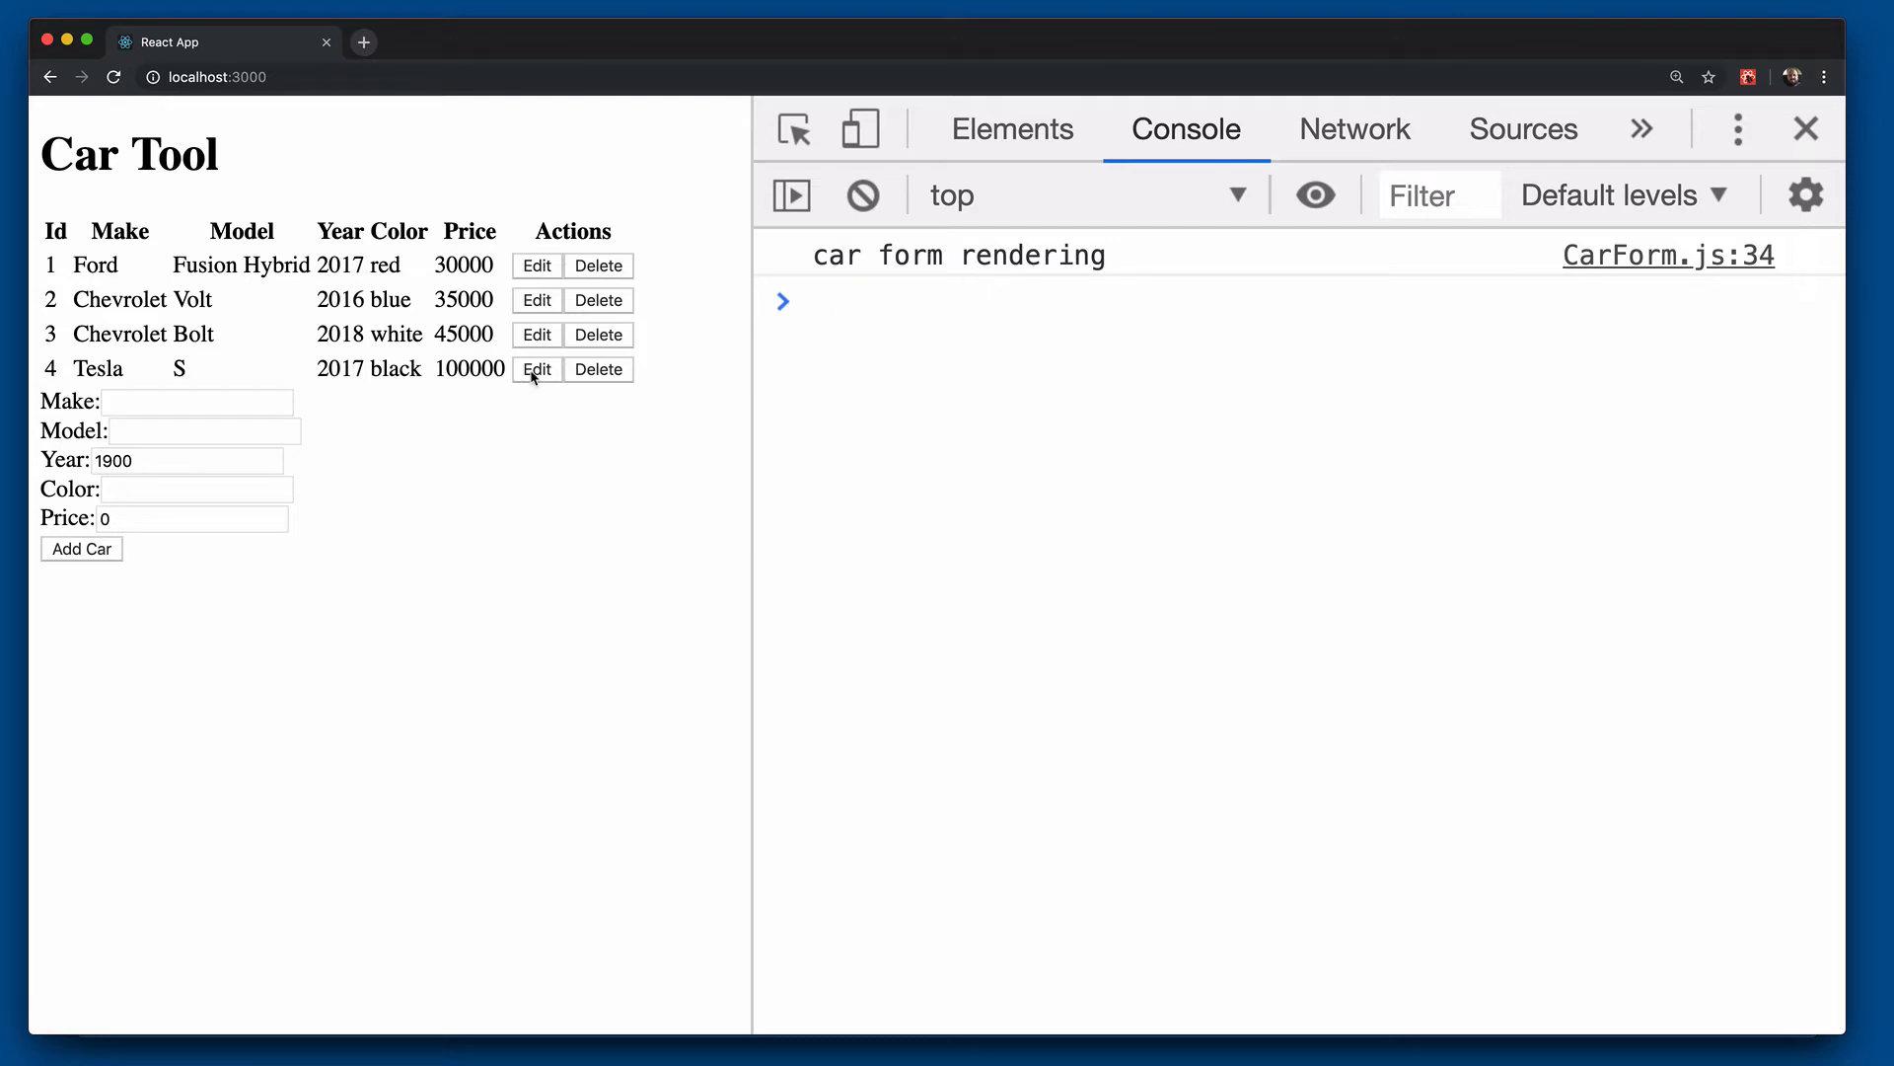
Step: Edit and cancel the Tesla row while watching the console for form renders
left_click(537, 368)
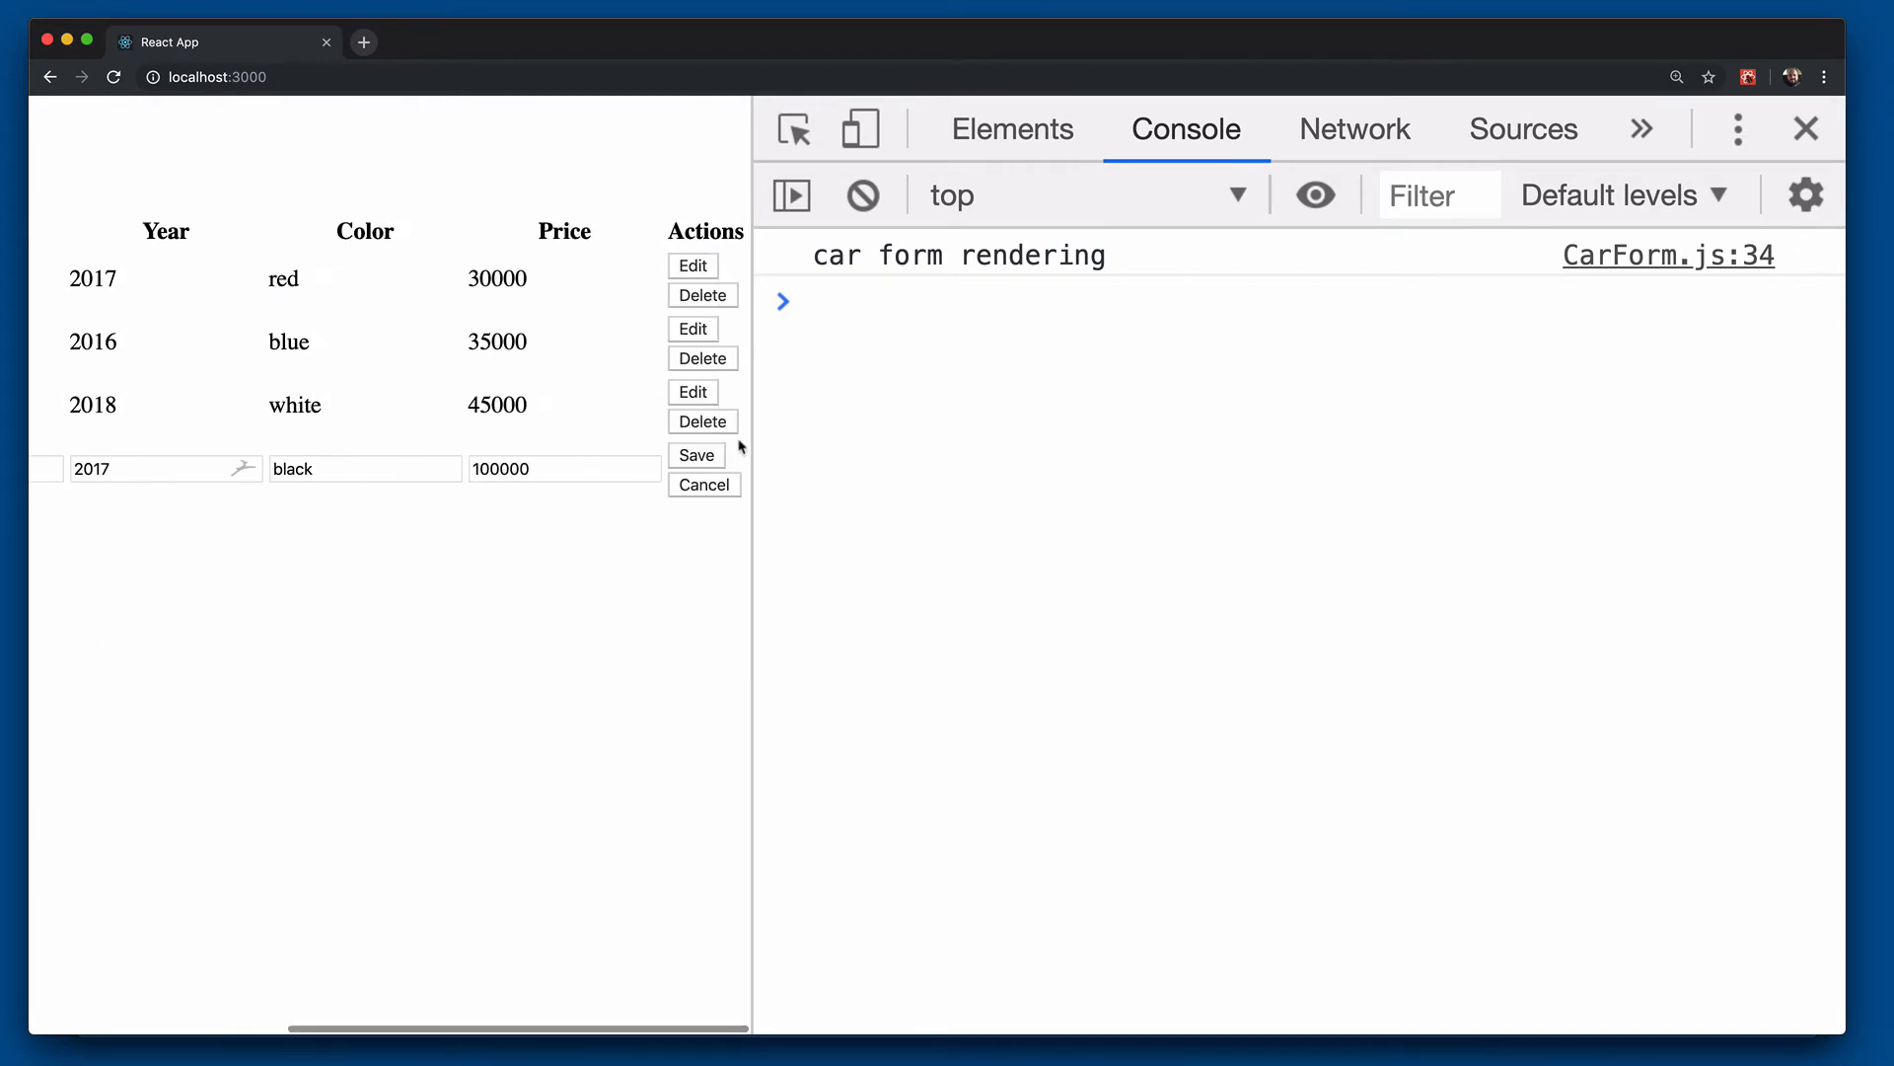
left_click(705, 484)
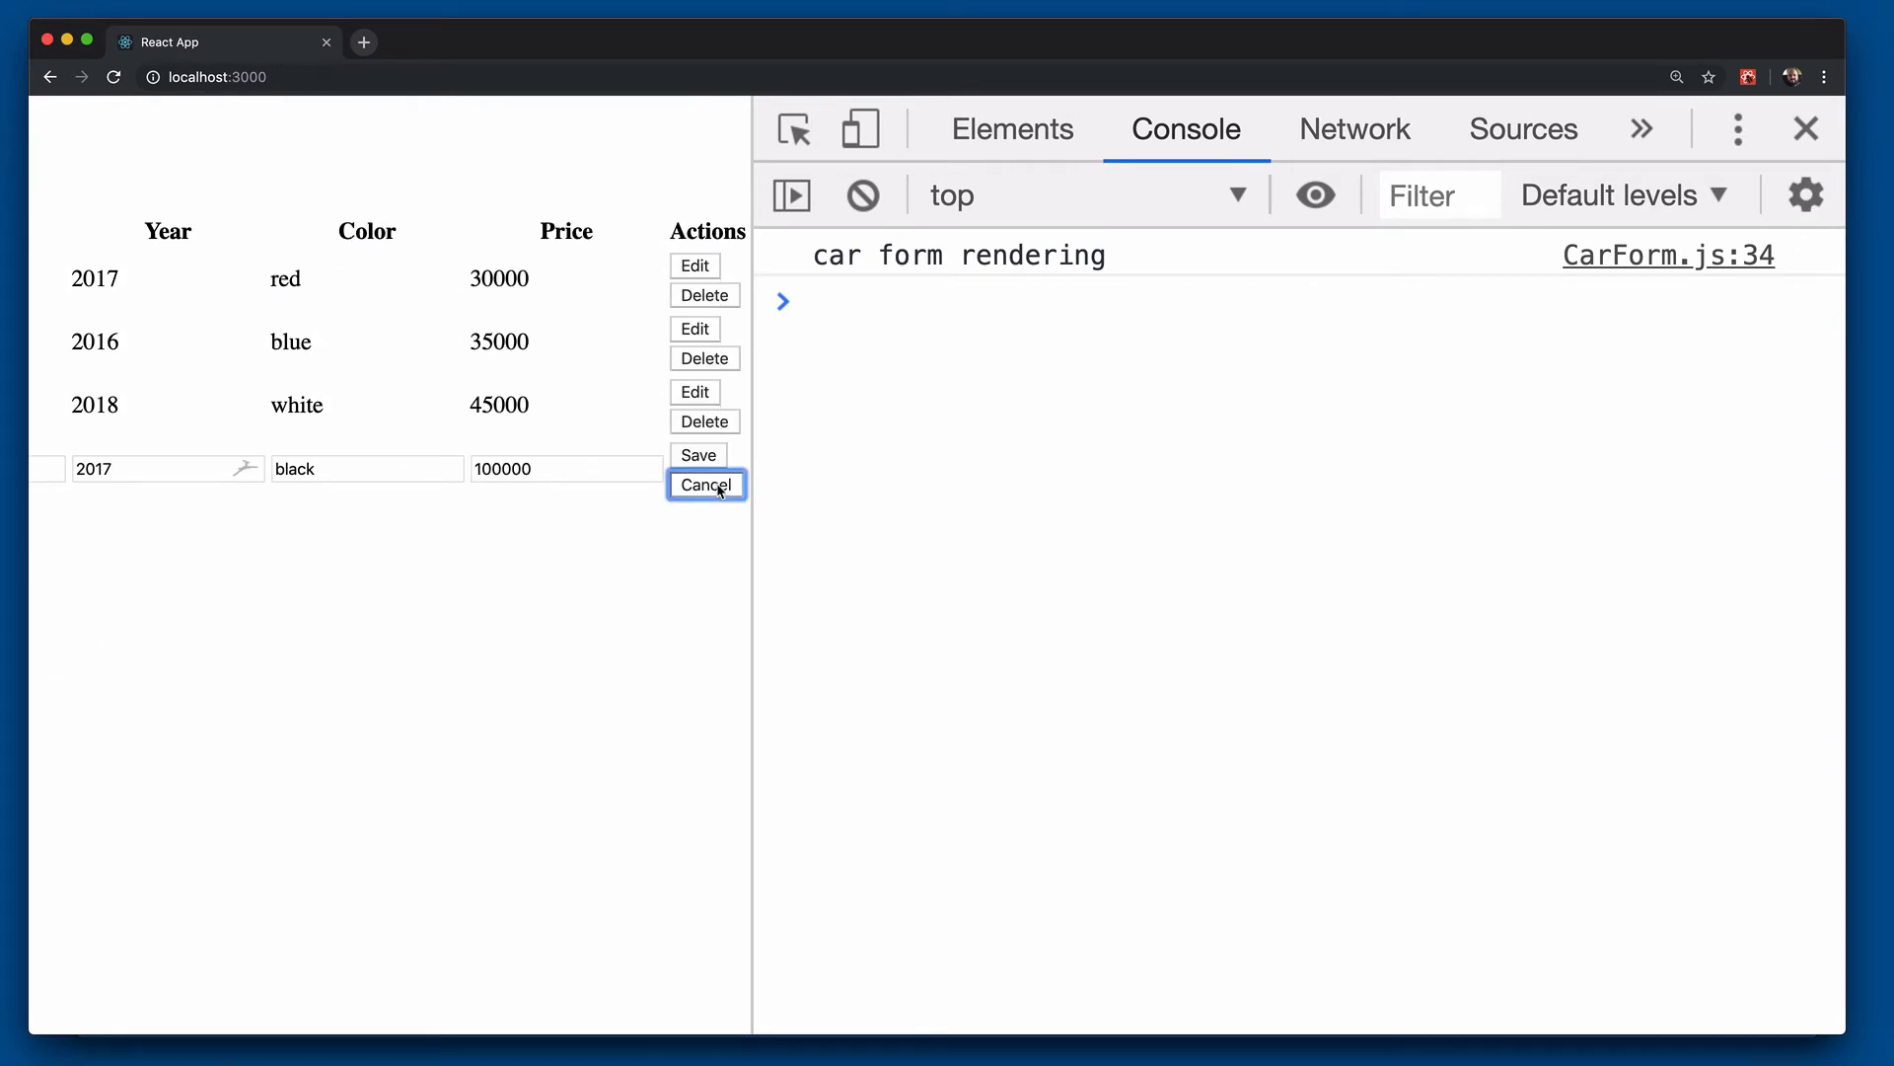
left_click(705, 485)
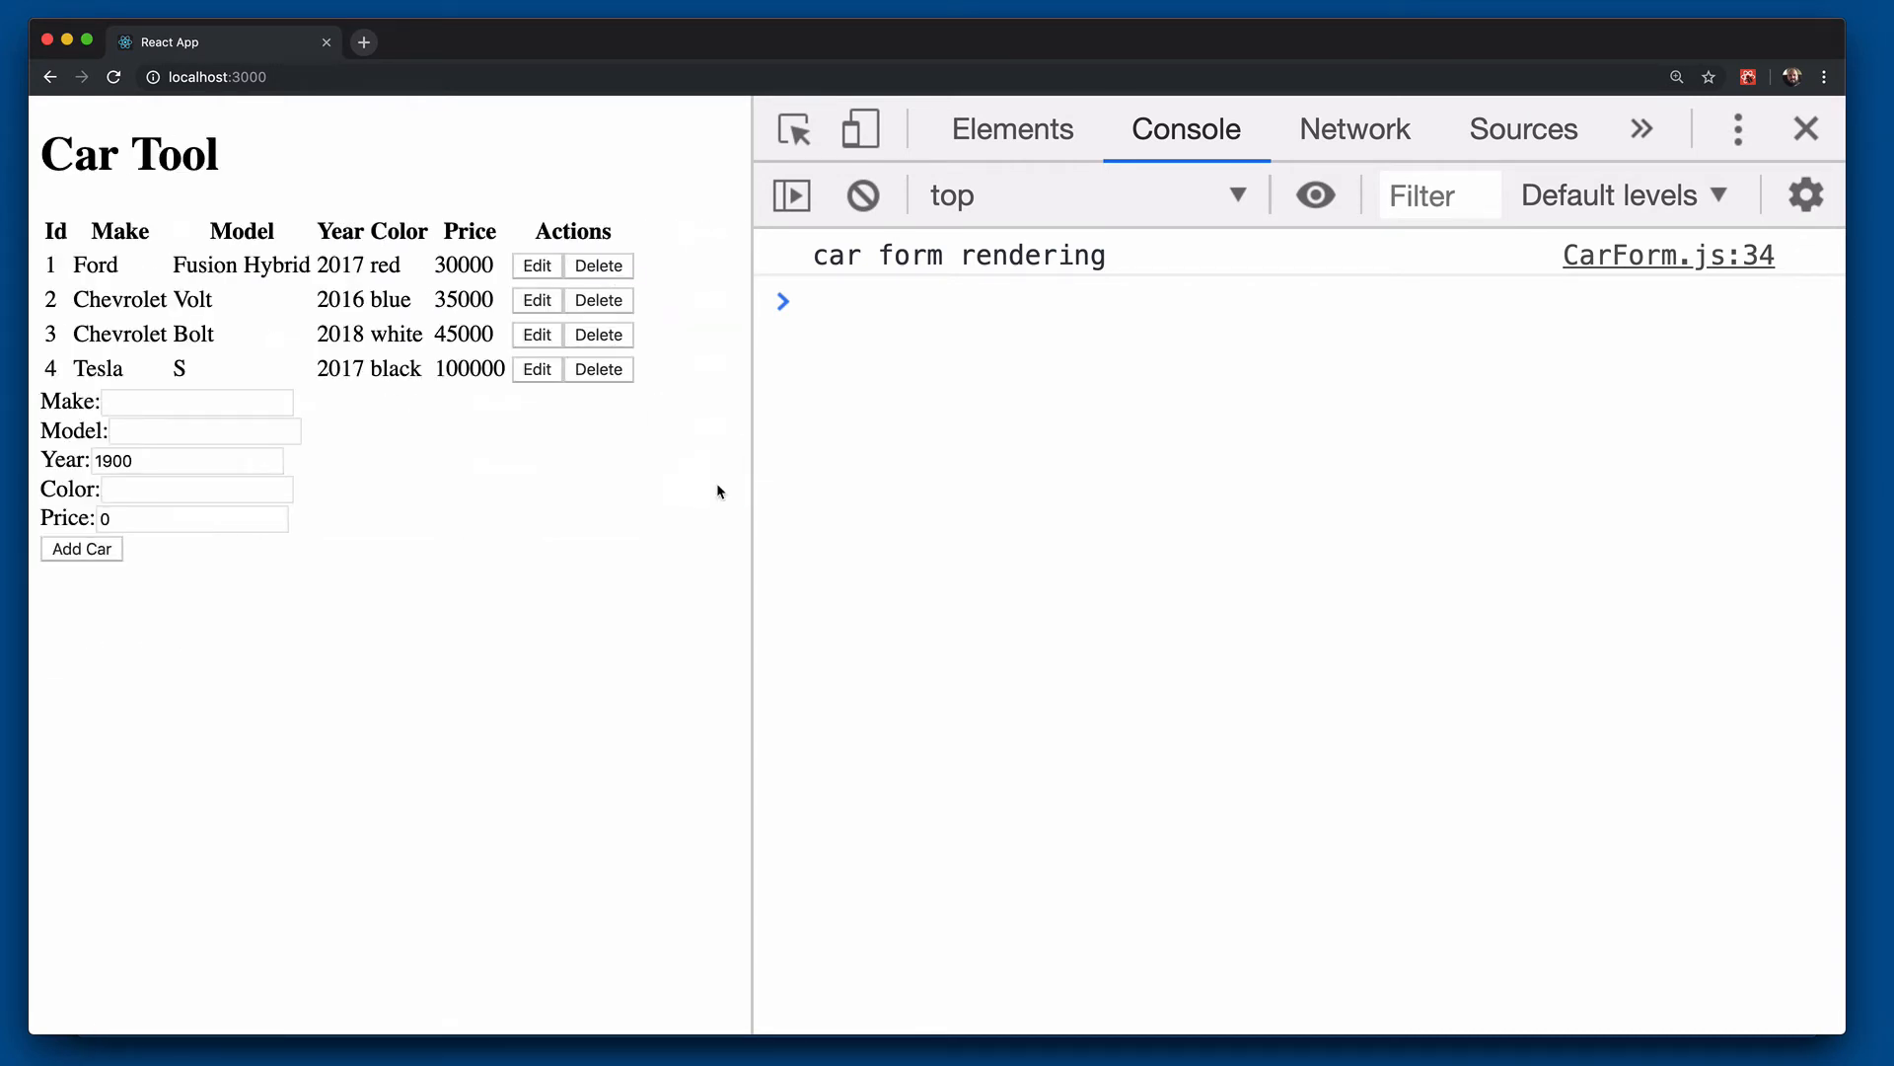
Step: Add a fifth car 'a' via the form, then edit and cancel its row
left_click(196, 402)
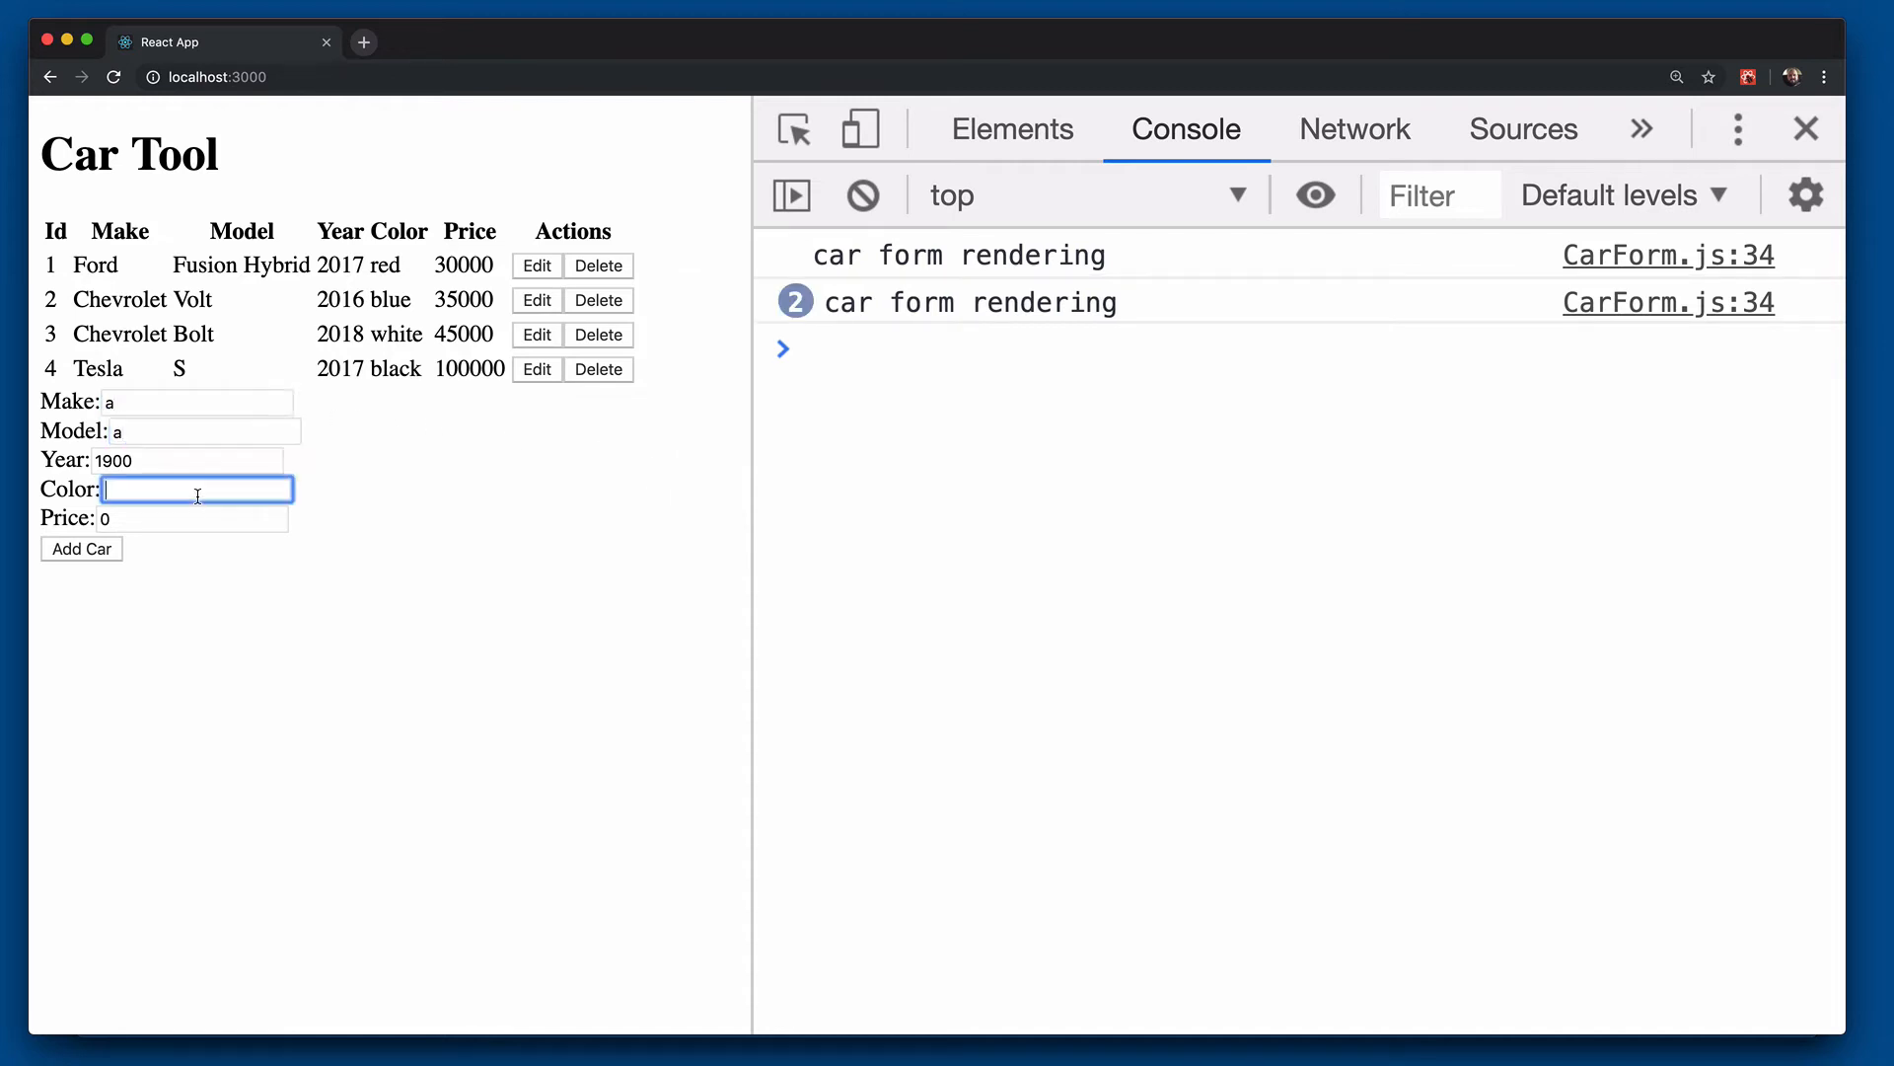
type("a")
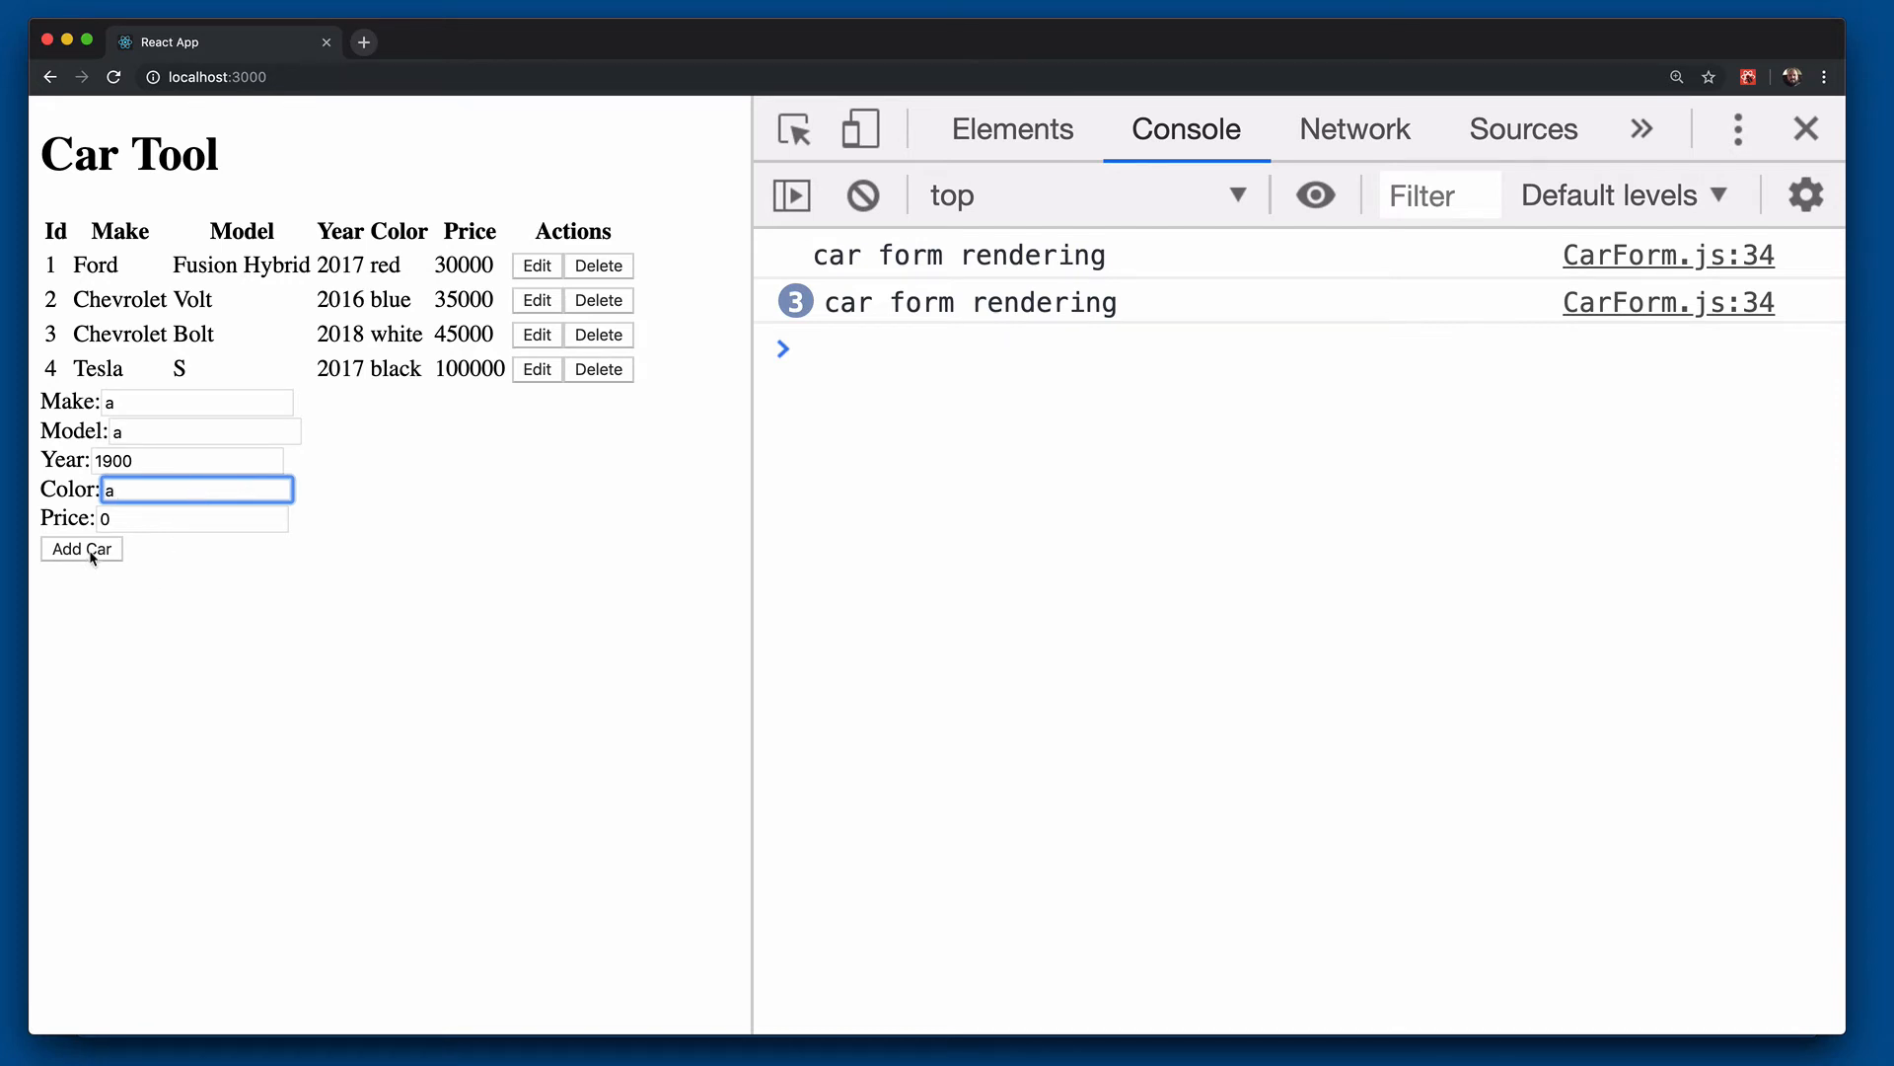
left_click(81, 549)
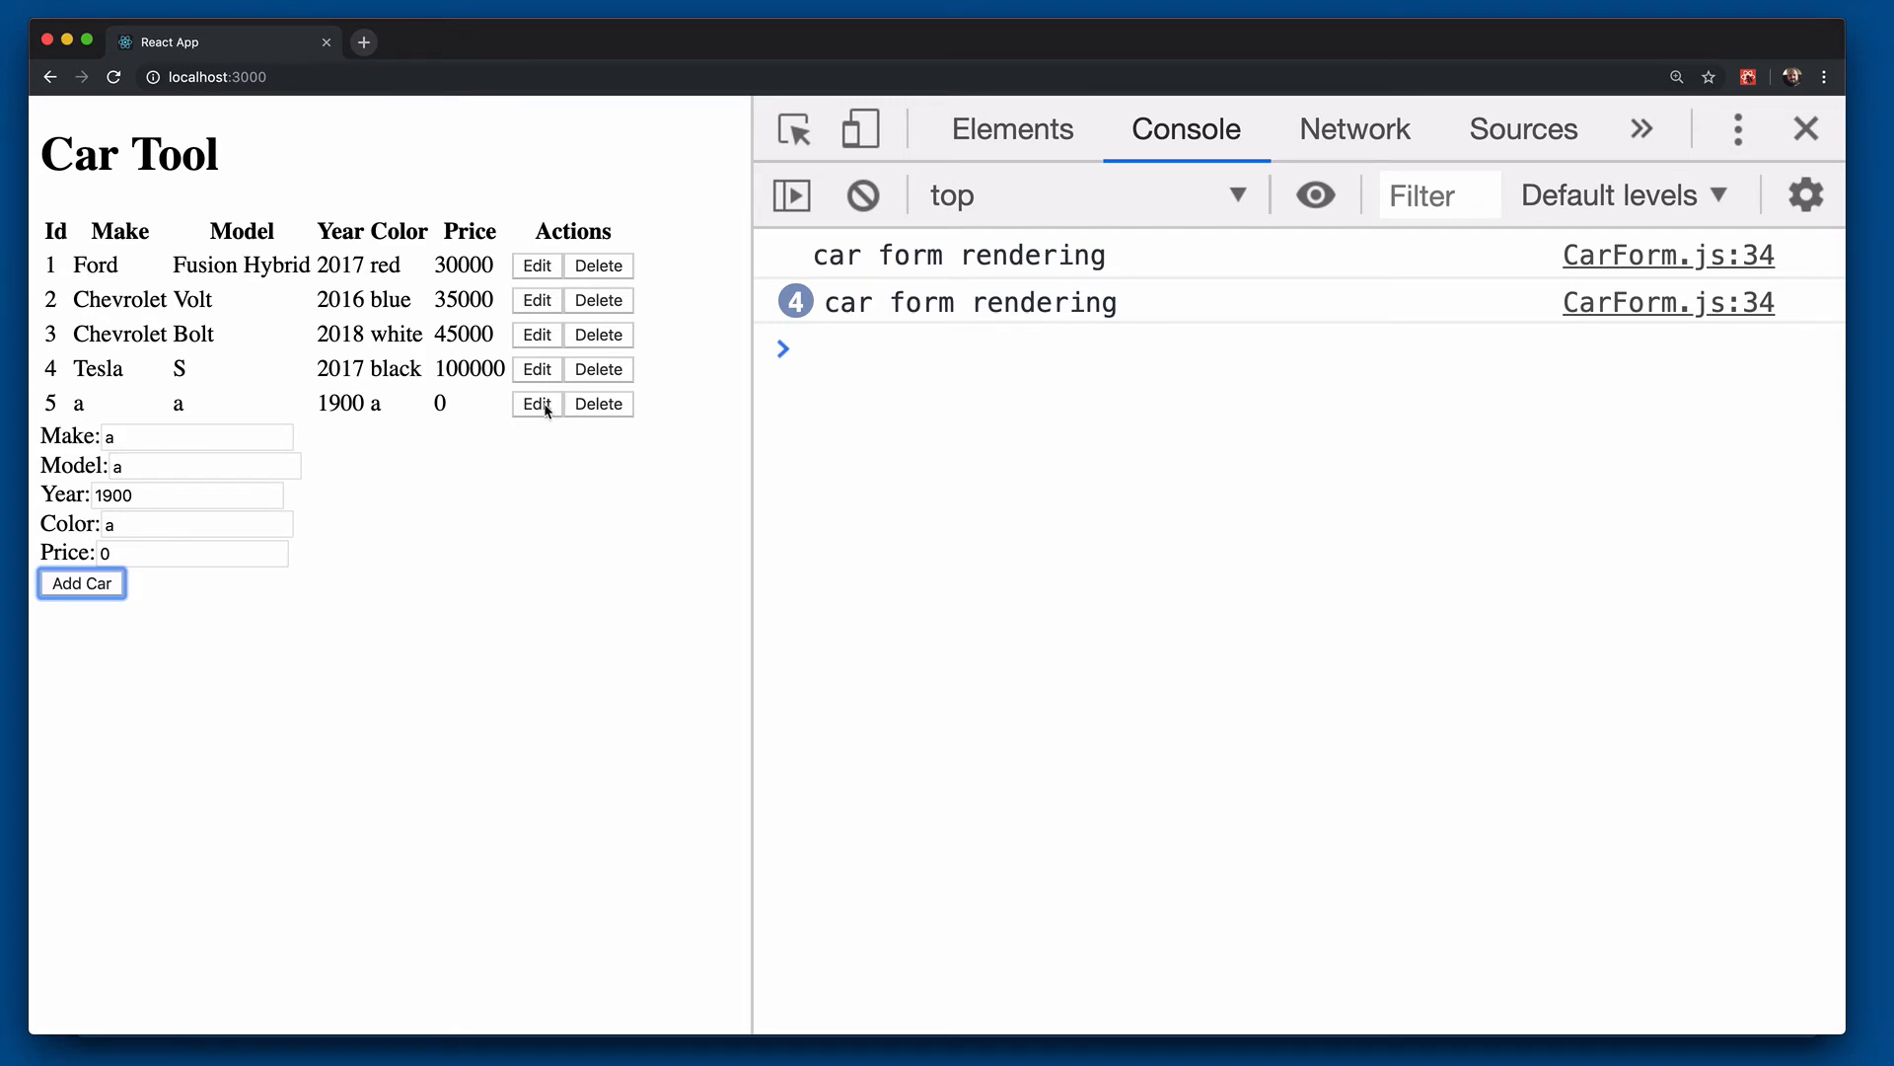
left_click(537, 403)
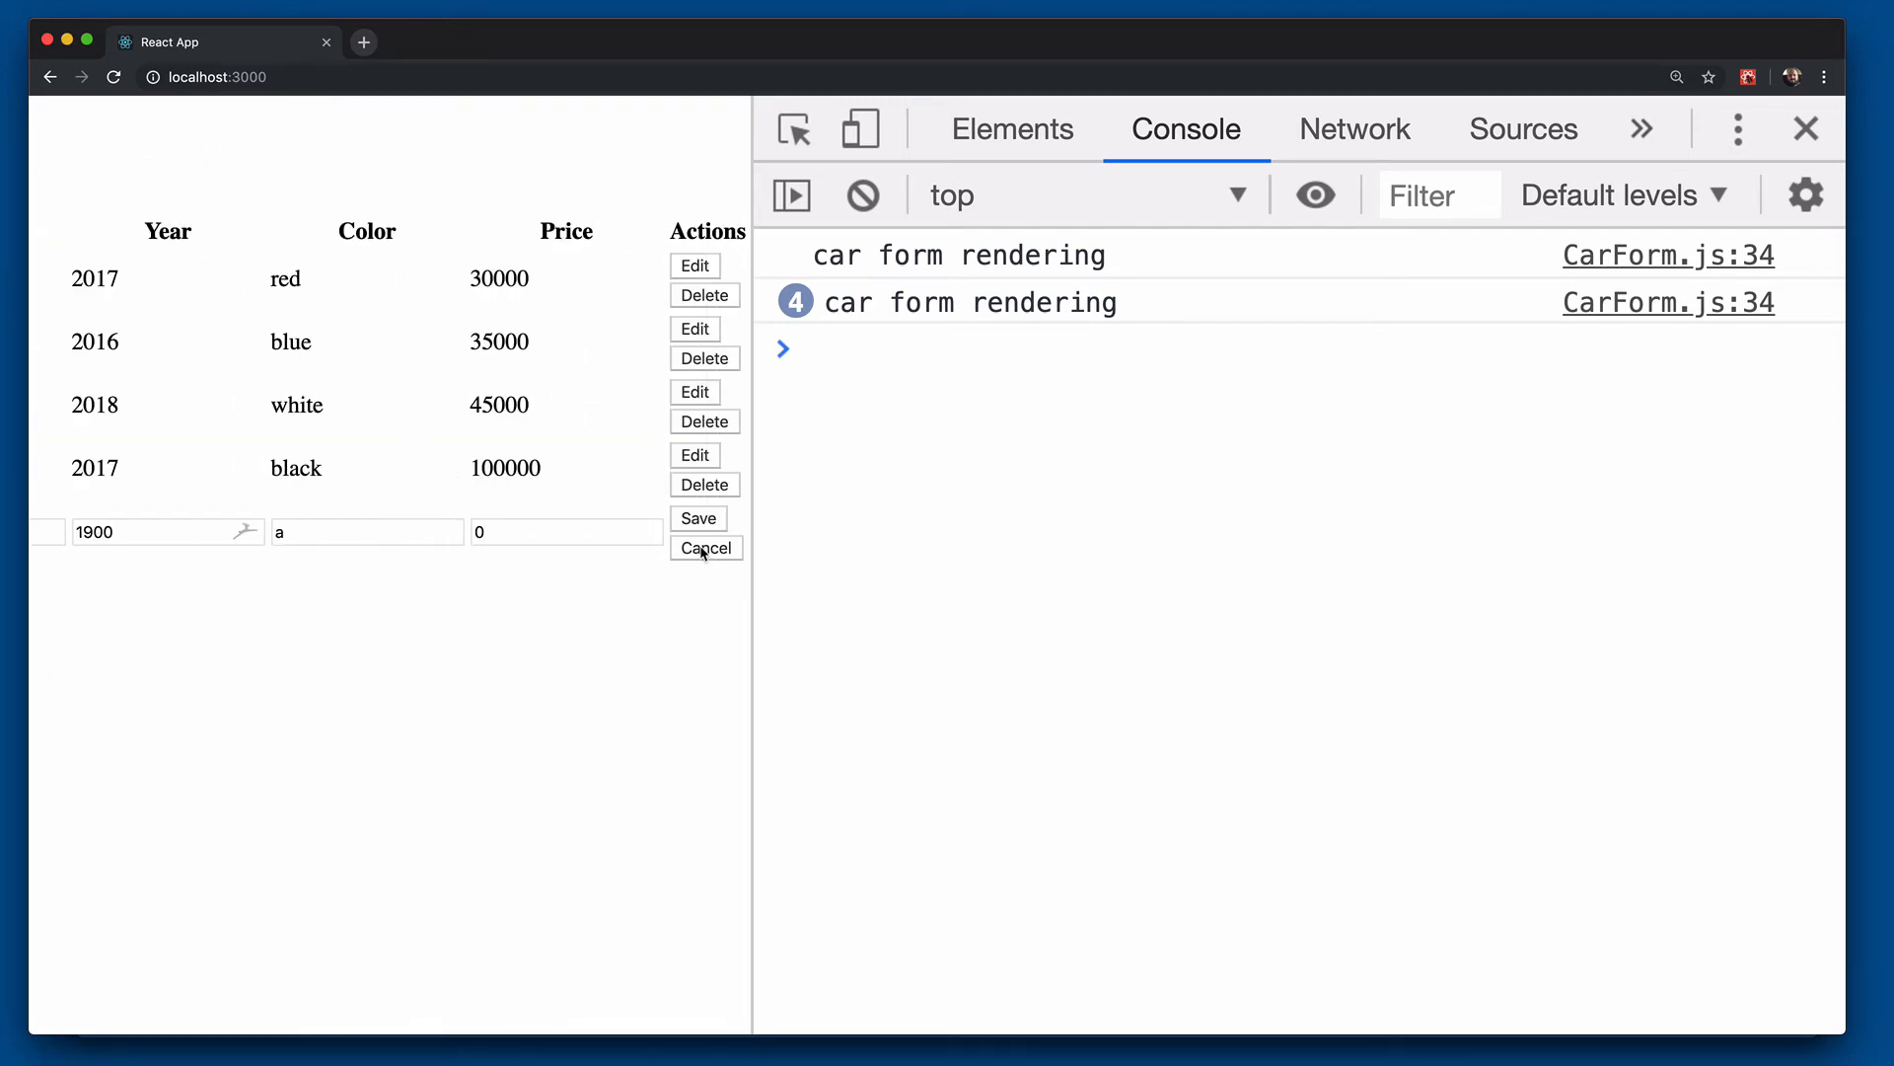
left_click(706, 548)
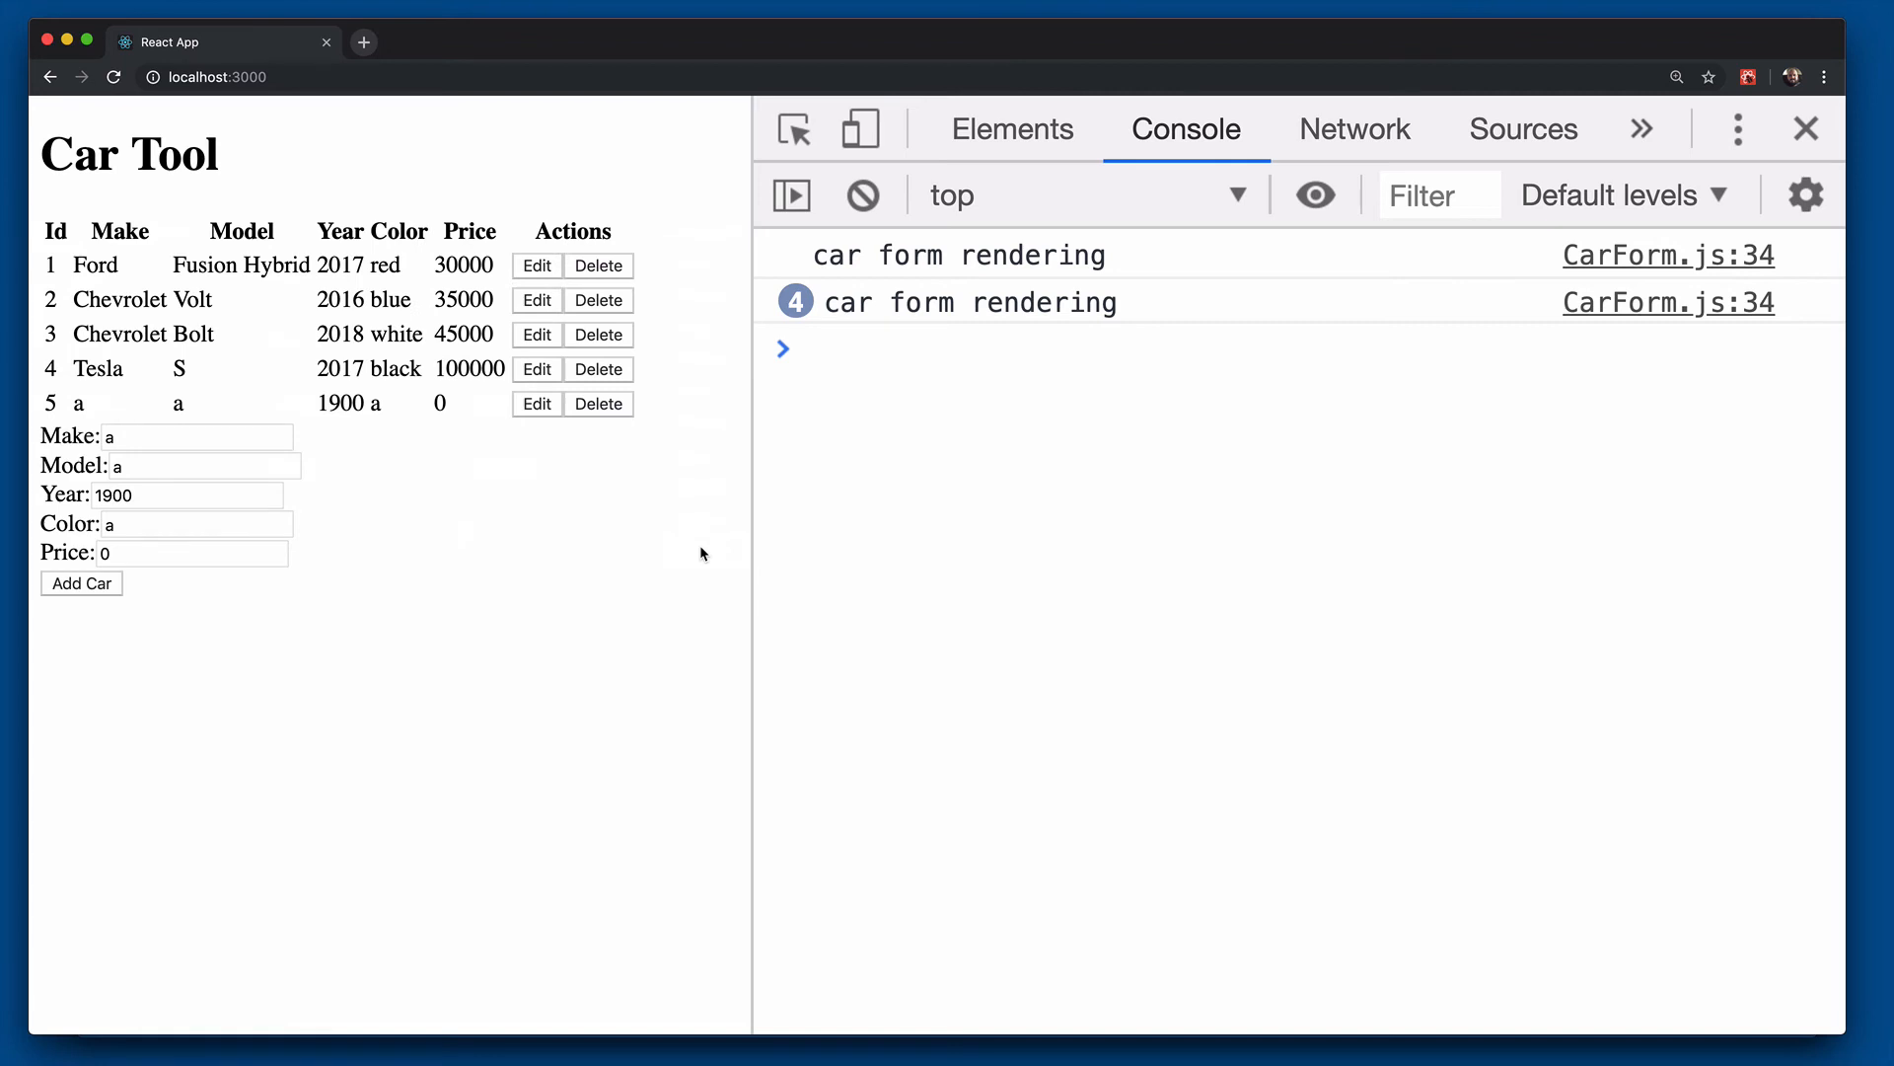